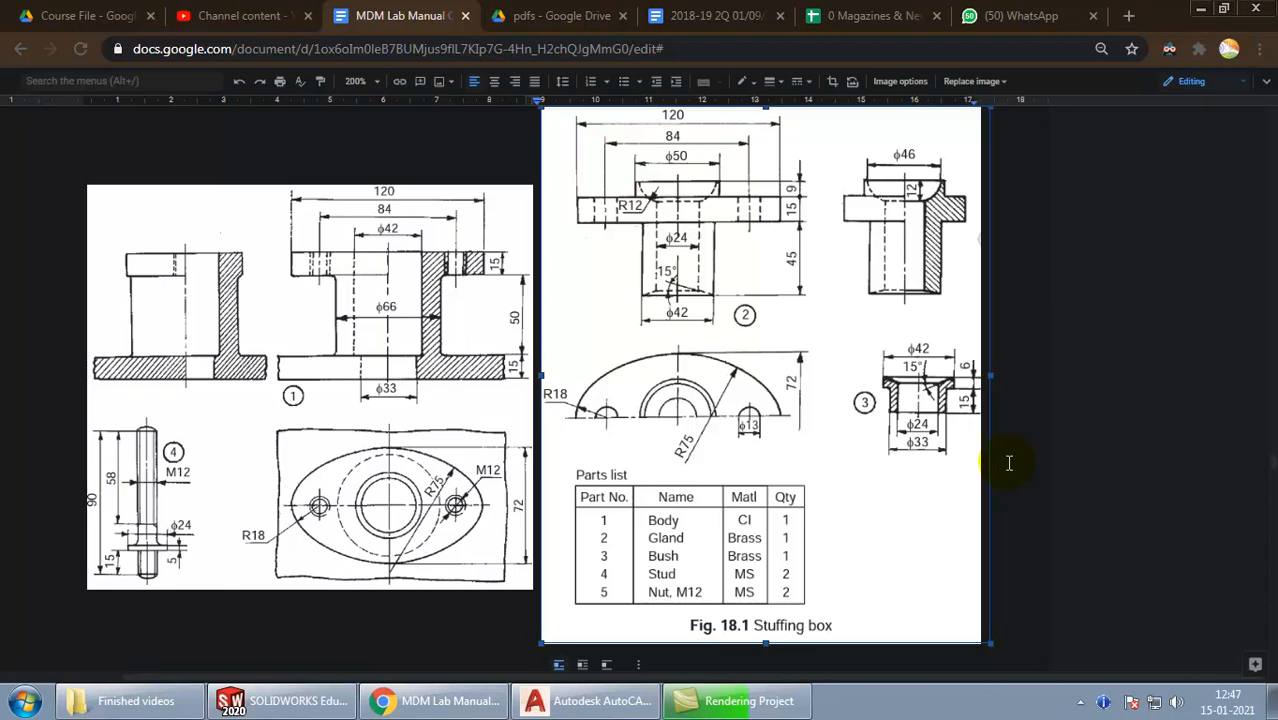
mouse_move(628, 304)
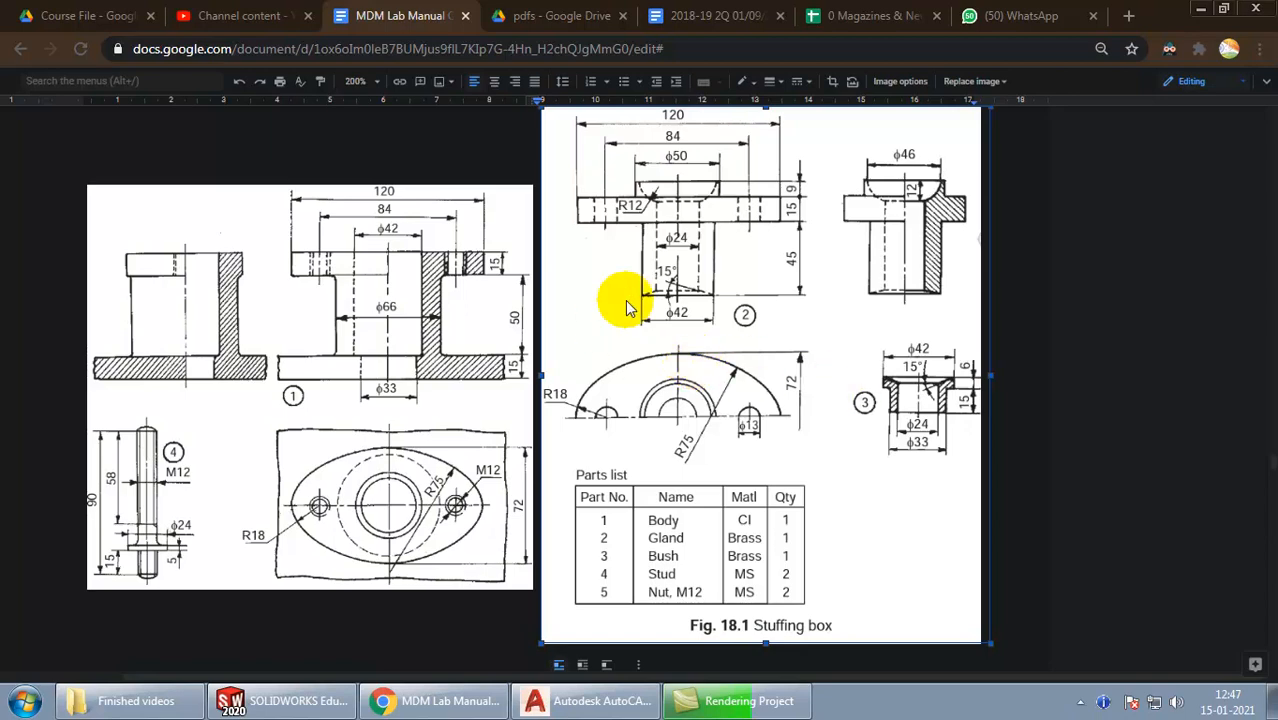
mouse_move(422, 268)
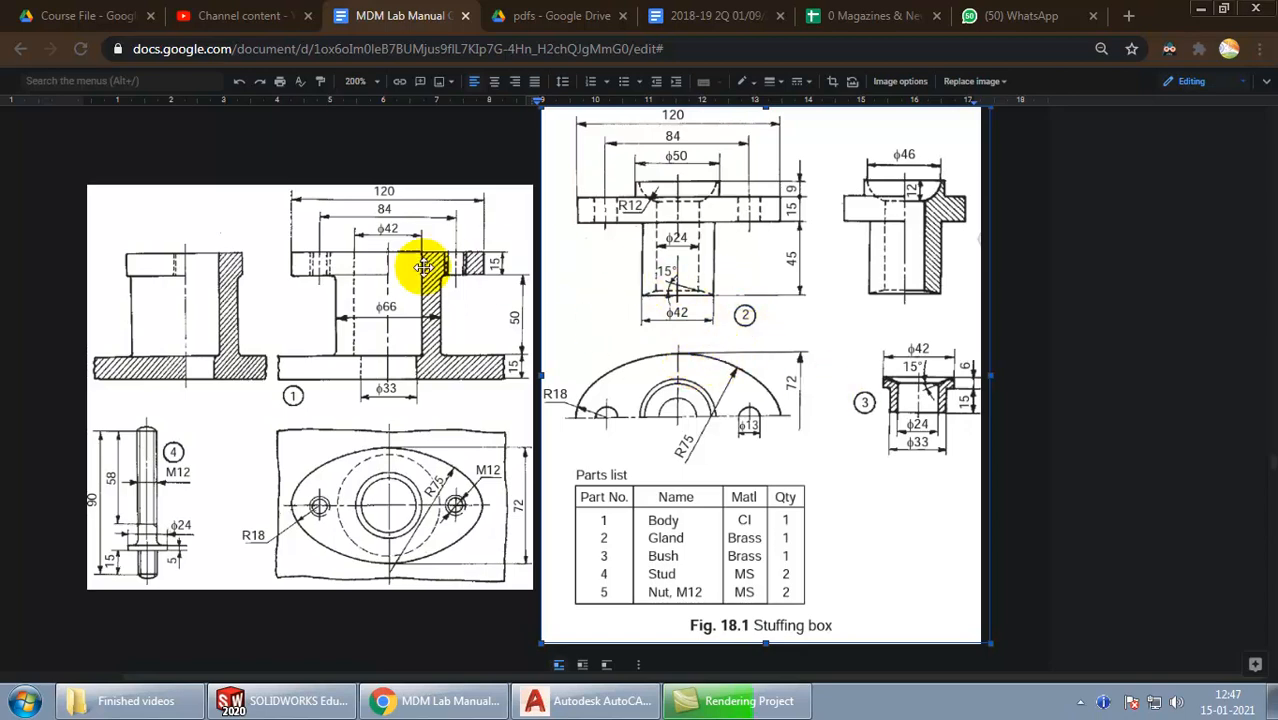
mouse_move(694, 352)
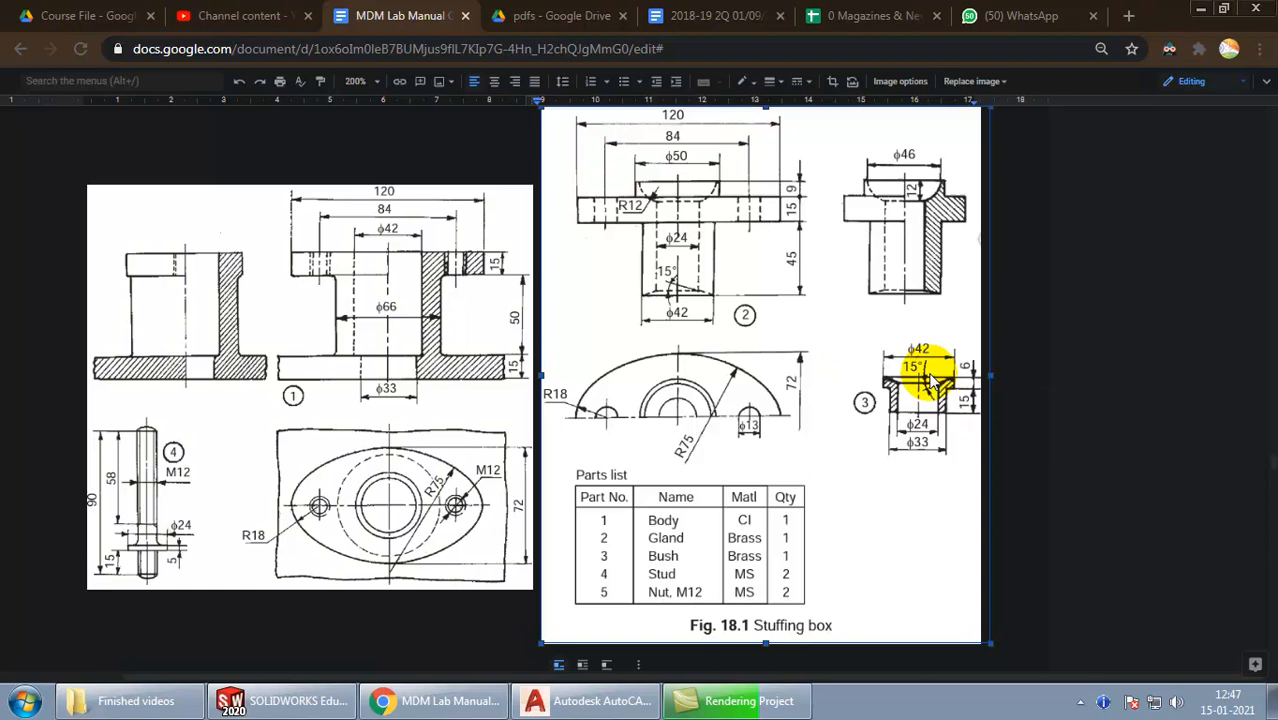
Step: Create a new Part document with MMGS units and adjust the view background scene
click(284, 700)
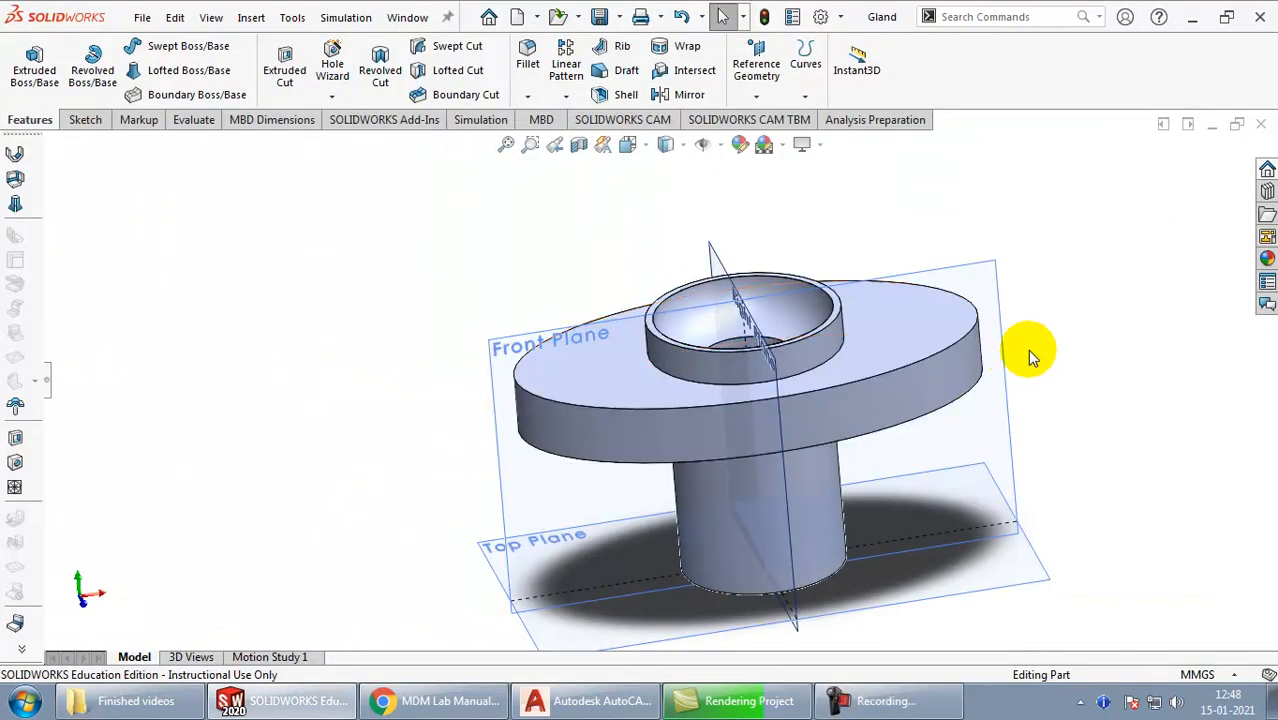
click(516, 16)
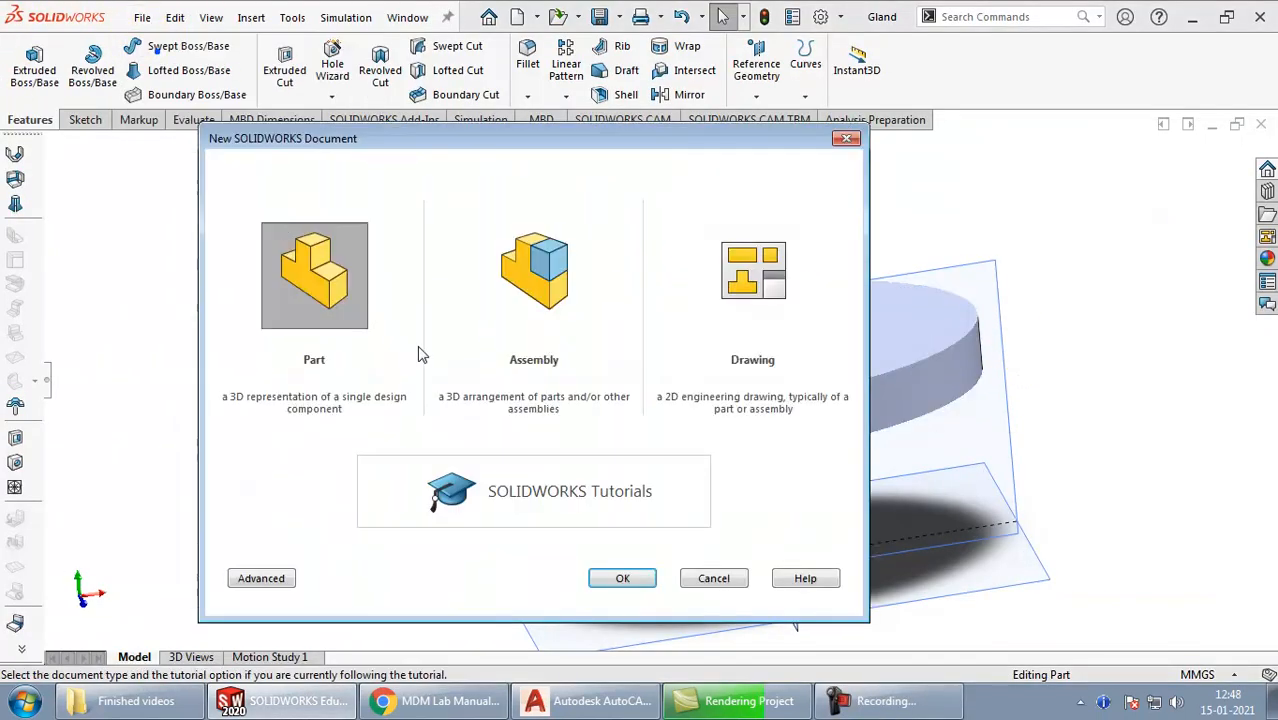
click(622, 578)
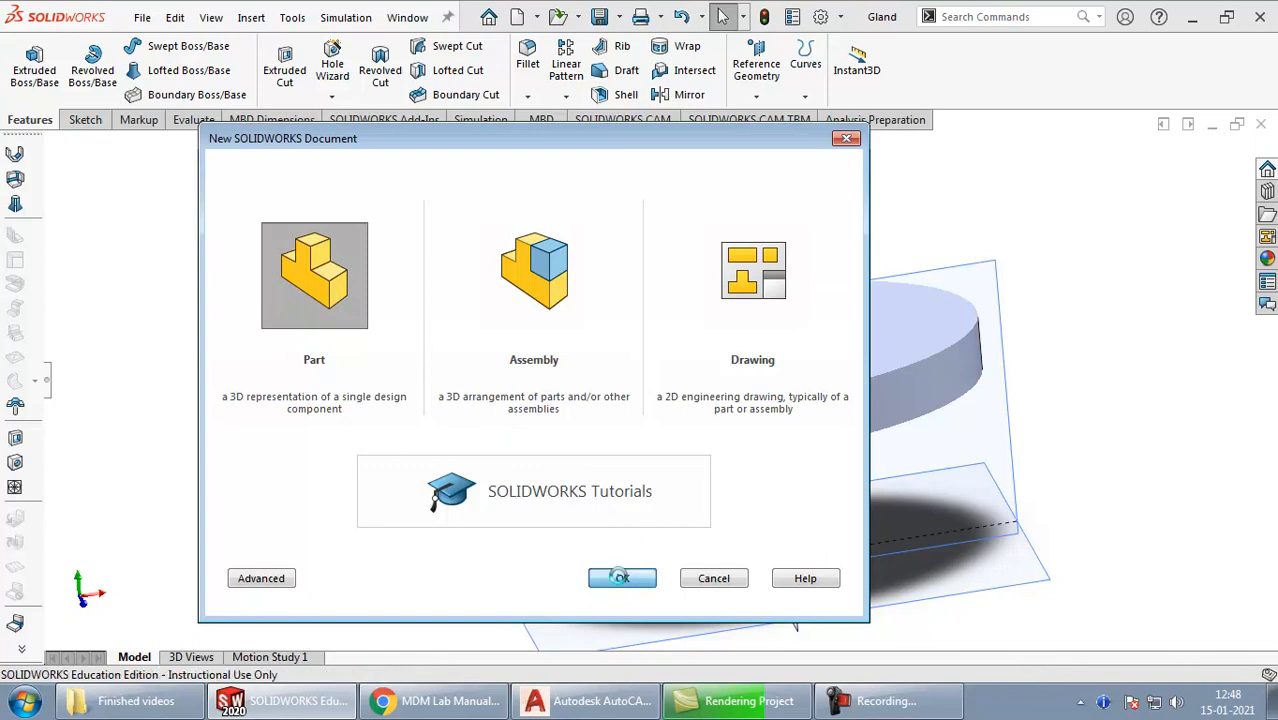
click(620, 578)
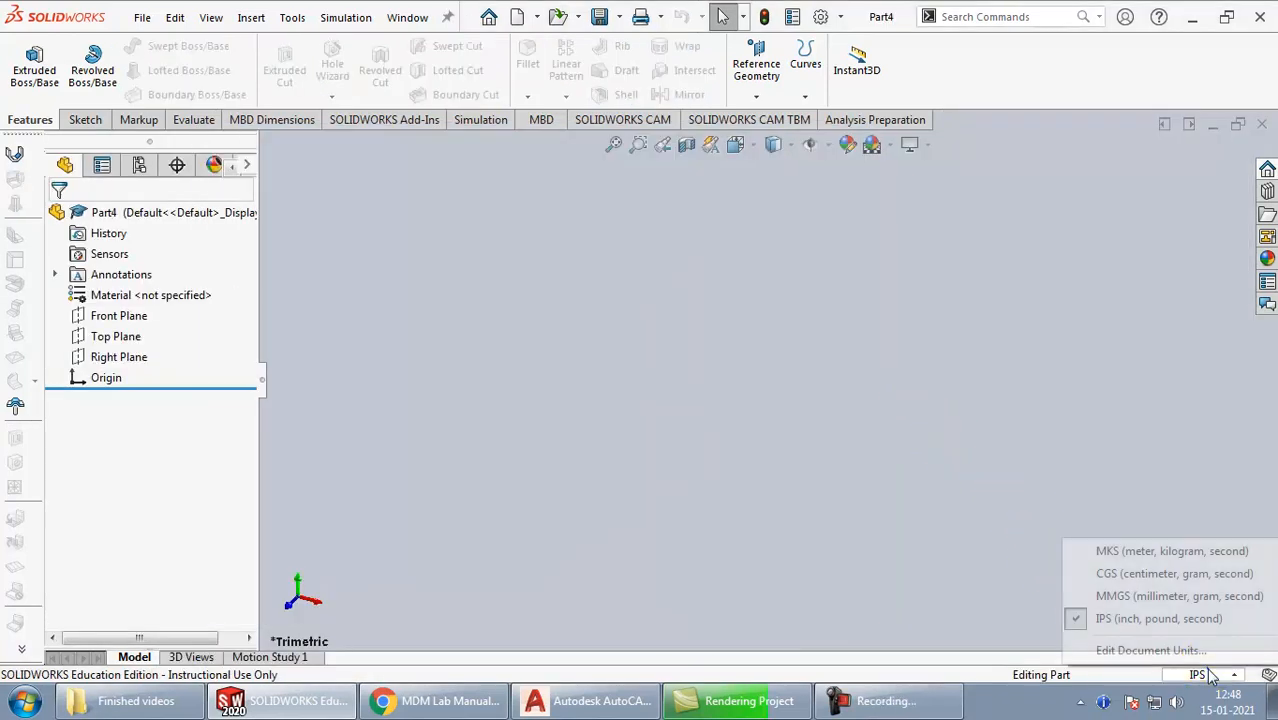
click(1180, 596)
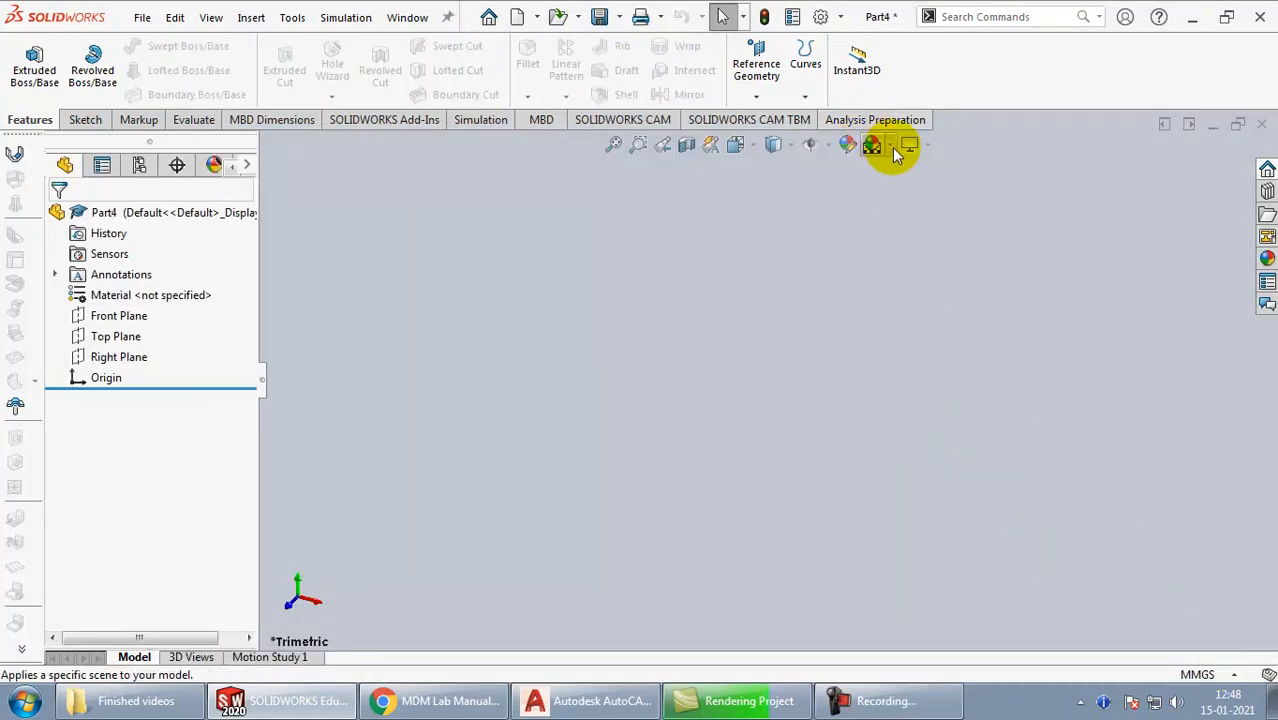
click(896, 144)
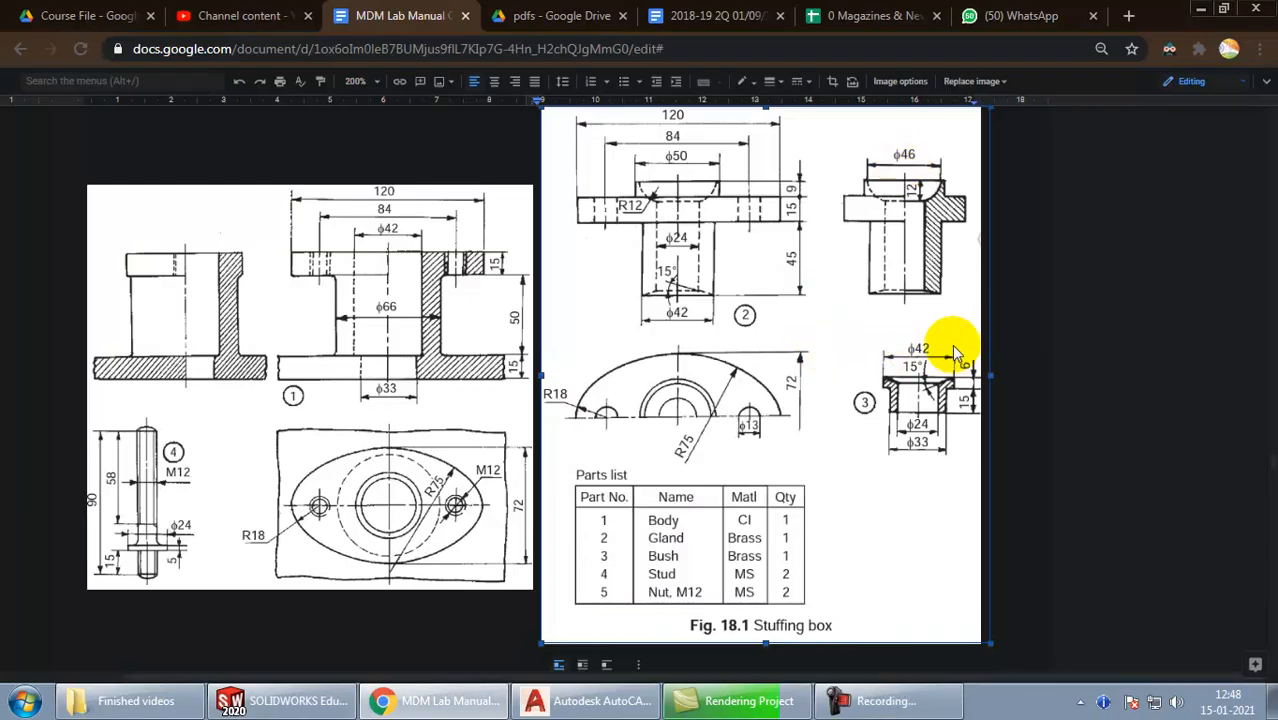
mouse_move(880, 376)
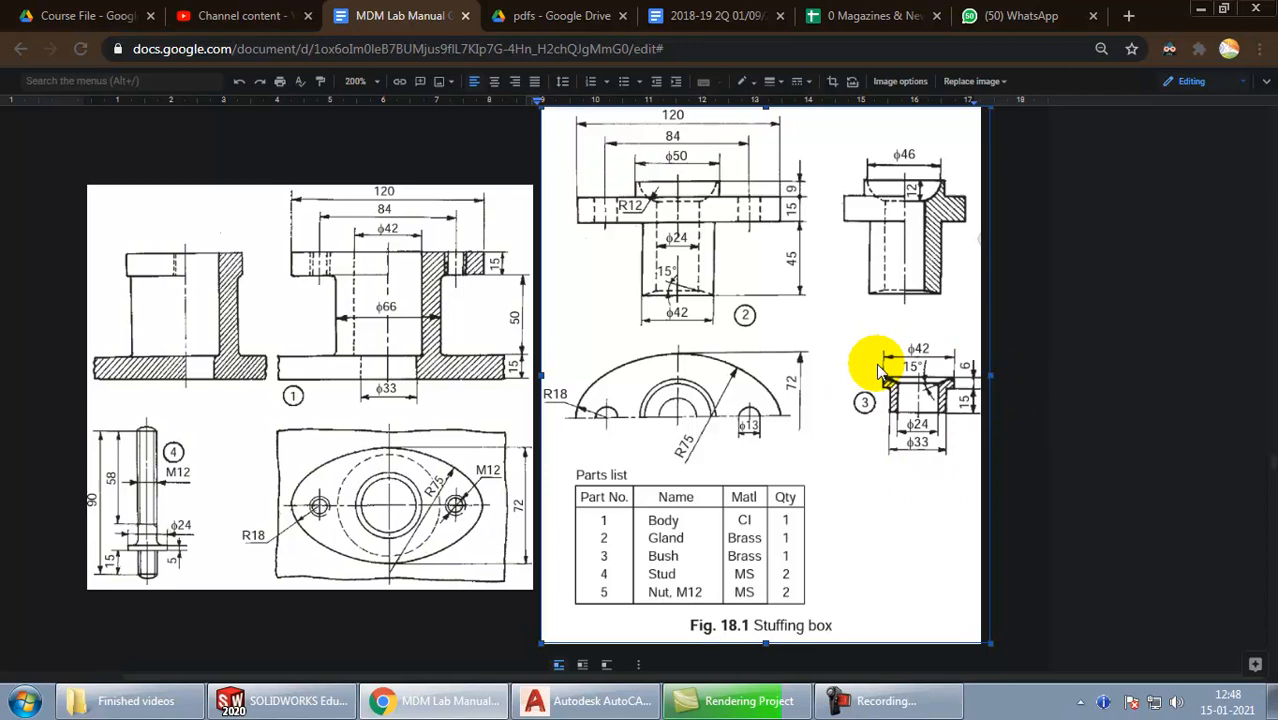
mouse_move(964, 470)
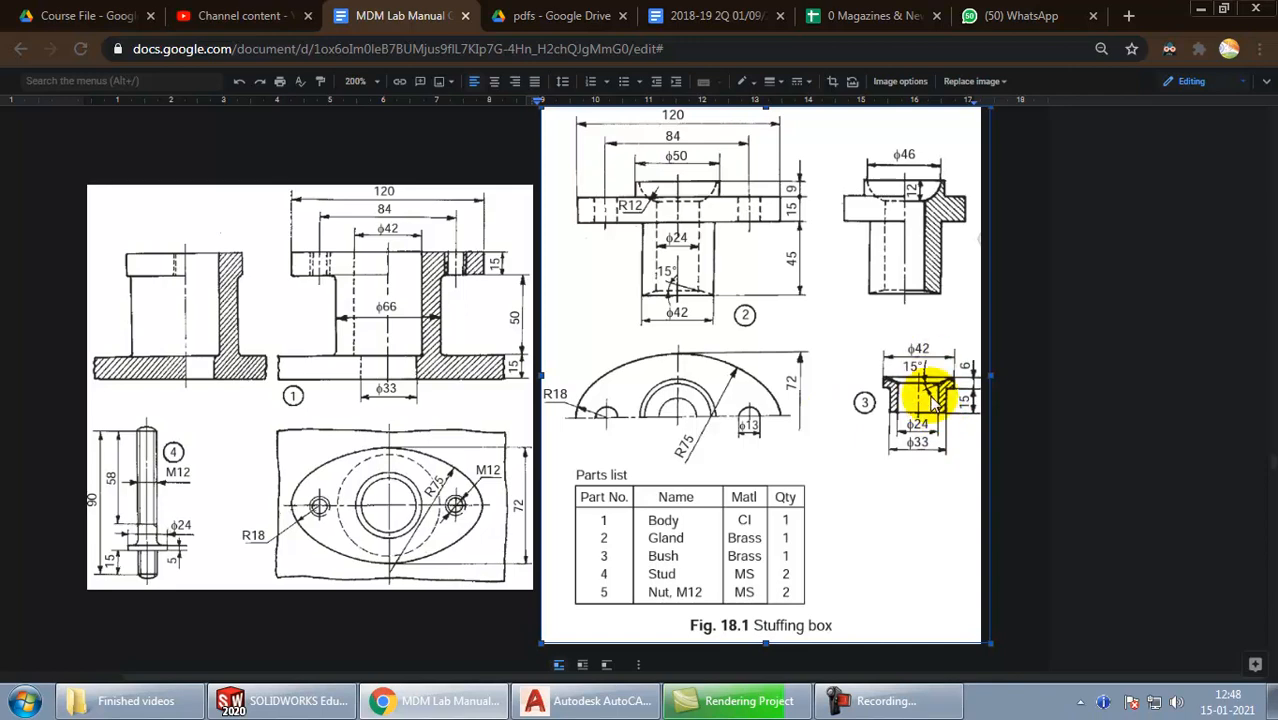
Step: Sketch the stepped profile with lines on the Front Plane and switch to Centerline for the axis
click(280, 700)
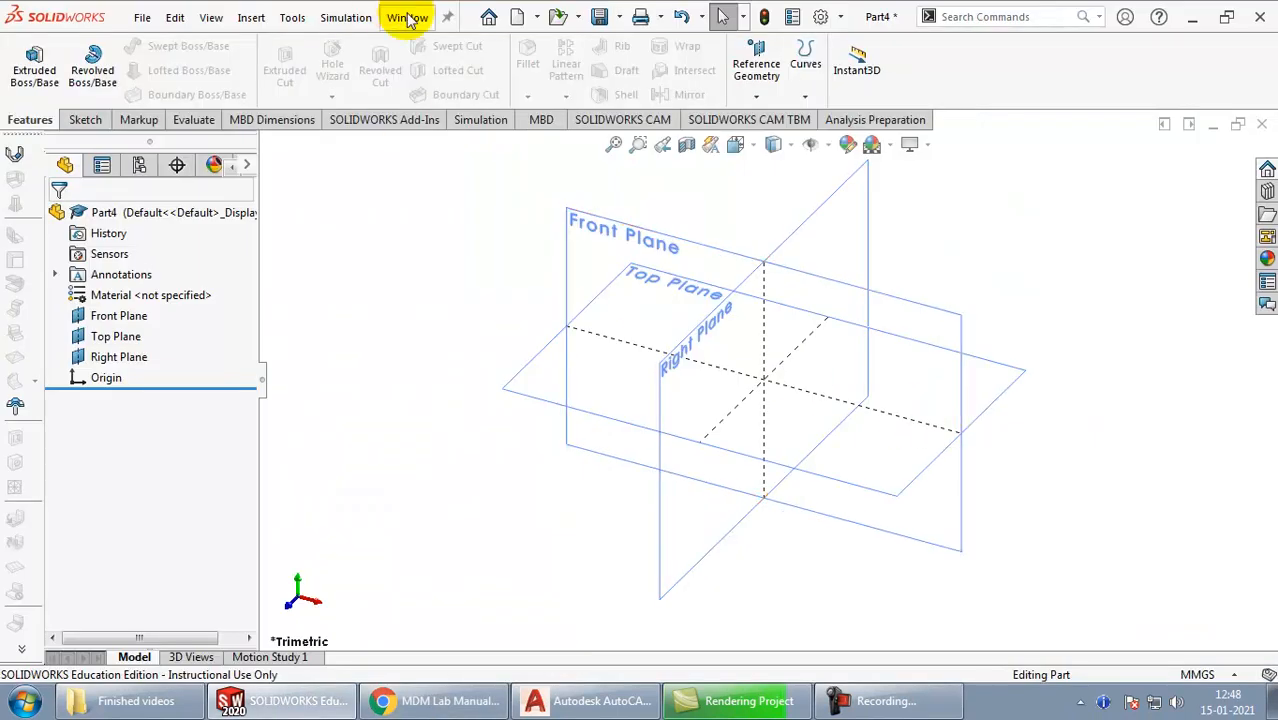
click(118, 316)
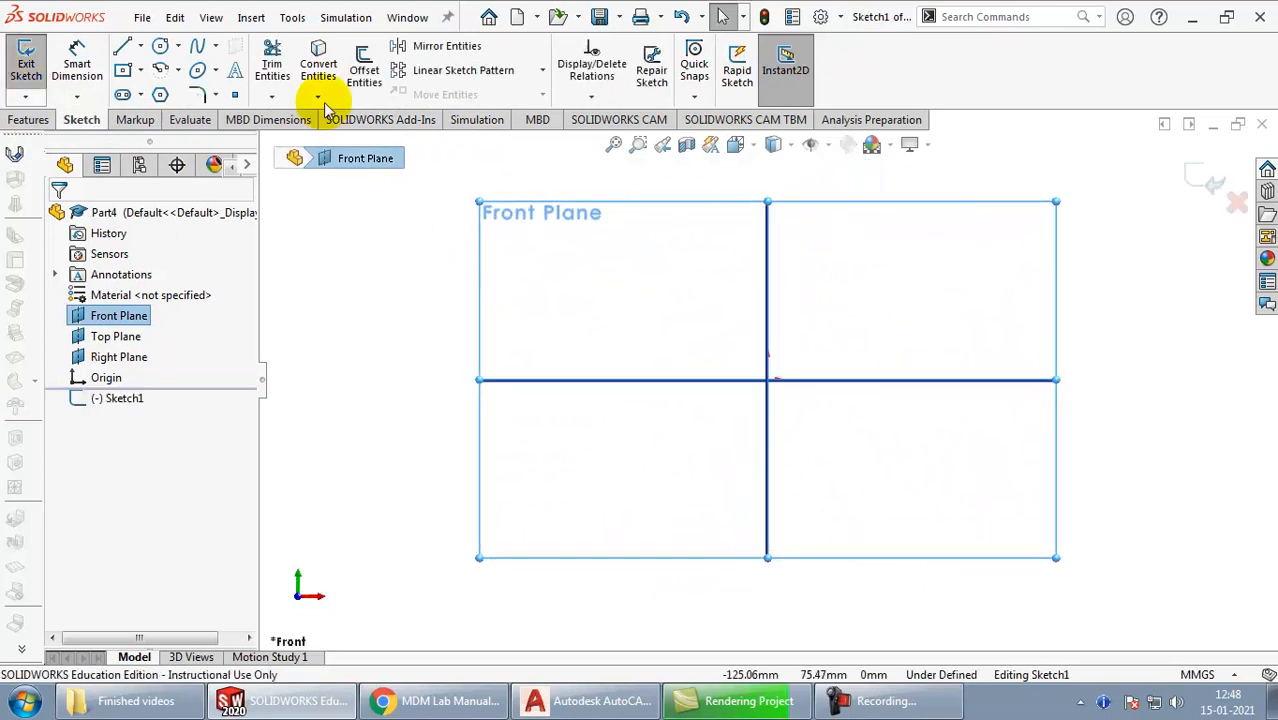
click(122, 46)
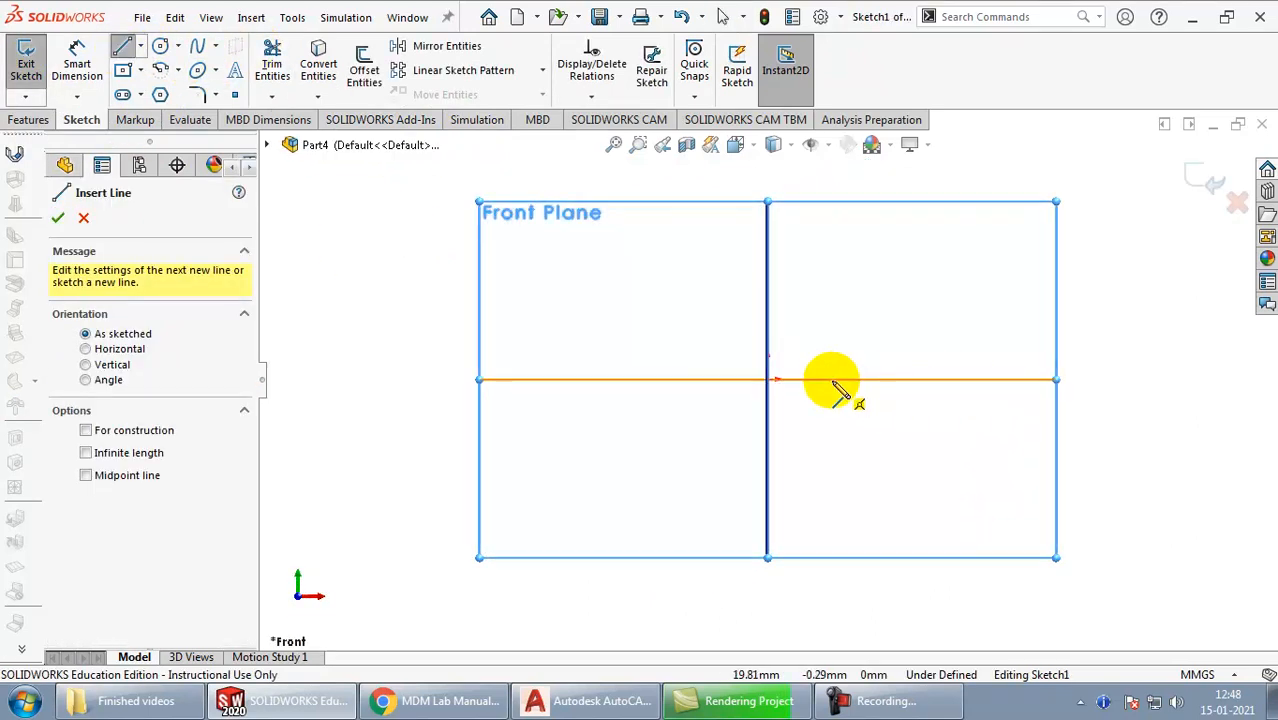
click(830, 378)
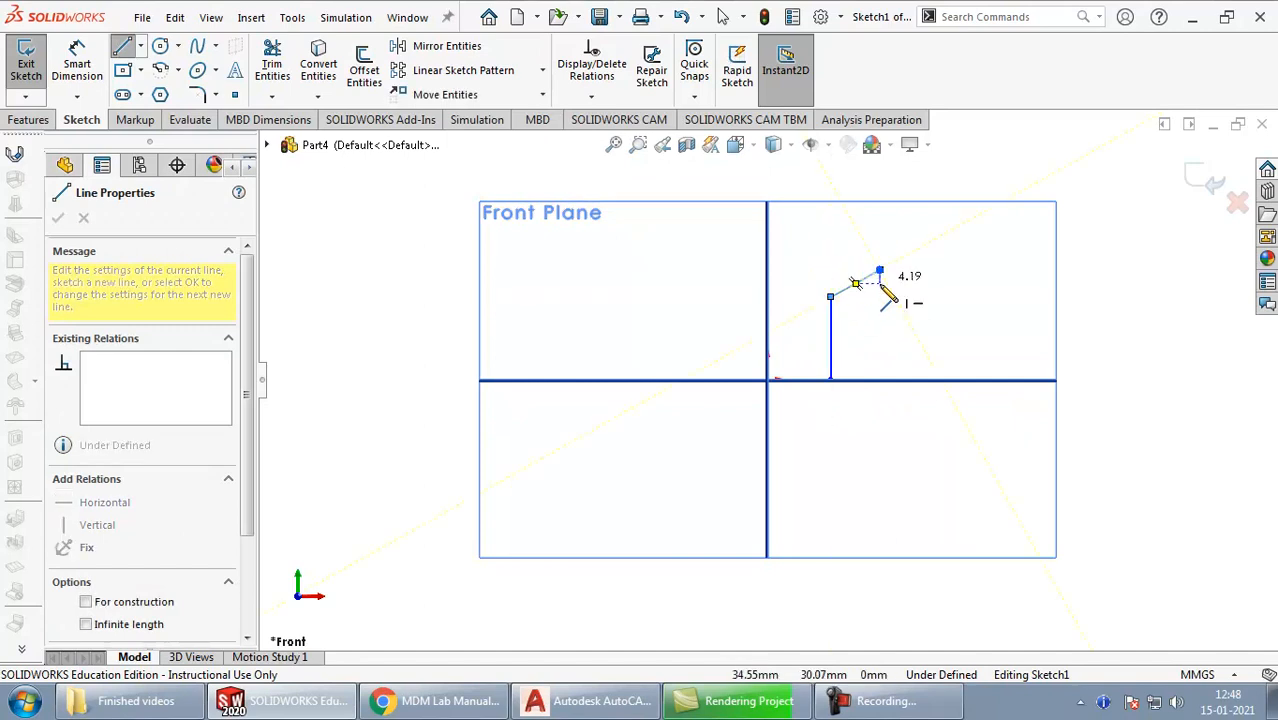
mouse_move(870, 318)
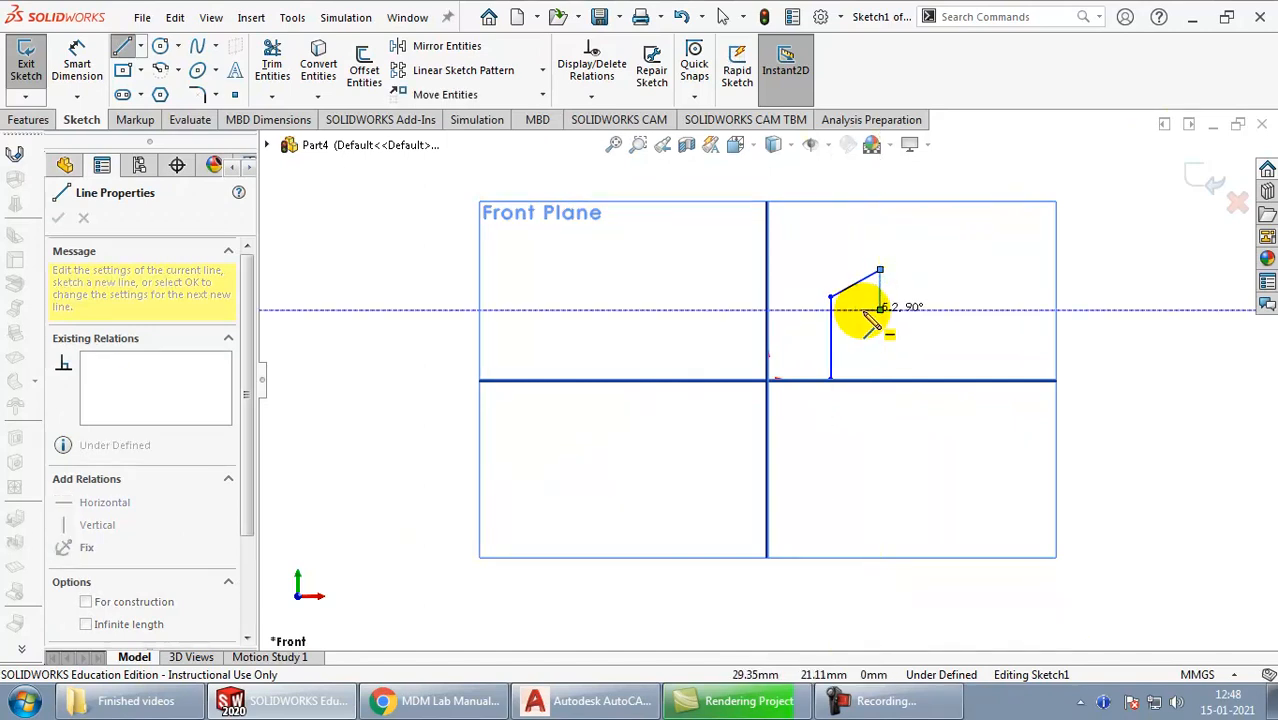
mouse_move(876, 384)
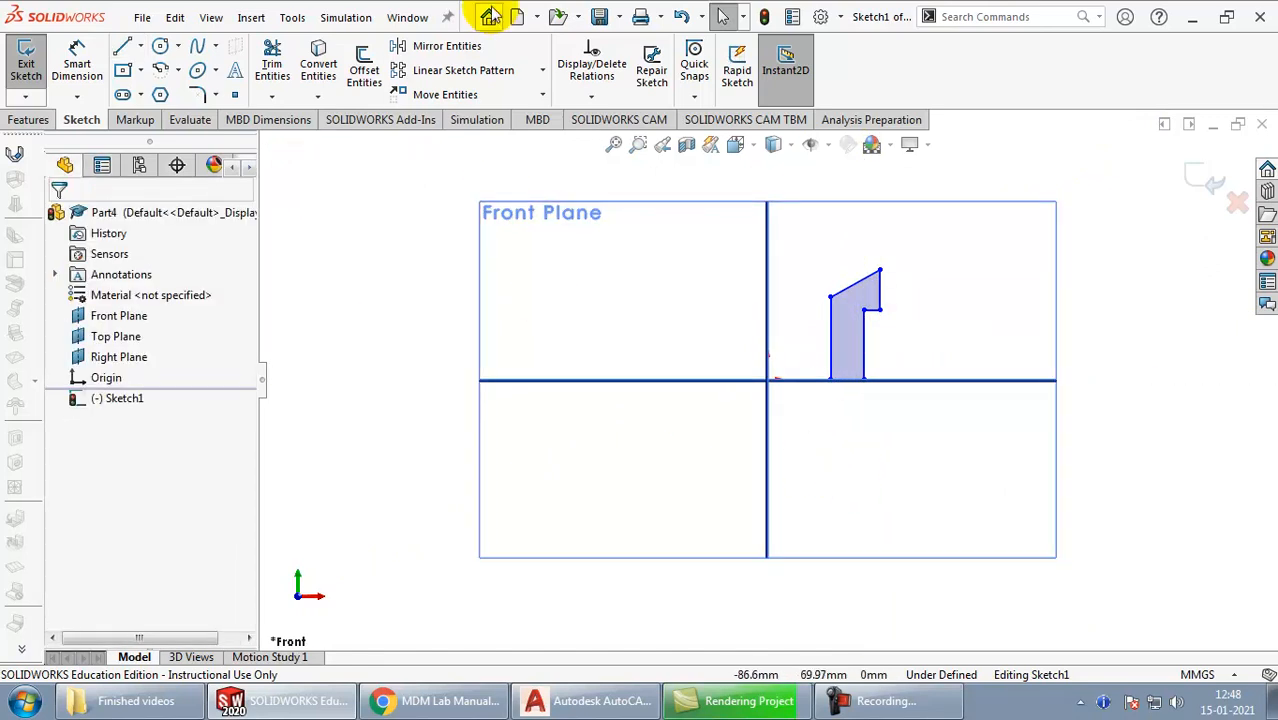
click(140, 46)
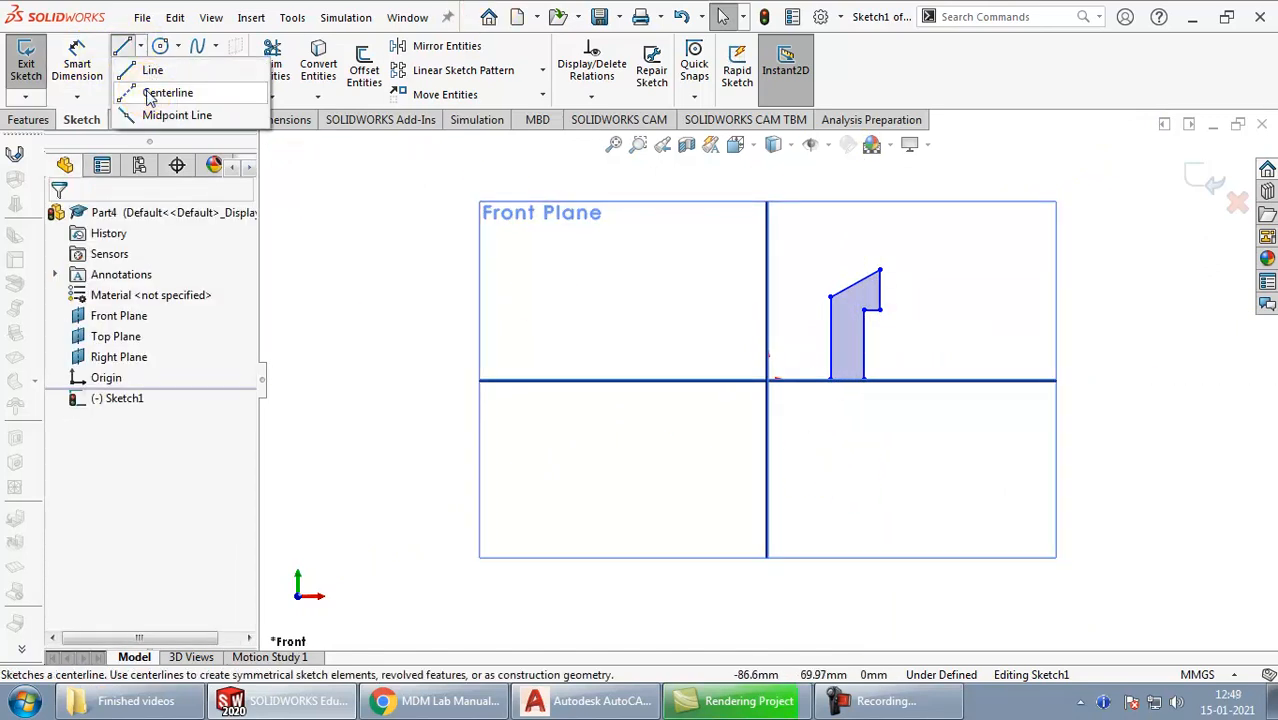
click(168, 92)
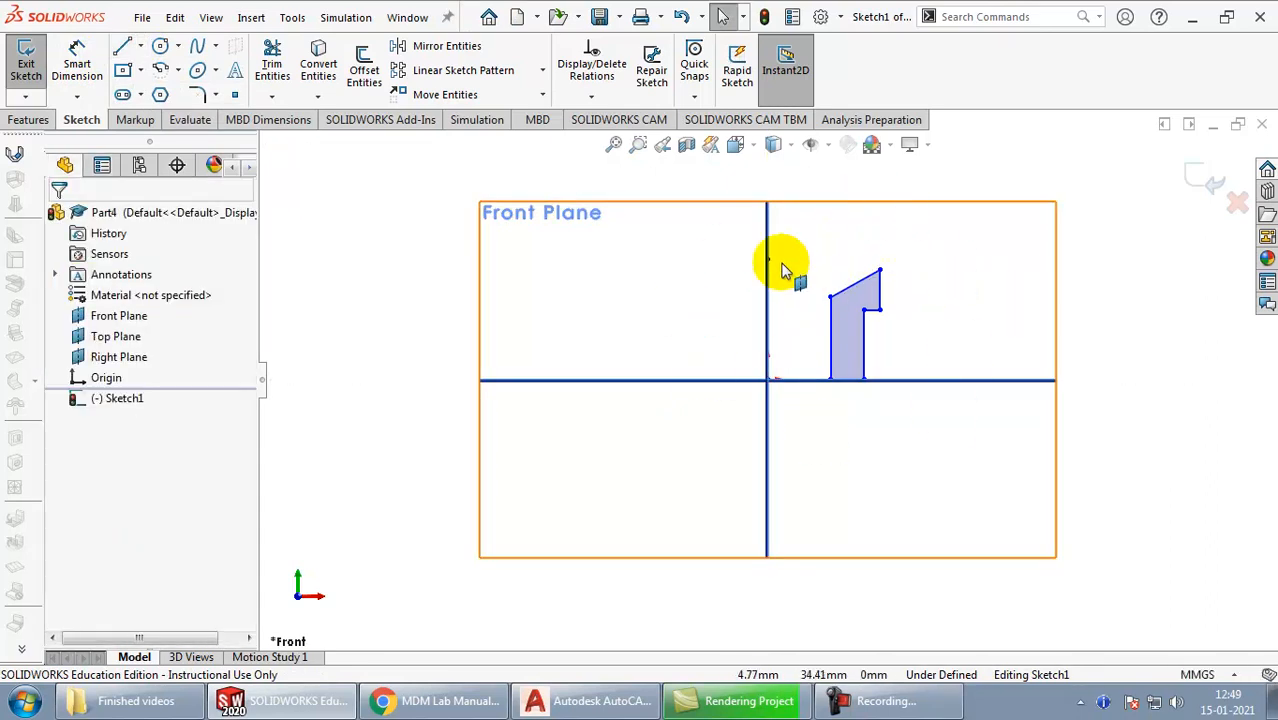
mouse_move(1010, 300)
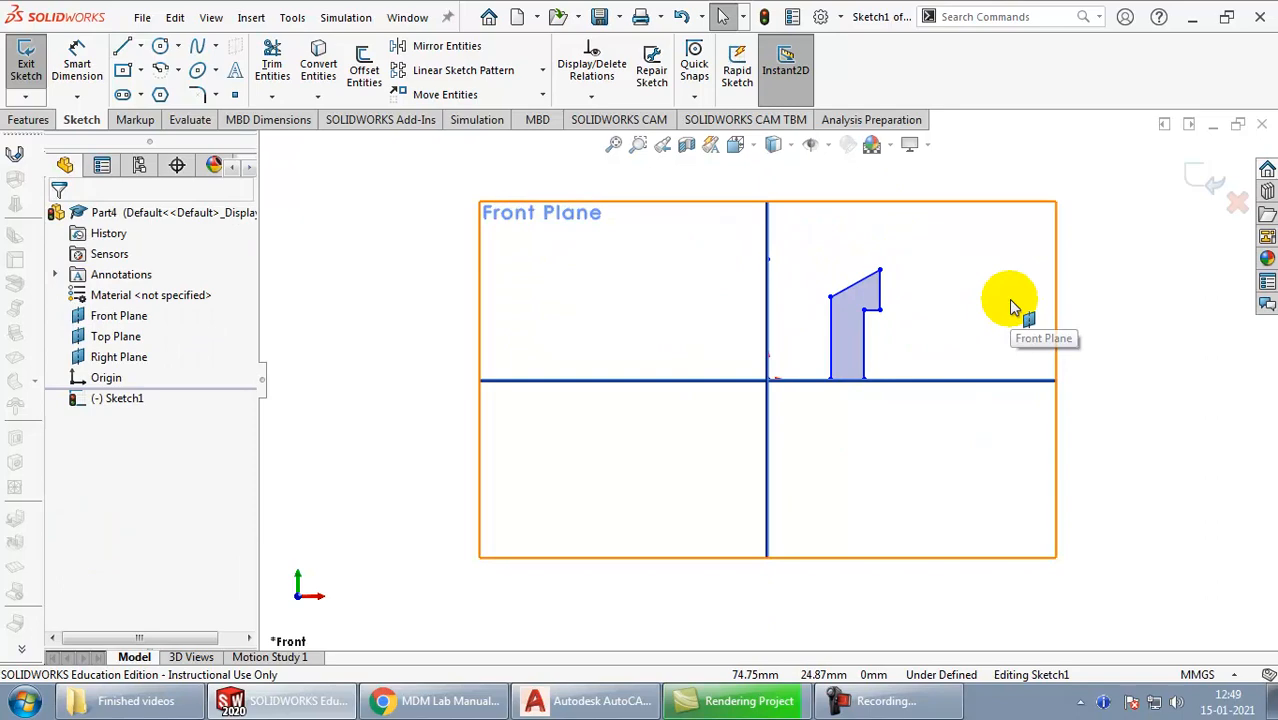
mouse_move(656, 304)
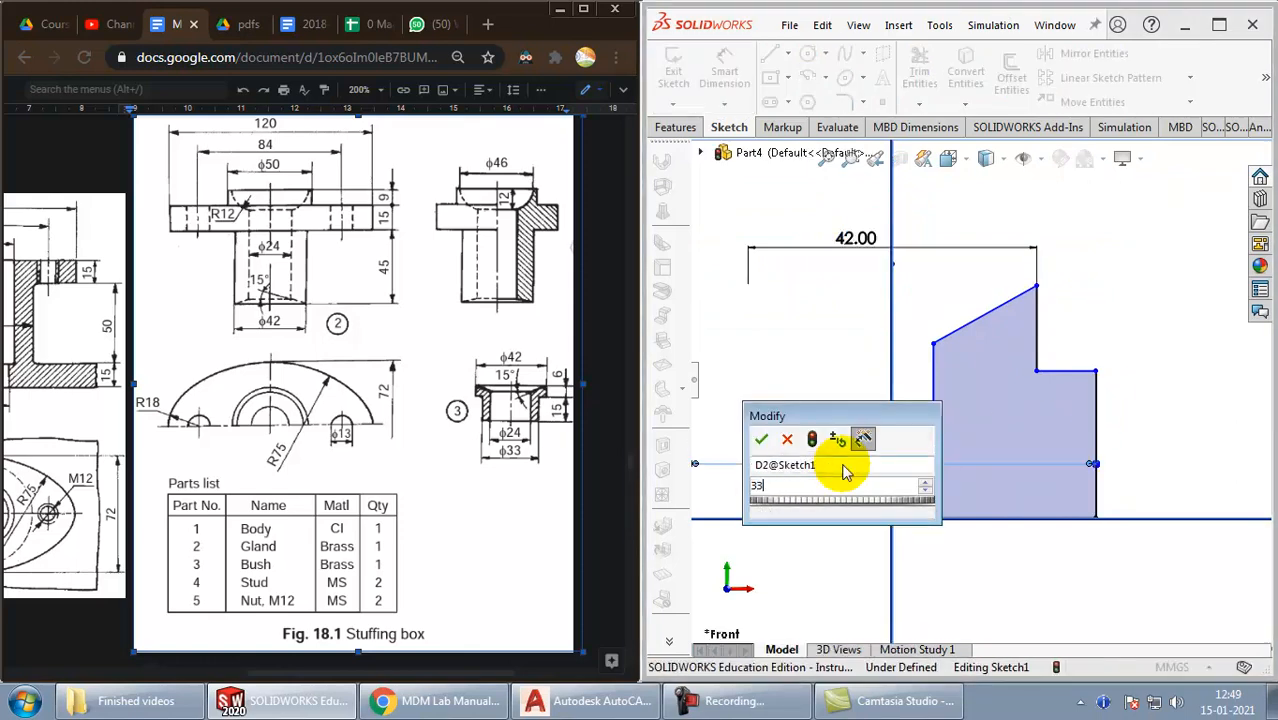
Step: Apply the 33 and 24 mm dimensions and remaining values until the bush profile is fully defined
click(762, 440)
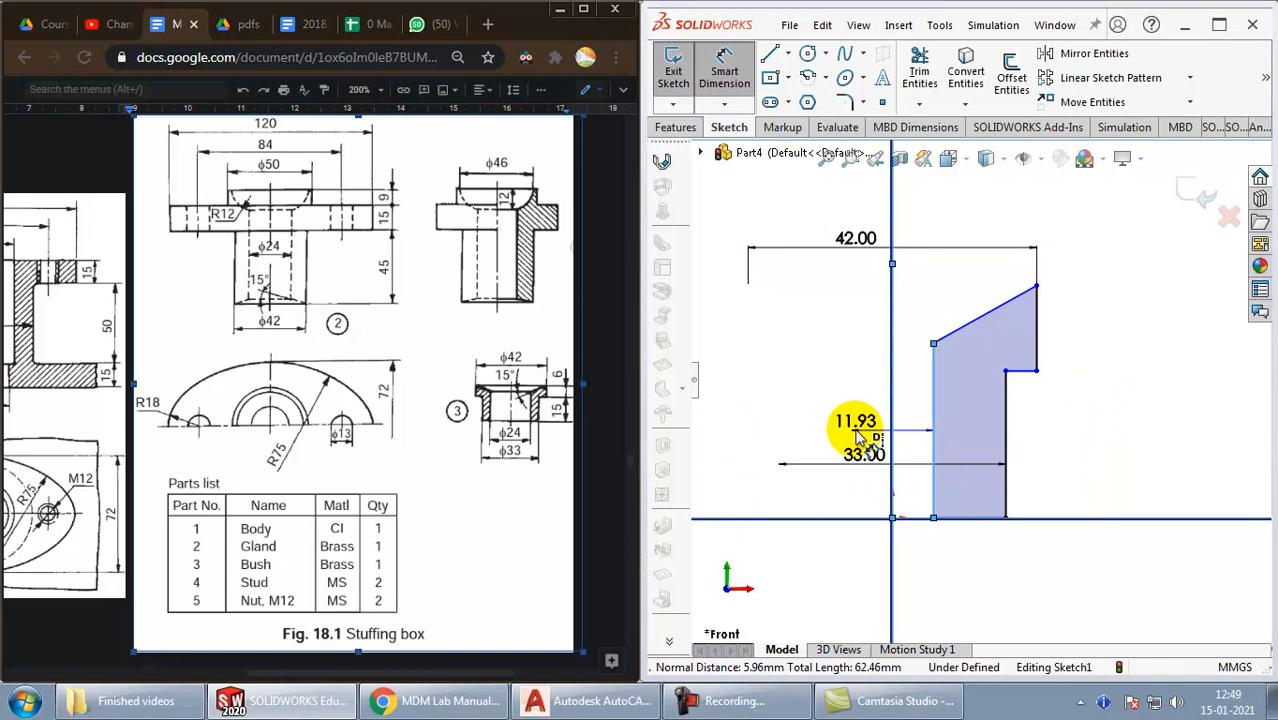
double_click(856, 420)
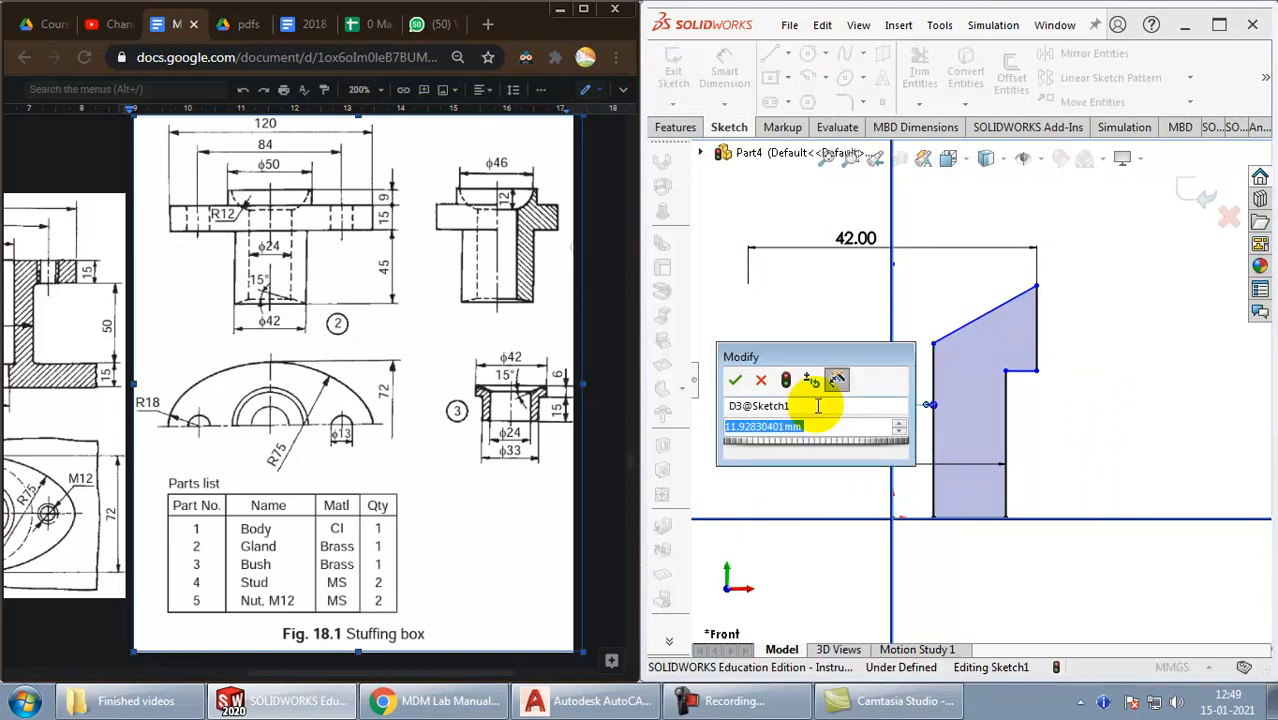
click(736, 380)
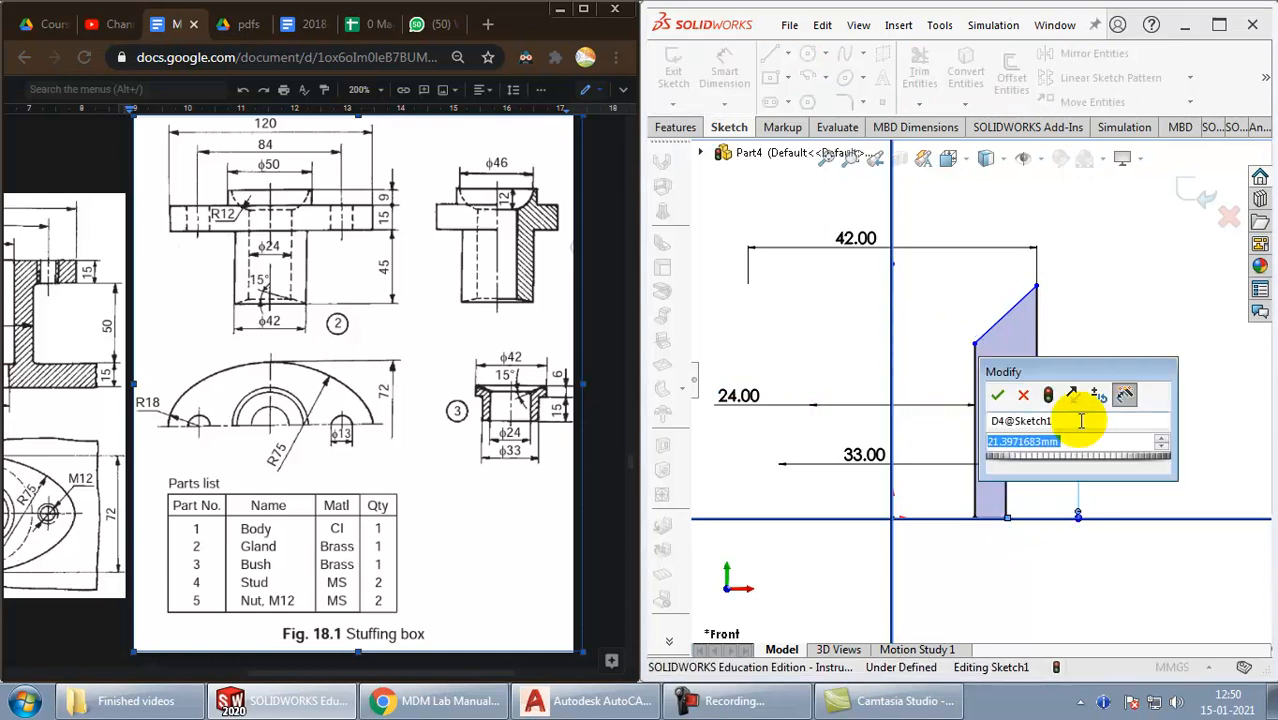
click(998, 394)
text(15)
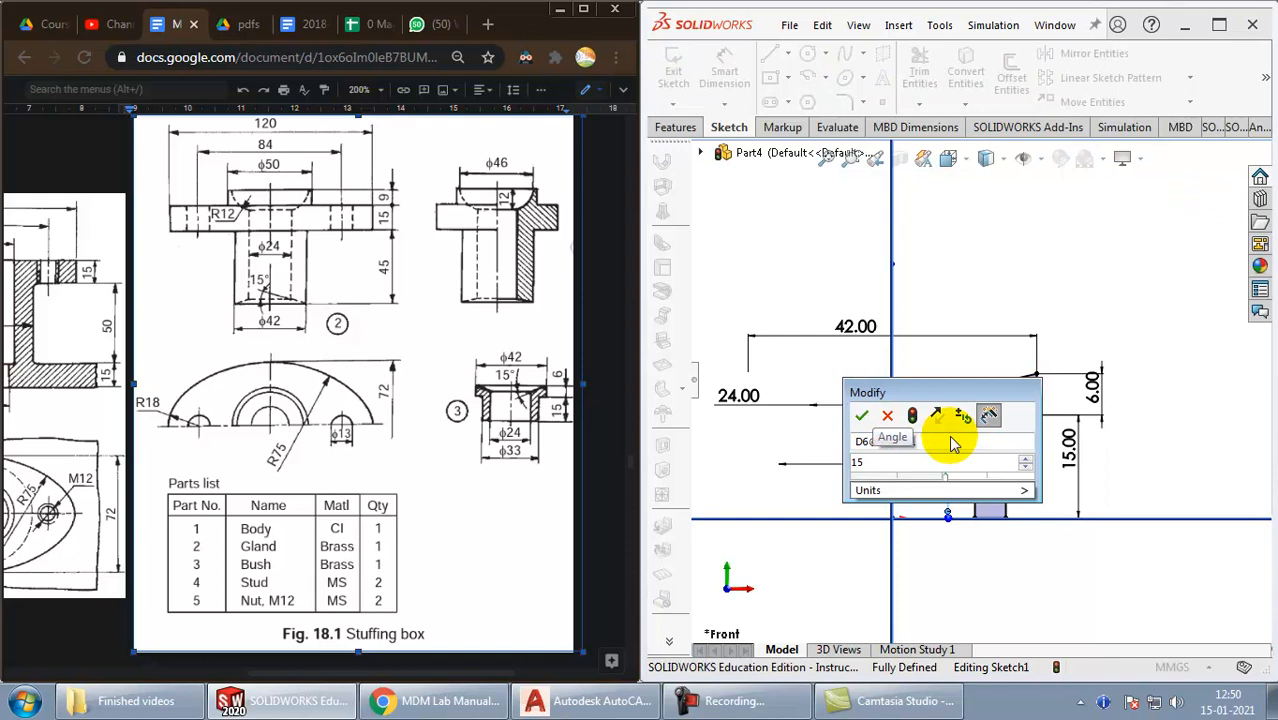
click(862, 414)
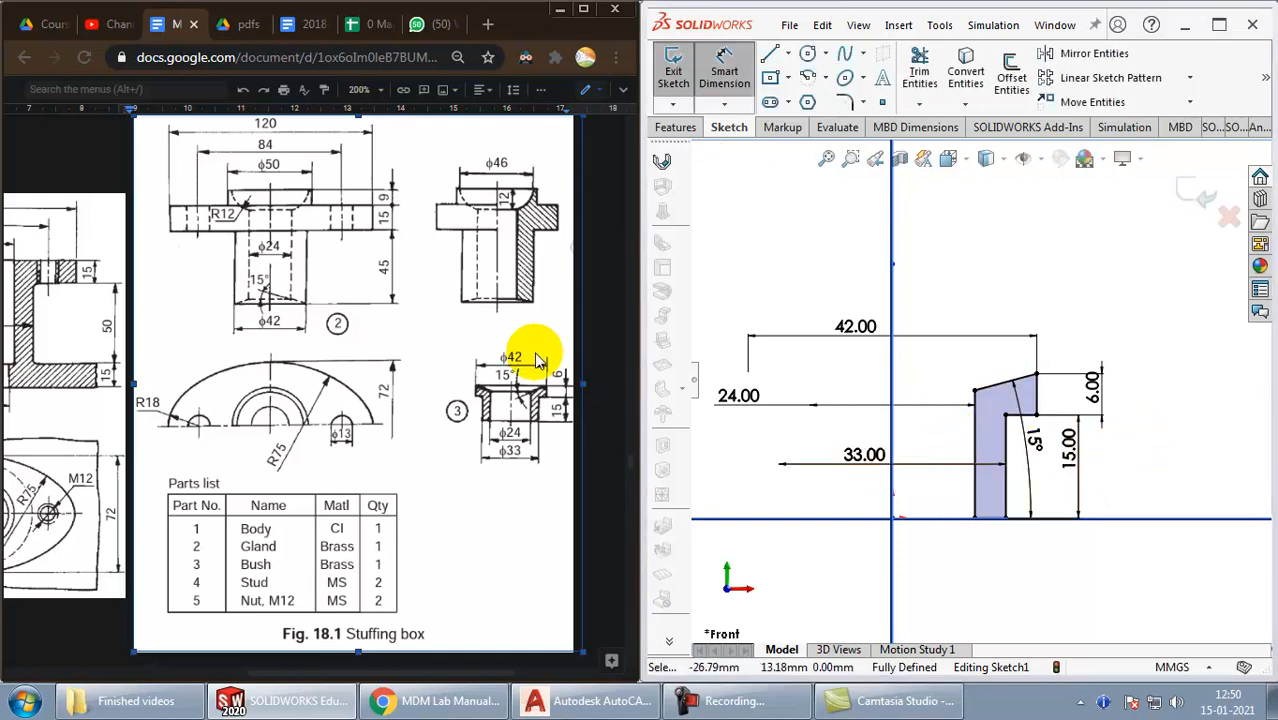
mouse_move(976, 310)
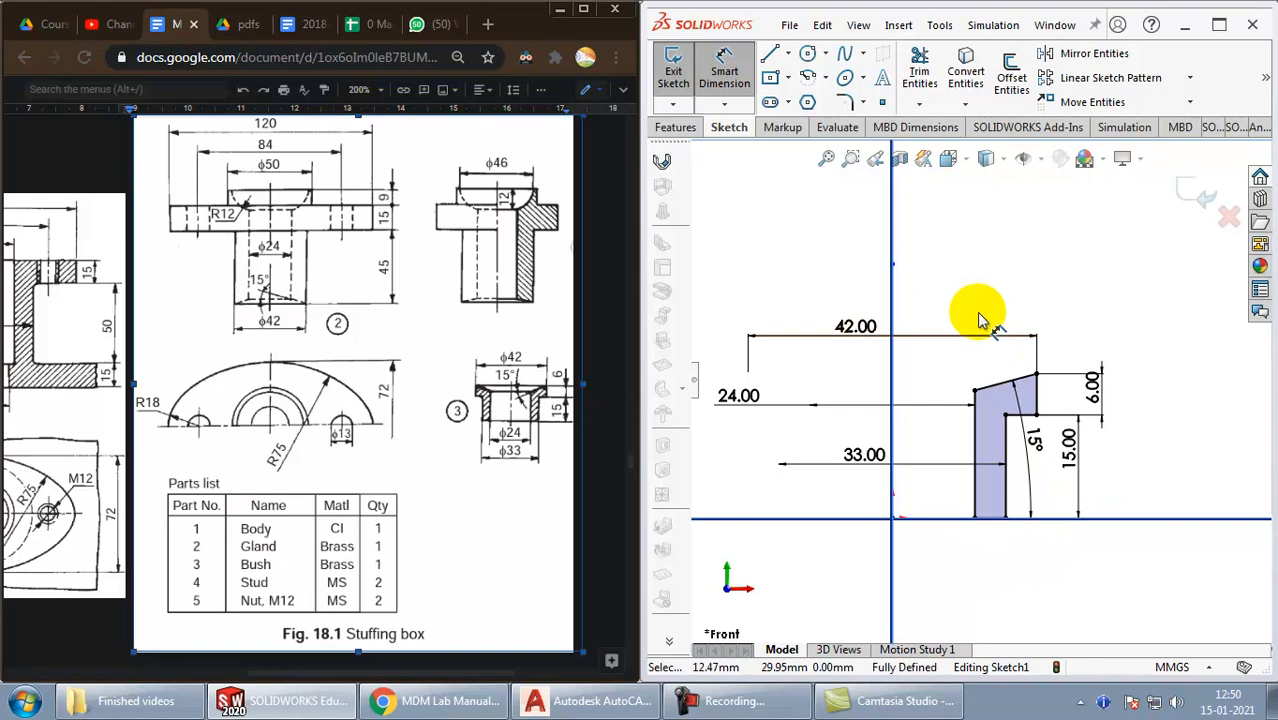
mouse_move(1190, 196)
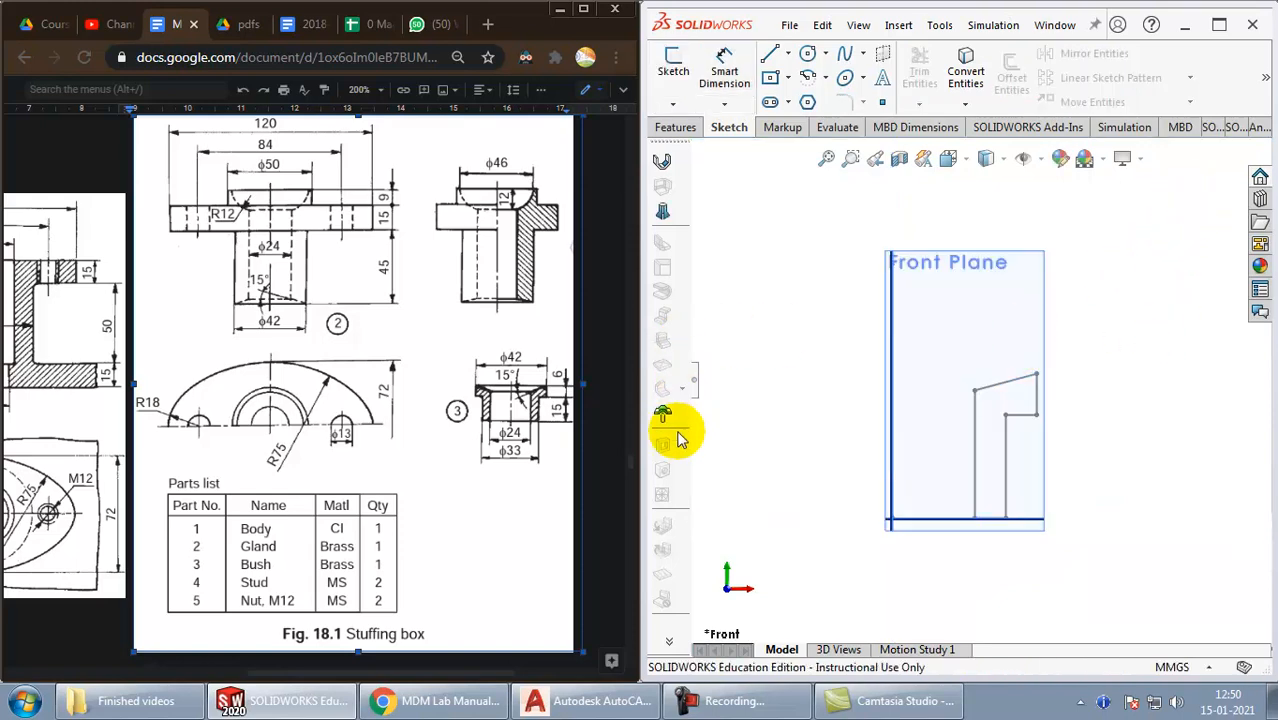
Step: Revolve Sketch1-Region<1> 360° about centreline Line8 to form the solid bush
click(1220, 24)
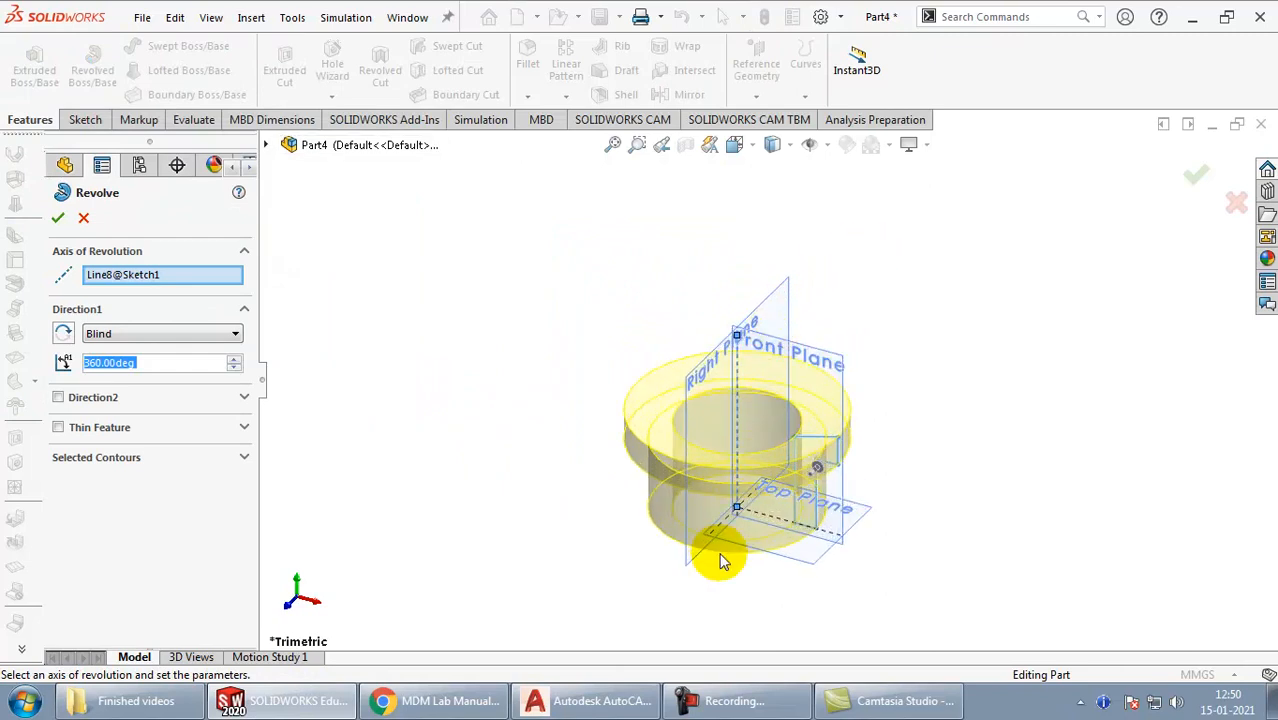
mouse_move(650, 370)
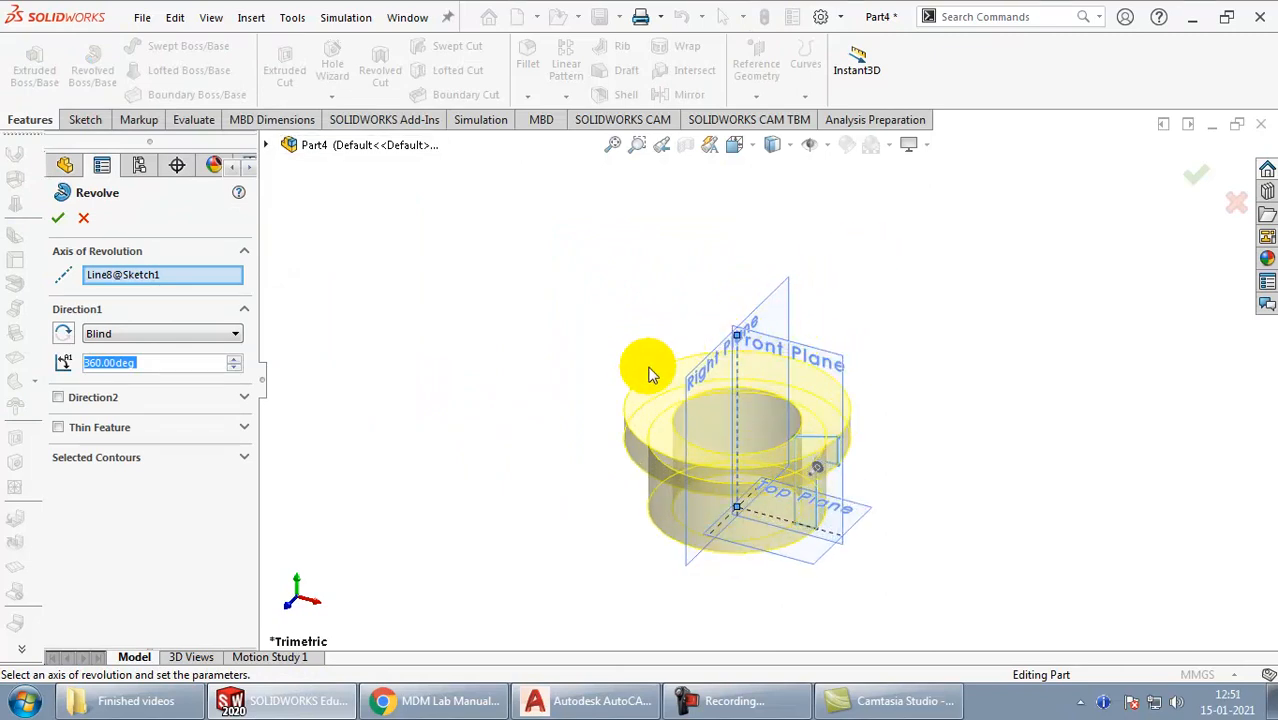
mouse_move(668, 520)
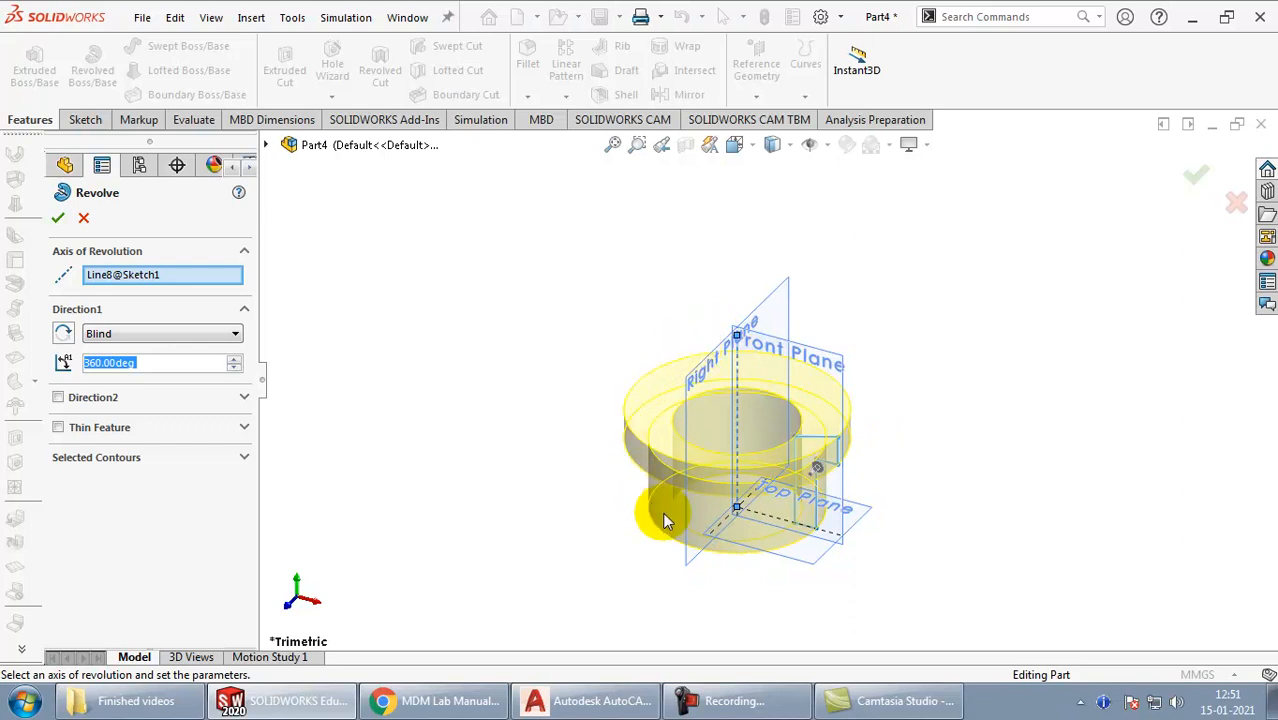
click(96, 456)
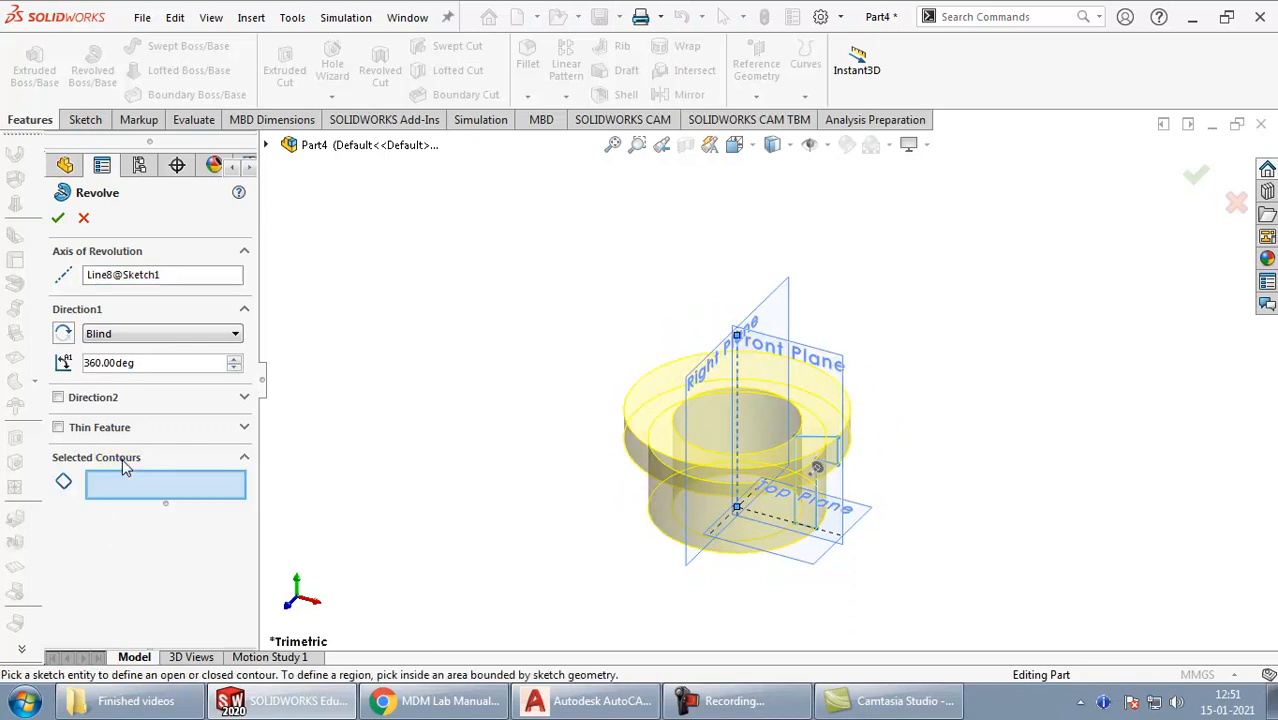
mouse_move(118, 494)
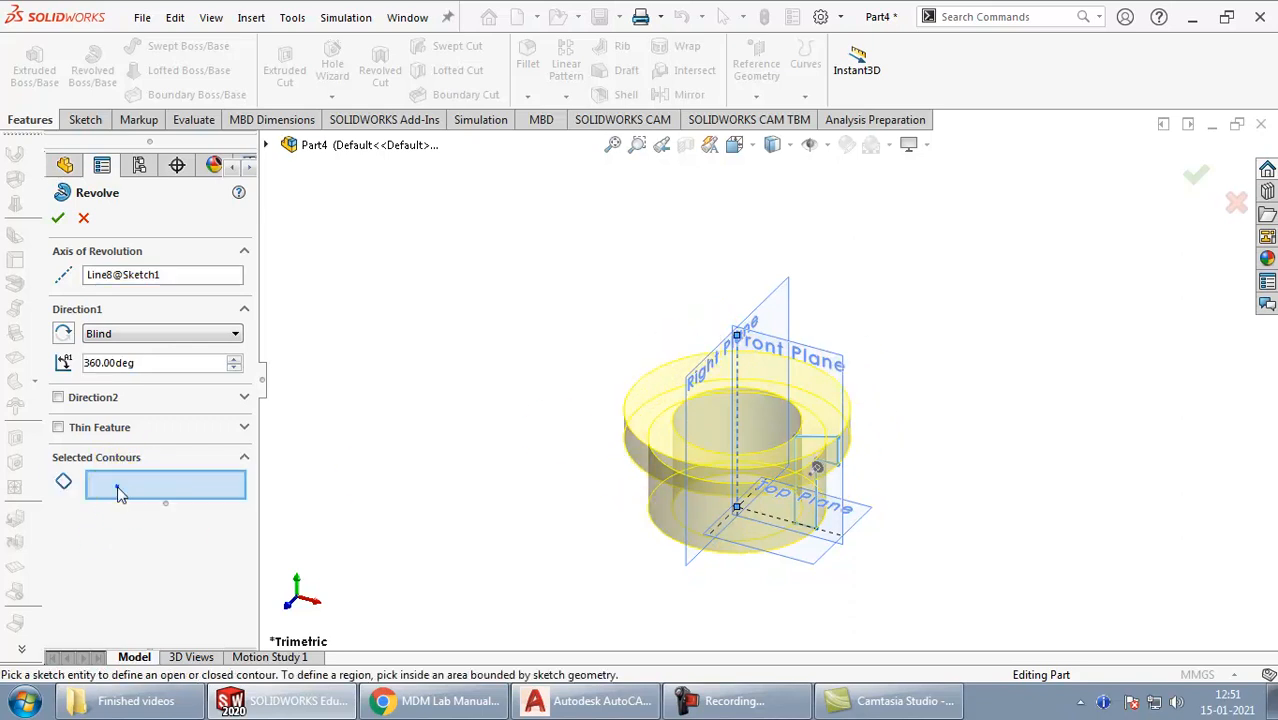
click(816, 470)
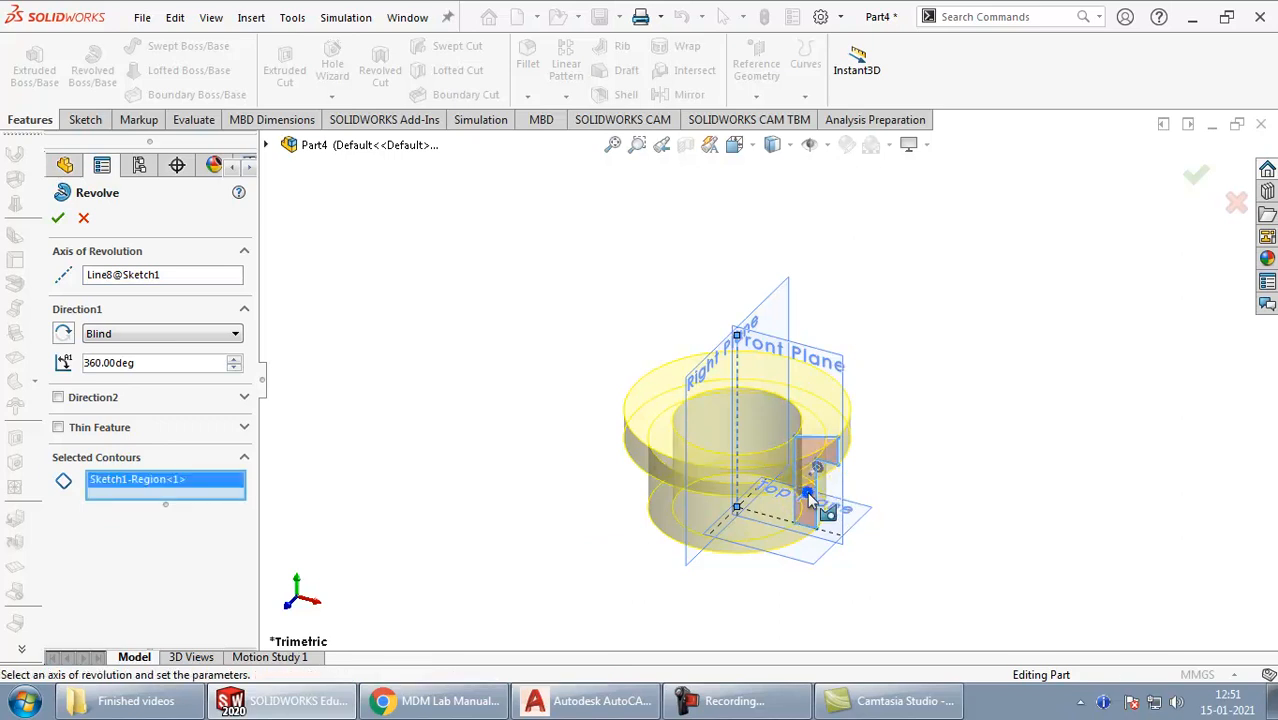
click(160, 274)
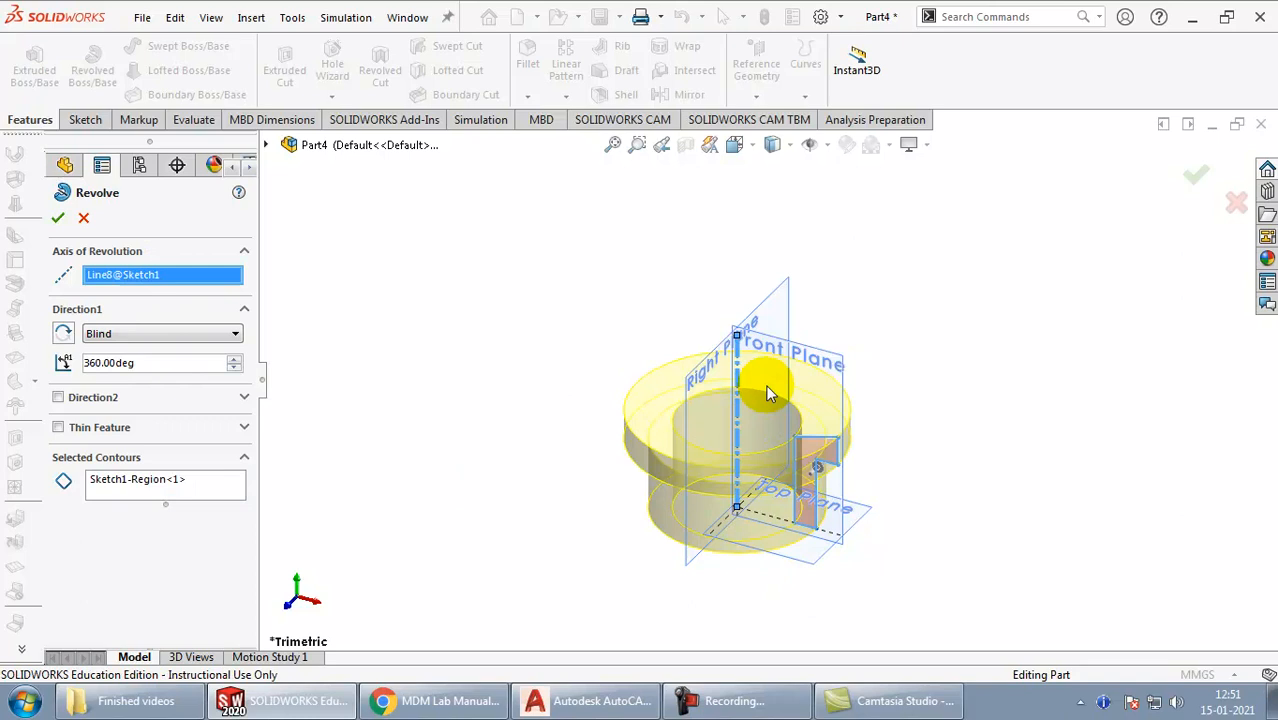
click(56, 218)
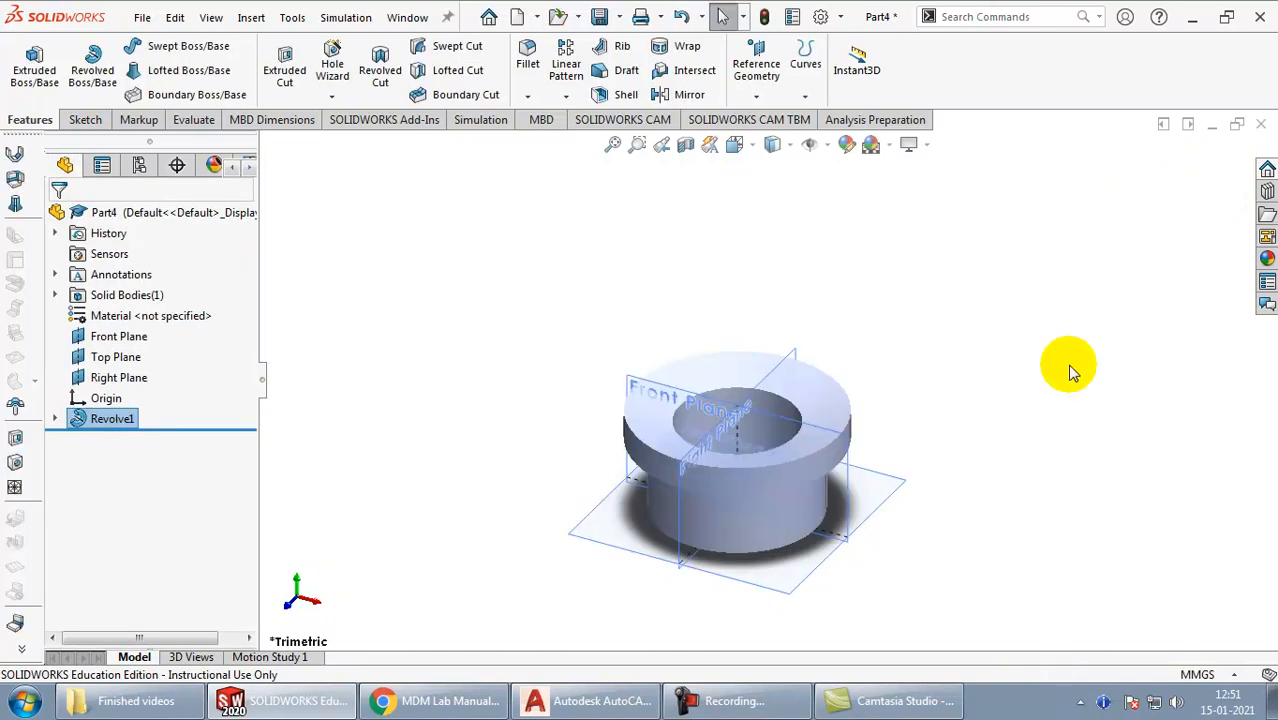
click(142, 16)
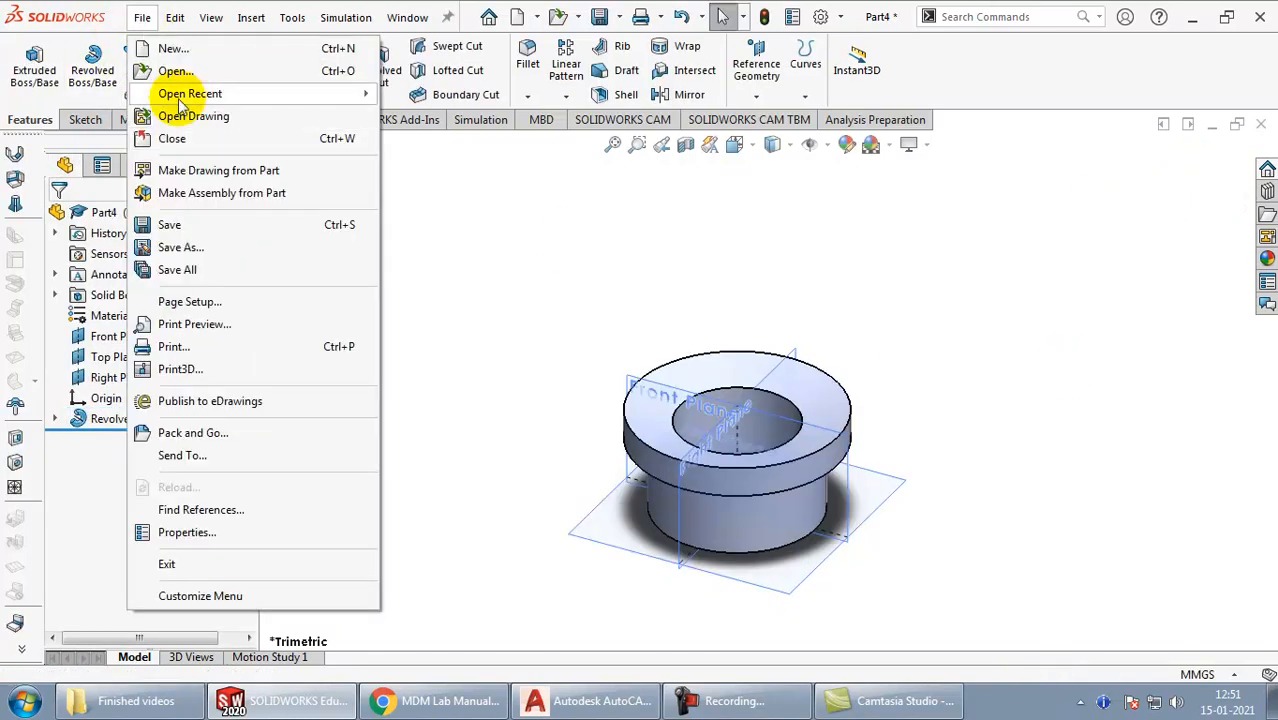
Step: Save the part under the name Bushing in the Stuffing Box folder
click(180, 248)
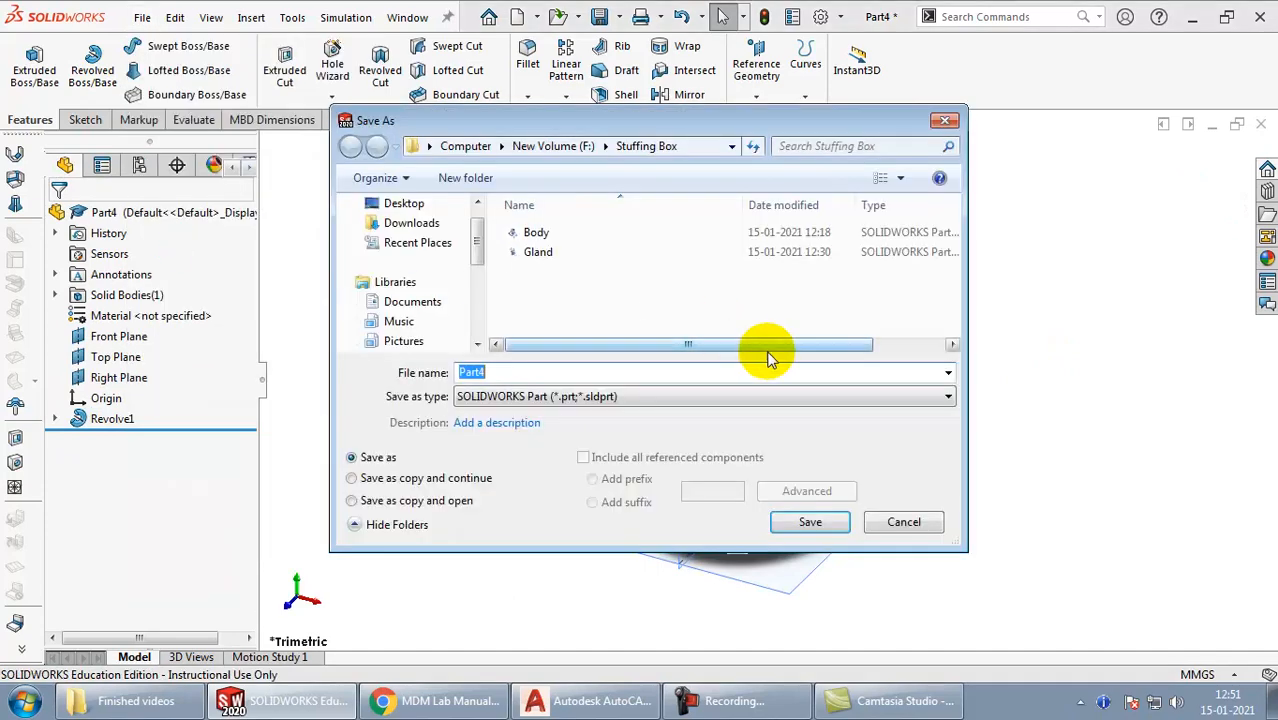
text(Buss)
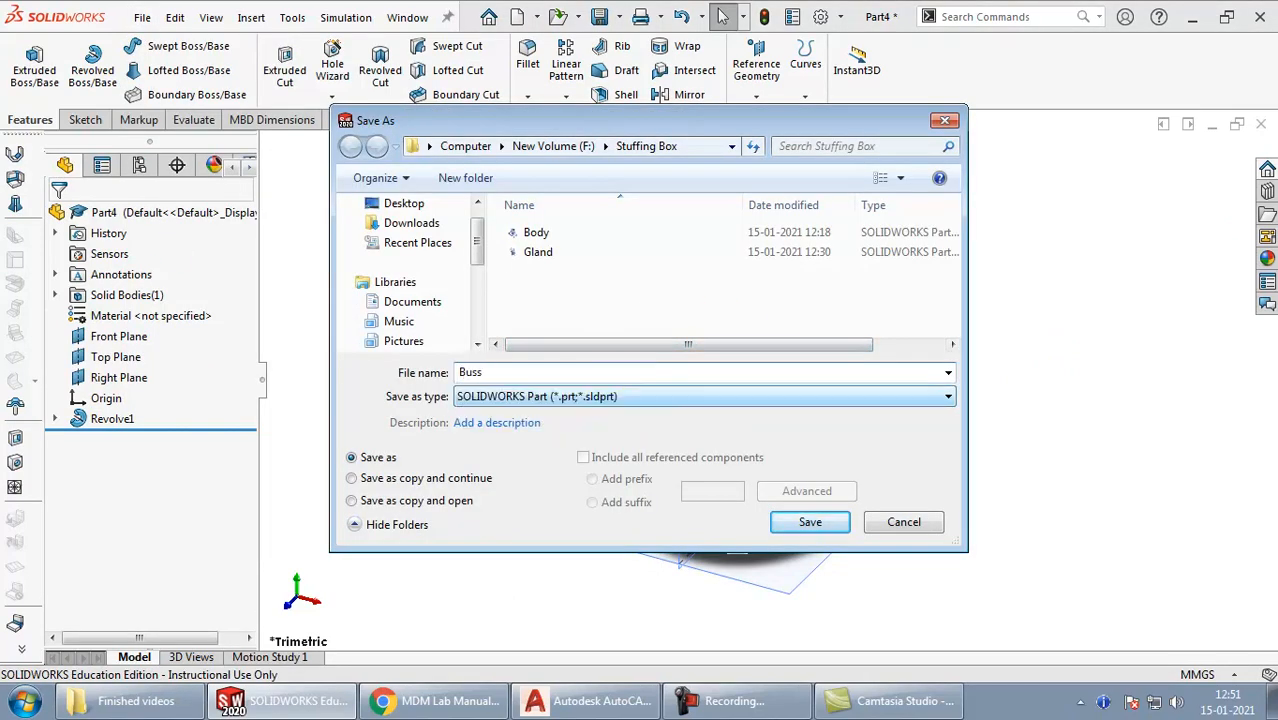
click(810, 520)
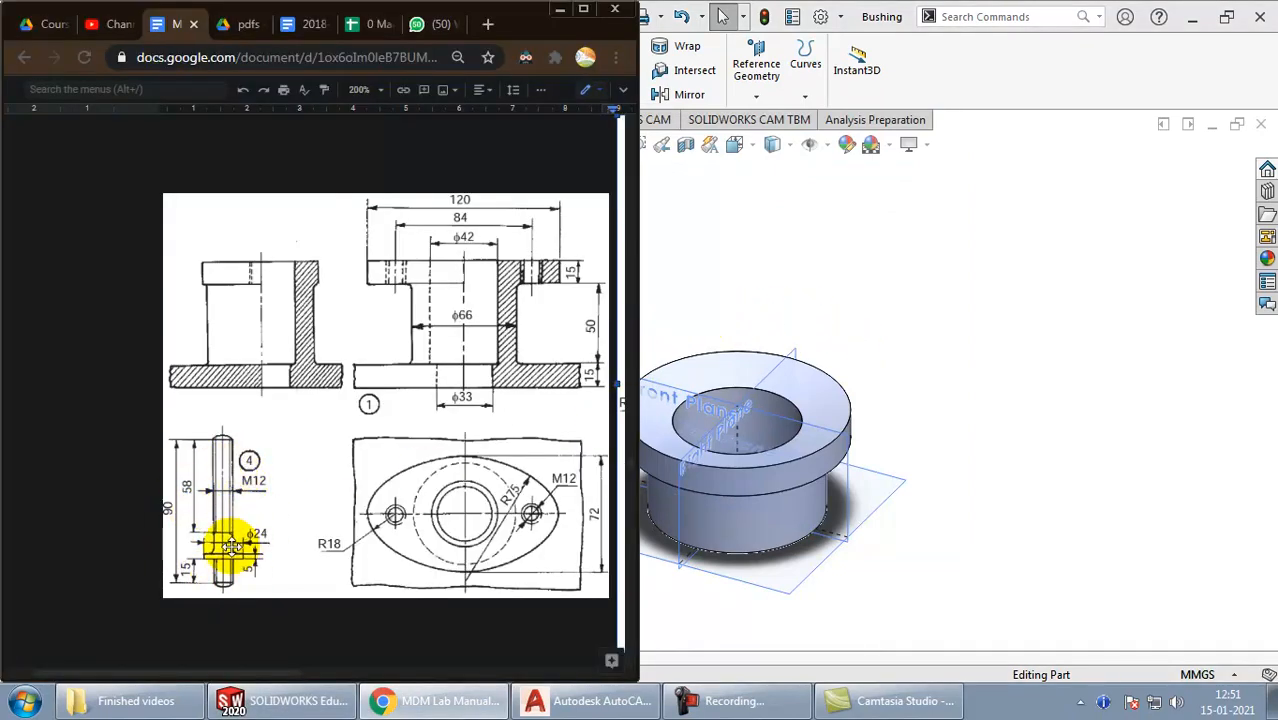
click(144, 18)
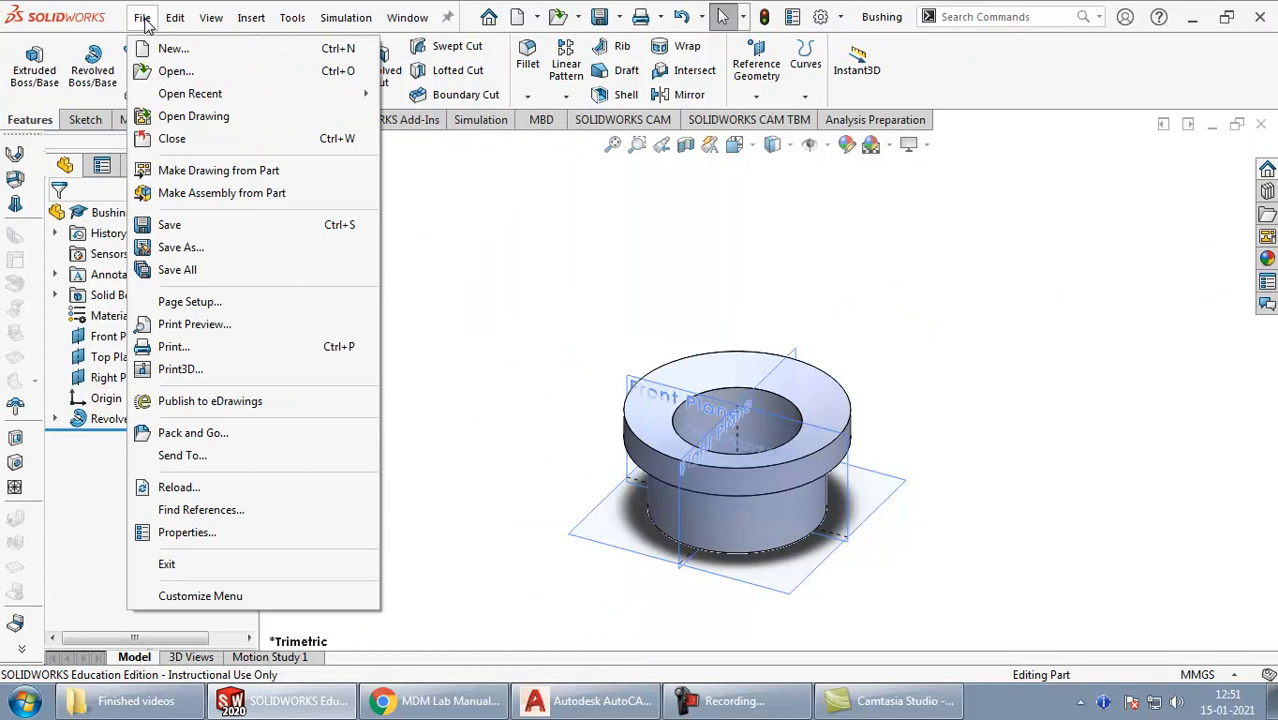
Step: Create a new Part document and choose the Front Plane for the stud sketch
click(172, 48)
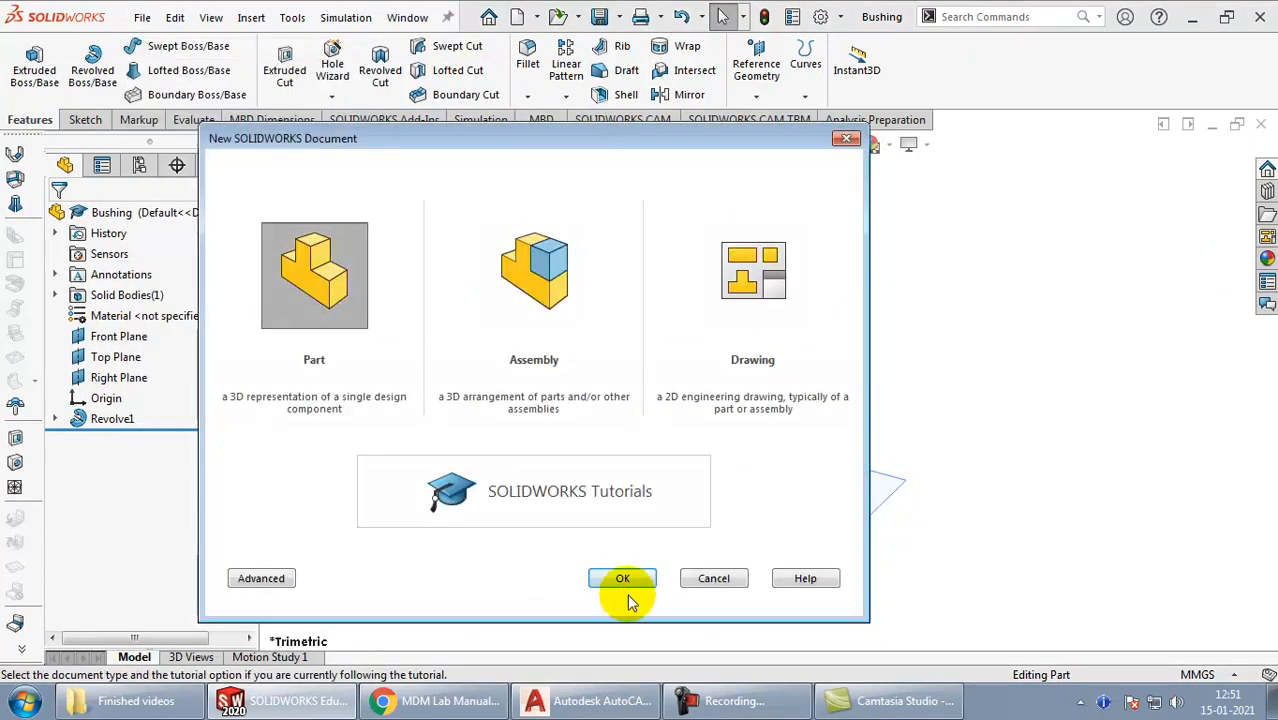
click(622, 578)
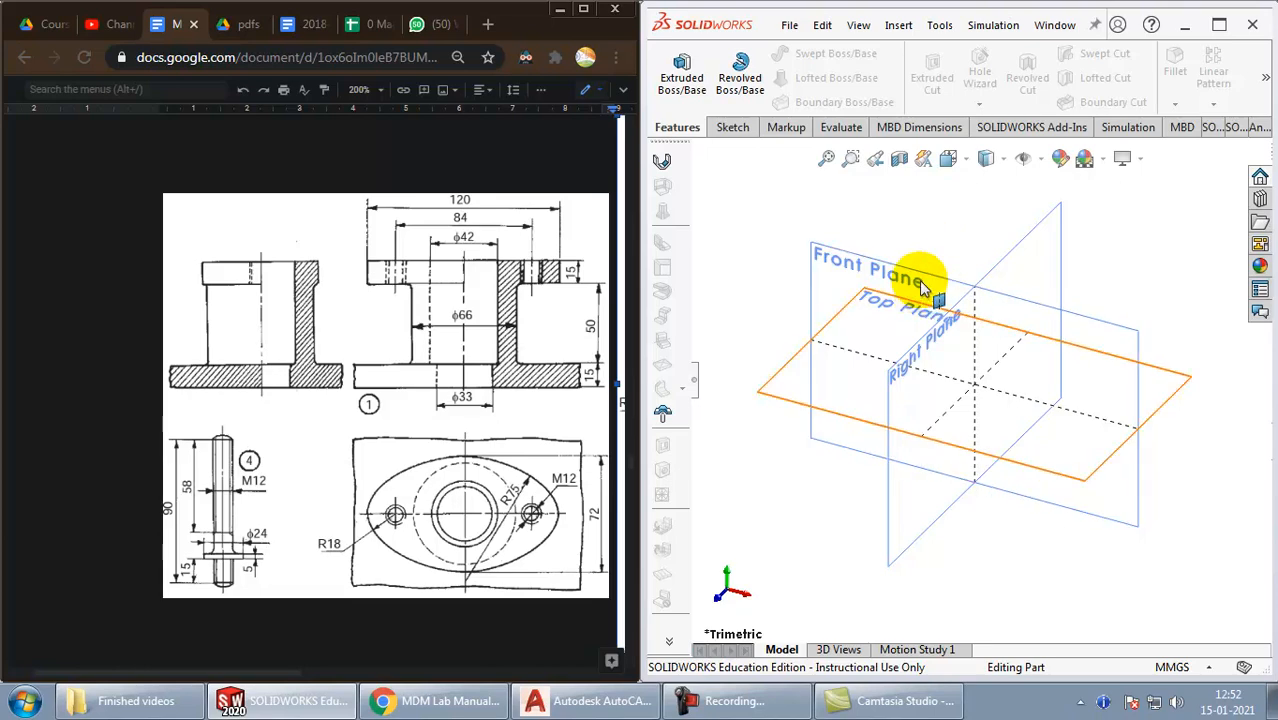
click(936, 290)
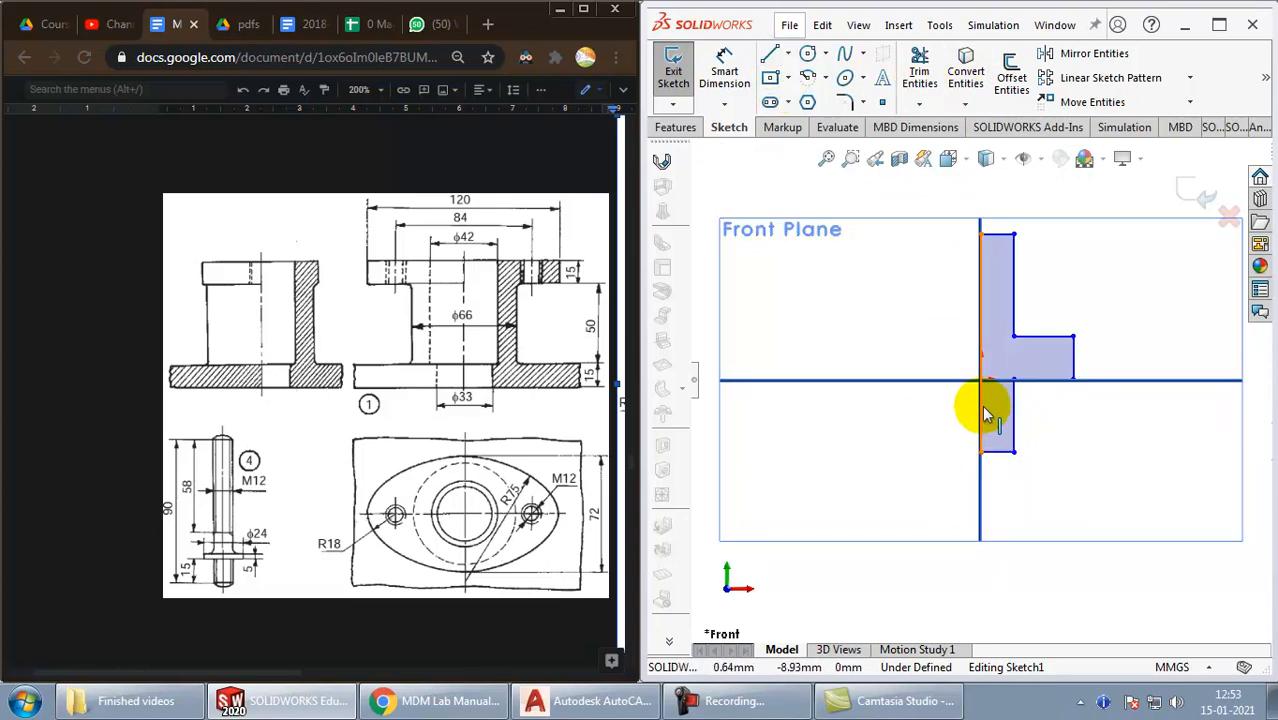
Step: End the line chain after drawing the stud's stepped half-profile against the centreline
right_click(990, 414)
text(12)
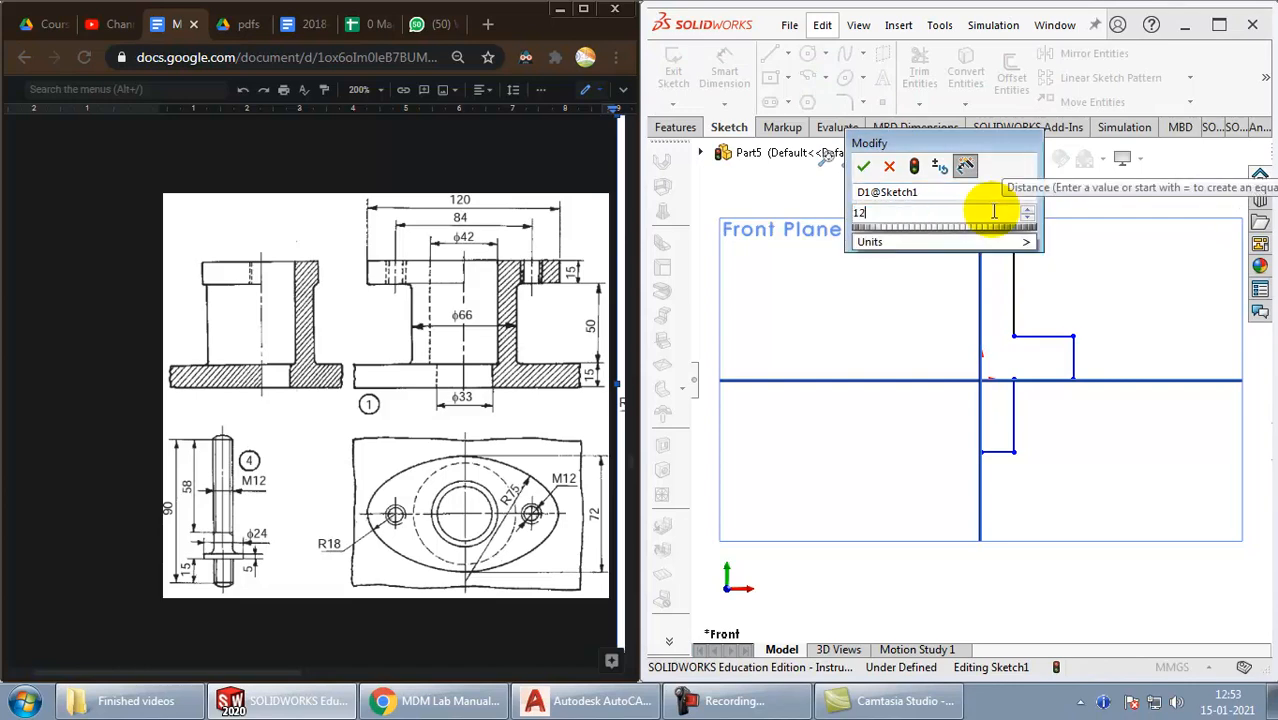
Step: Dimension the stud profile's two 12 mm widths and the 24 mm step
click(864, 166)
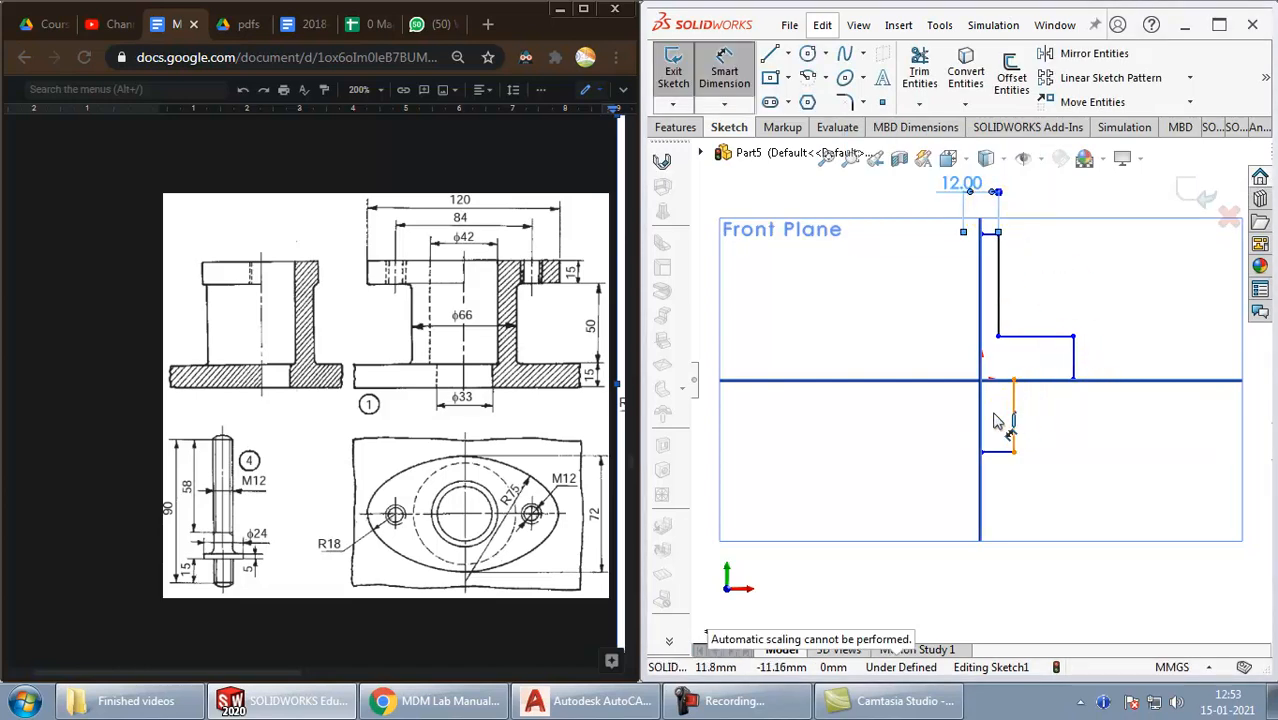
click(1012, 414)
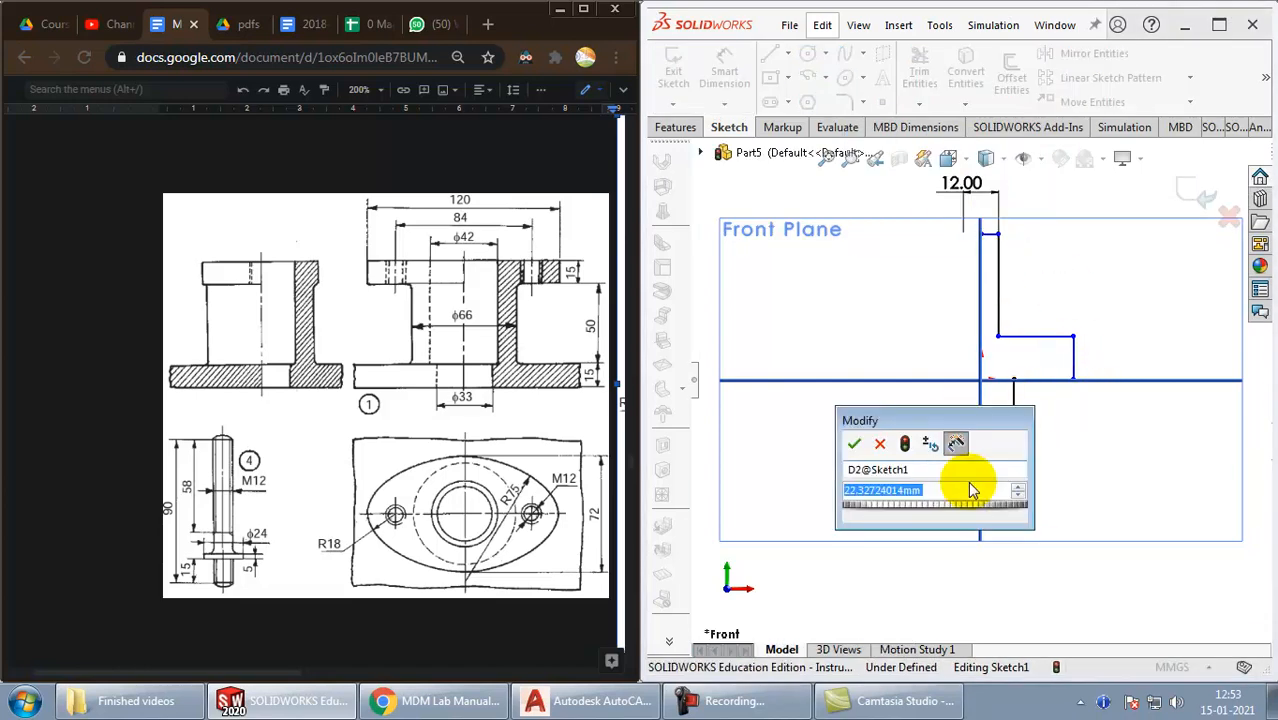
click(854, 444)
text(2)
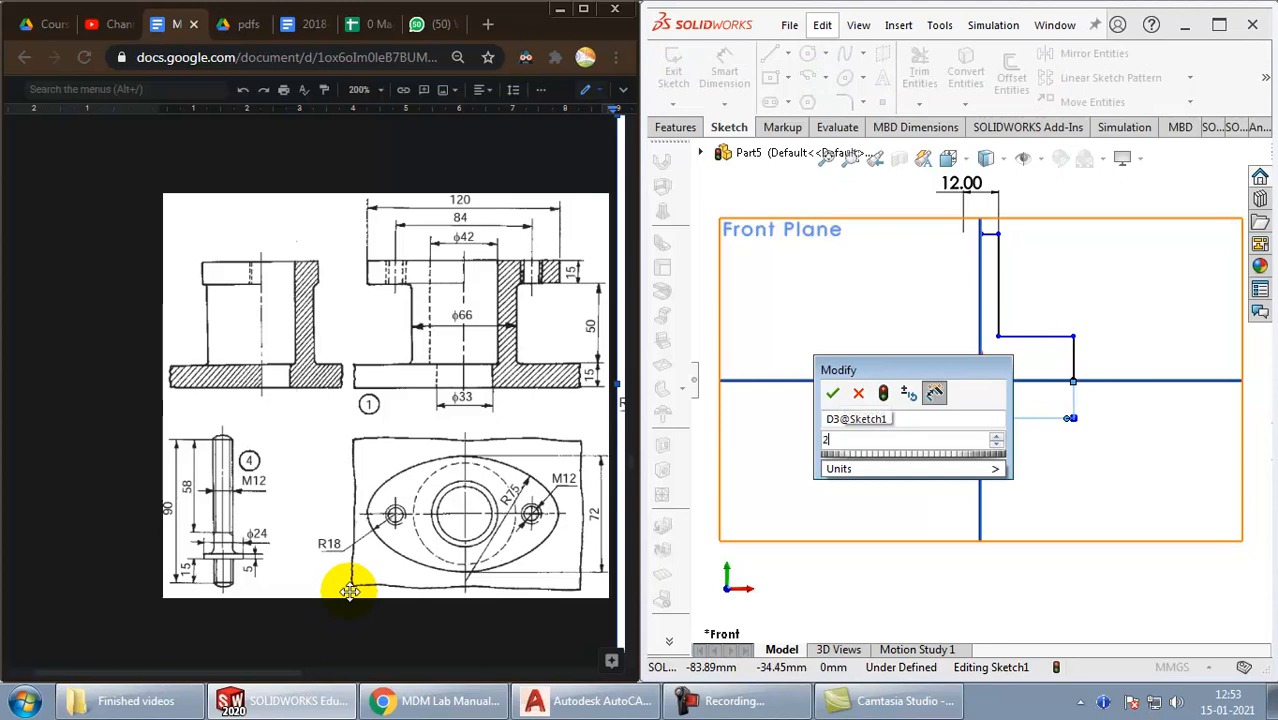
click(832, 392)
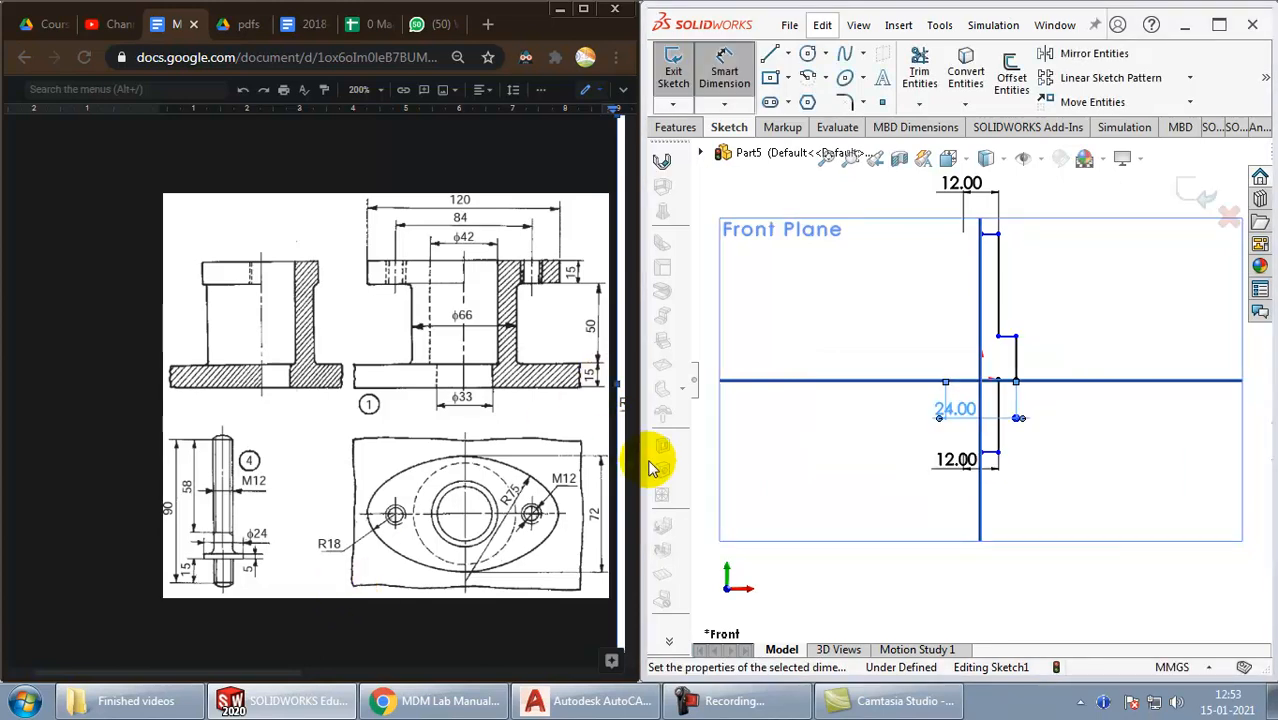
mouse_move(736, 444)
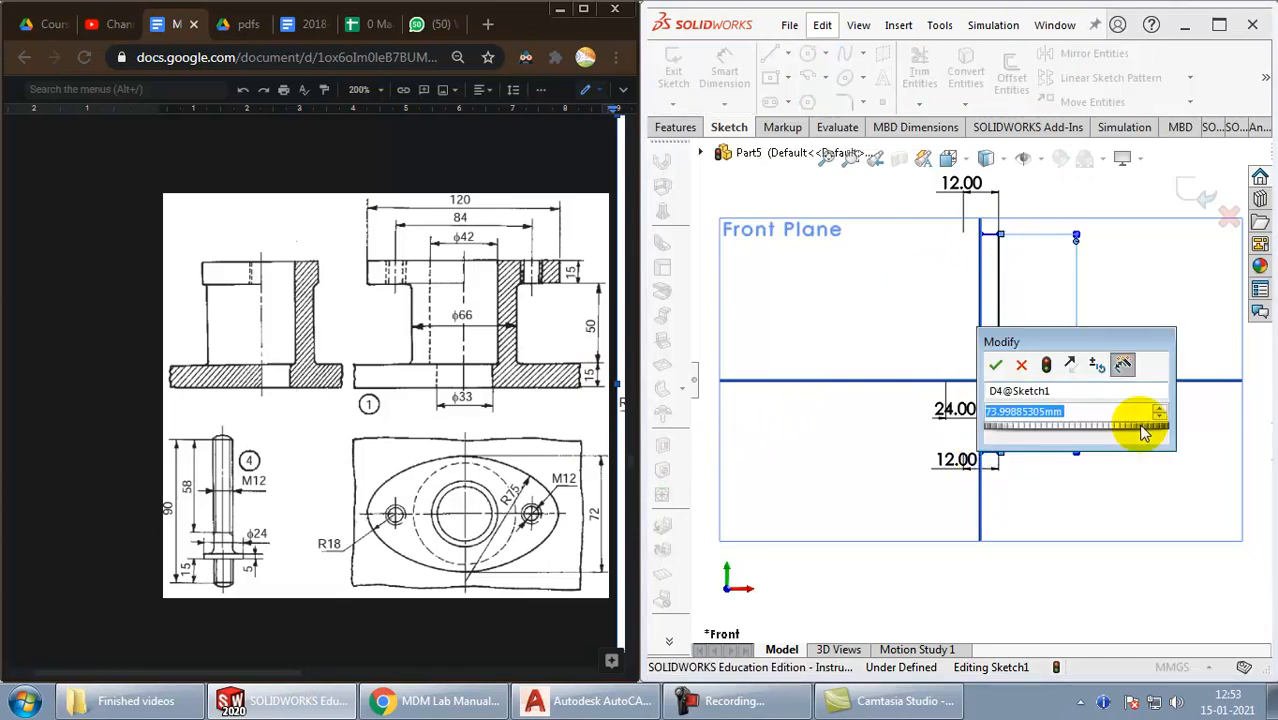
Step: Add the 90 mm overall length and 15 mm height so the sketch reads fully defined
click(996, 364)
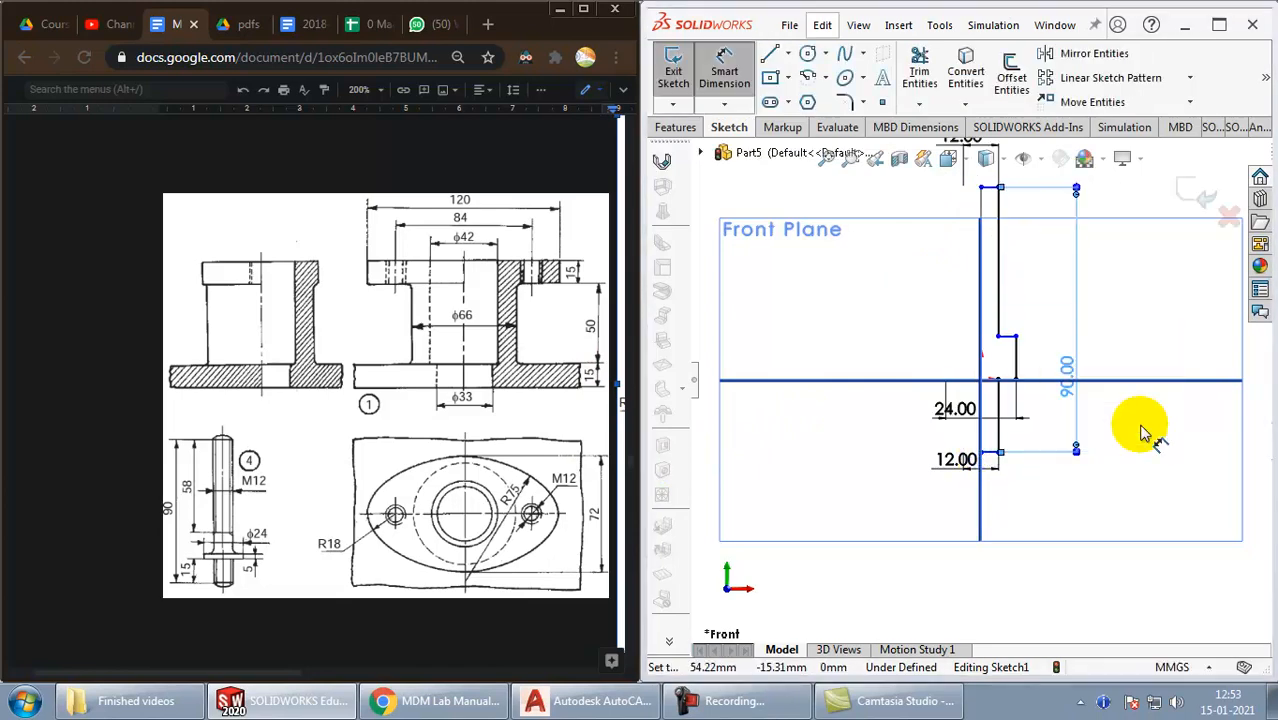
mouse_move(1016, 420)
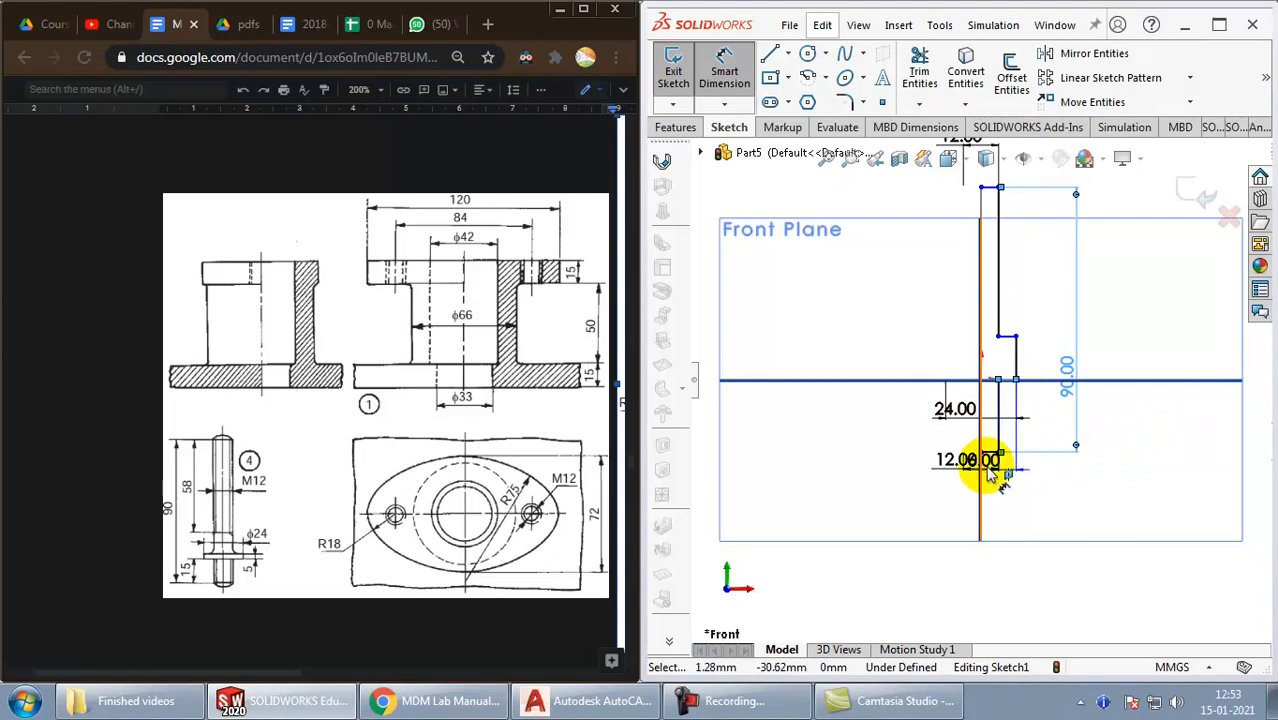
double_click(956, 408)
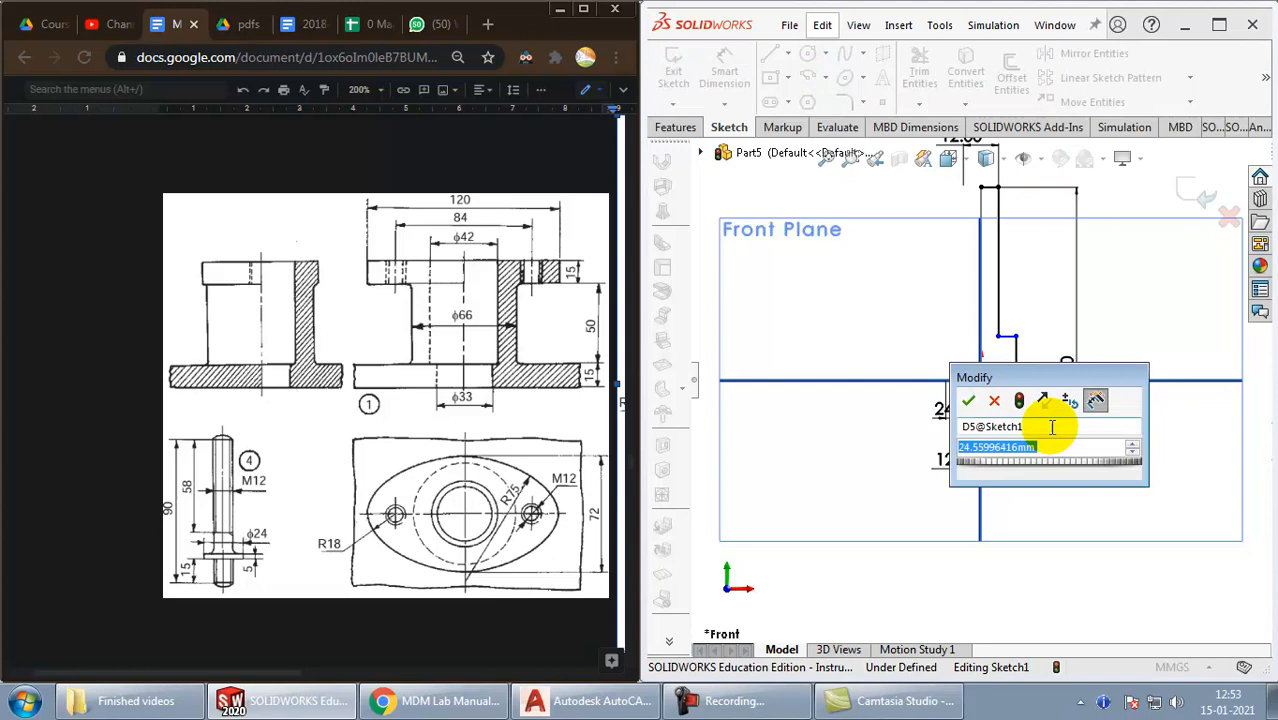
click(968, 400)
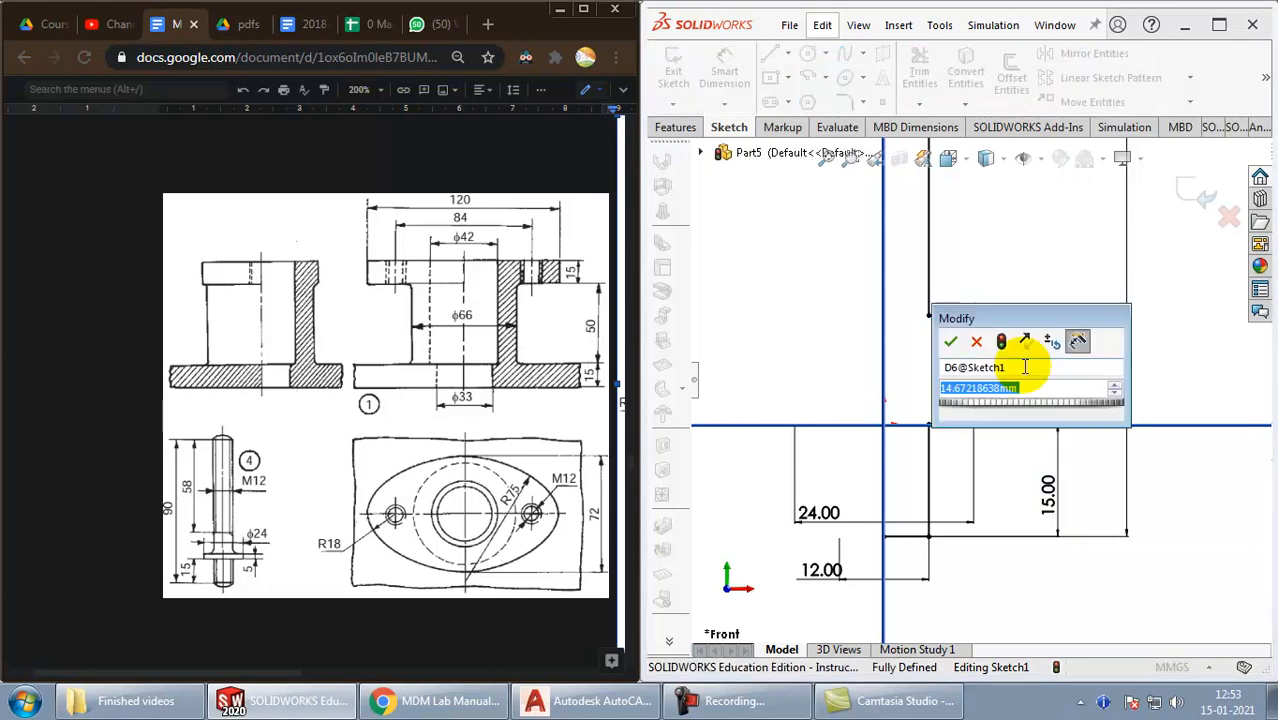
click(950, 340)
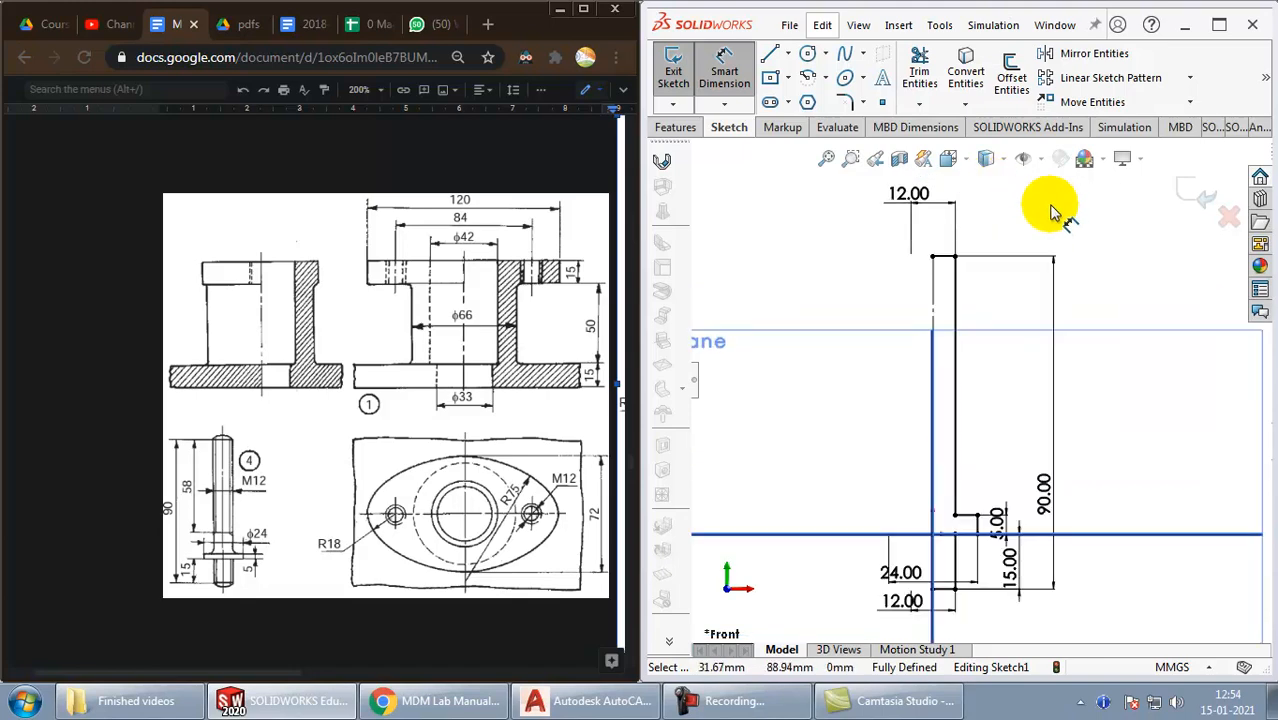
mouse_move(212, 428)
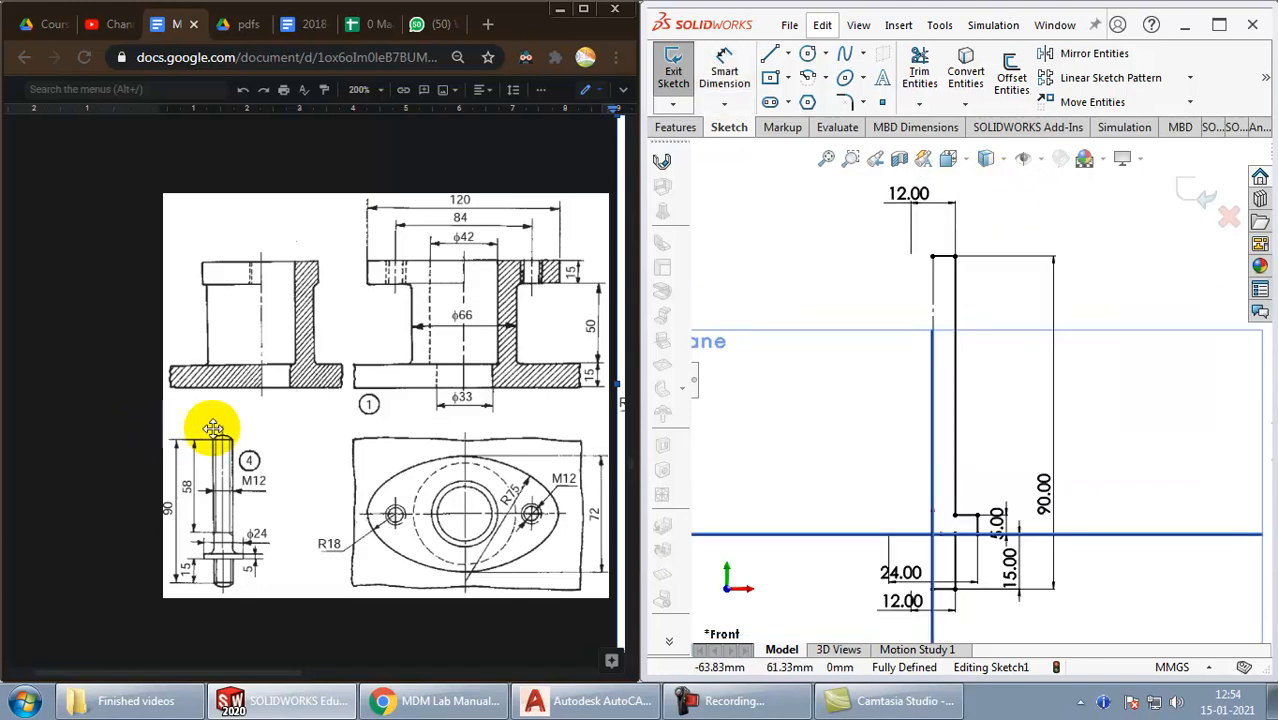
mouse_move(464, 524)
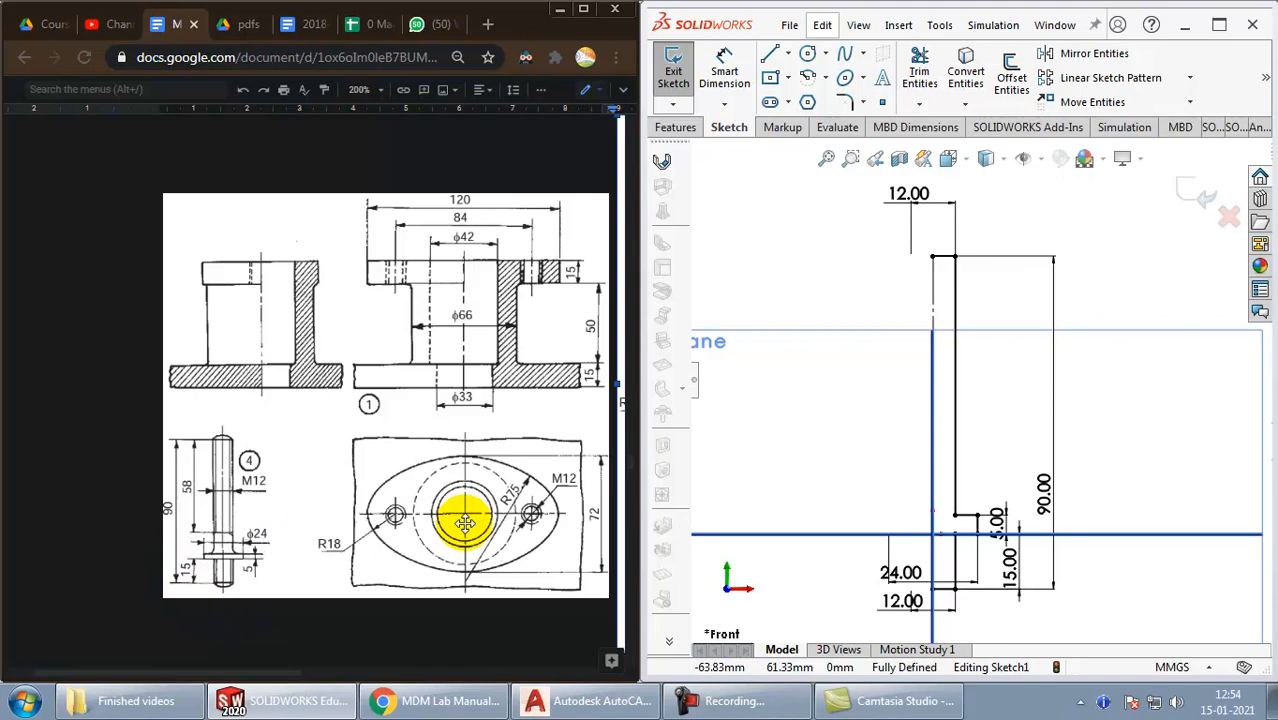
mouse_move(956, 244)
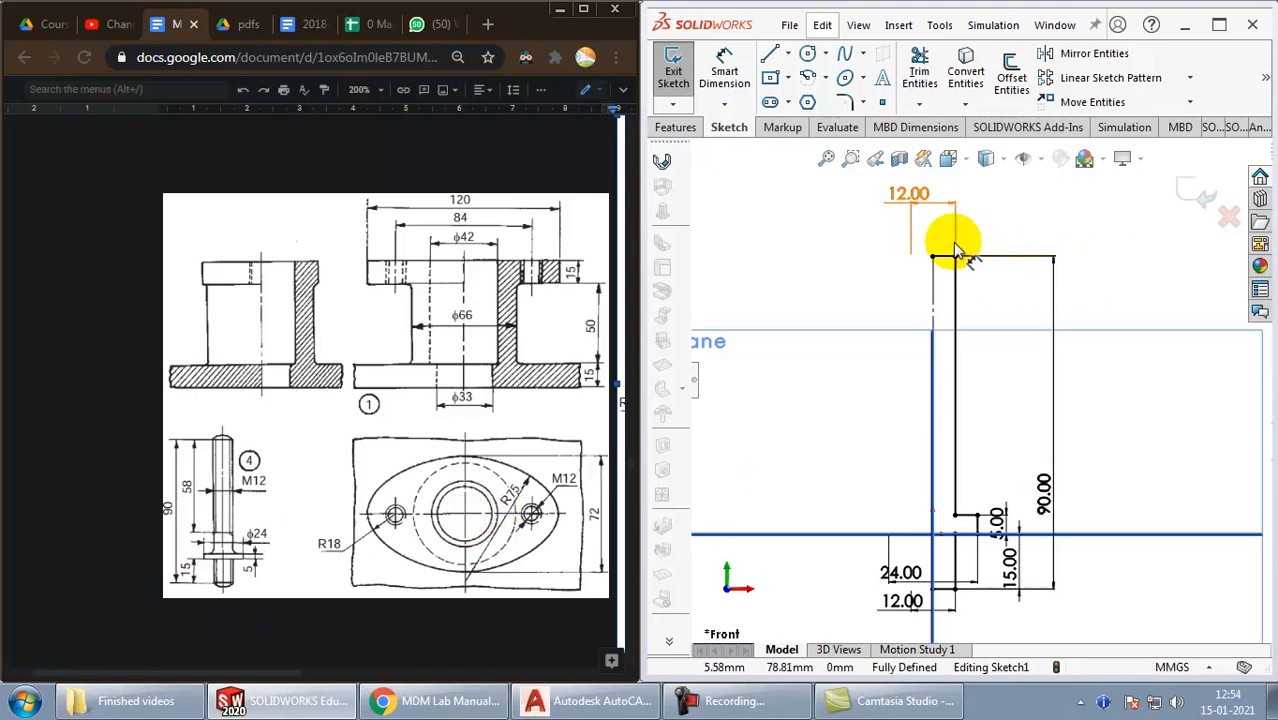
mouse_move(808, 104)
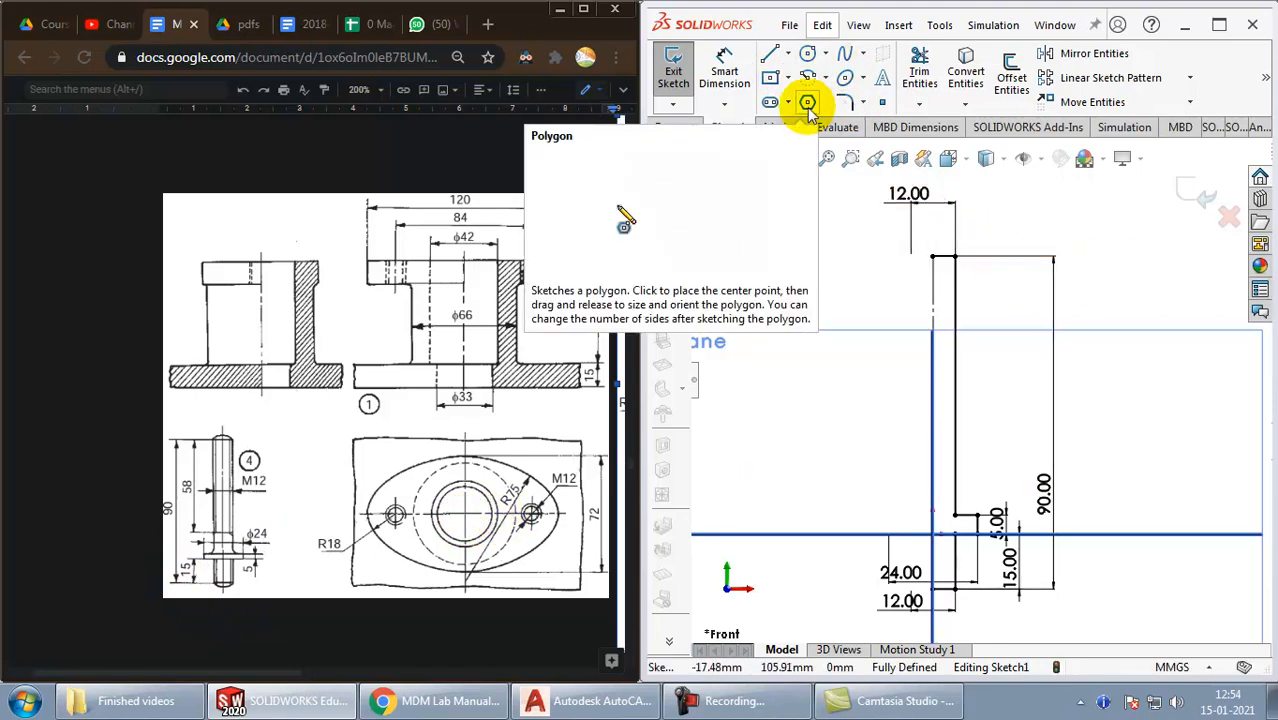
Step: Draw a centerpoint arc sweeping over the top end of the stud profile
click(828, 78)
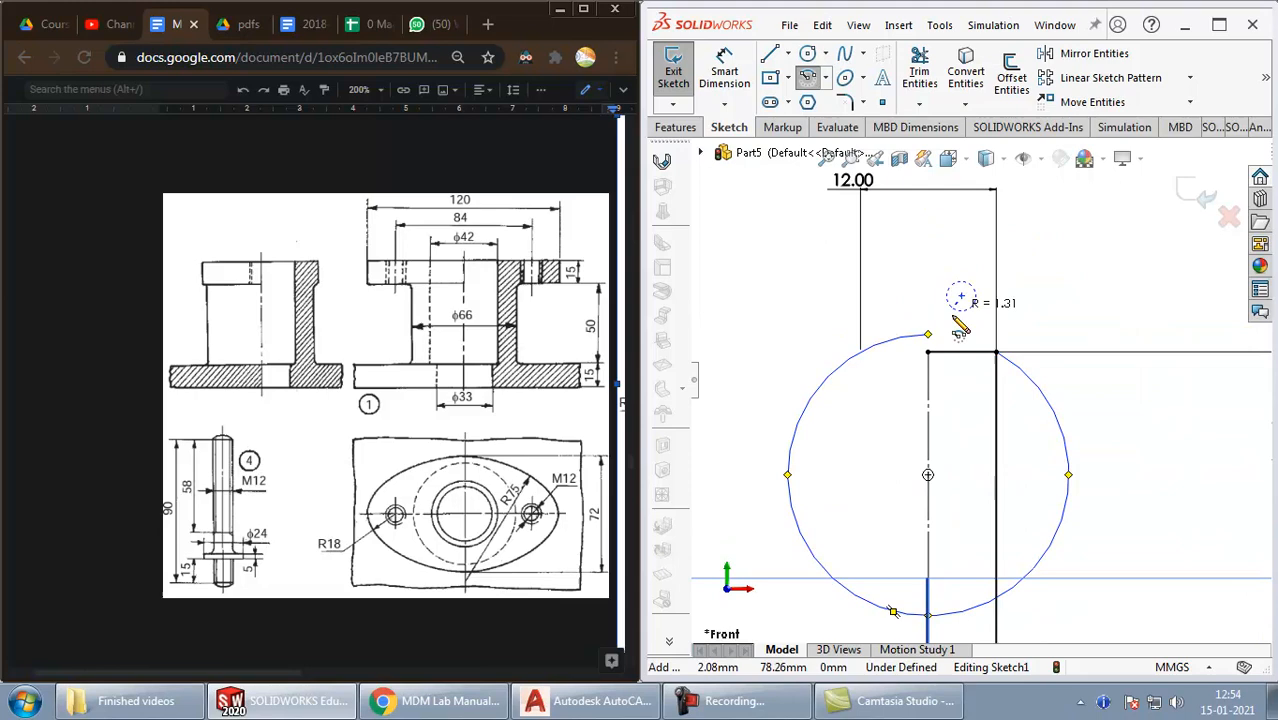
click(894, 340)
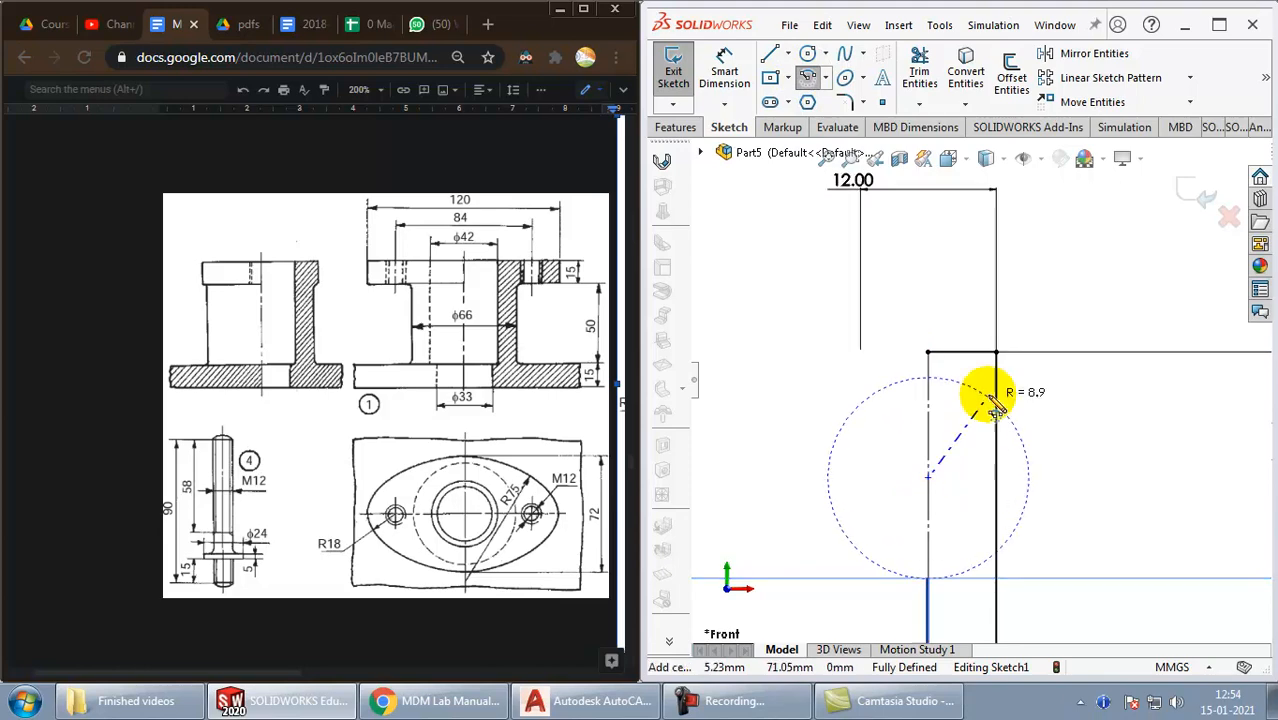
drag(990, 396, 1020, 344)
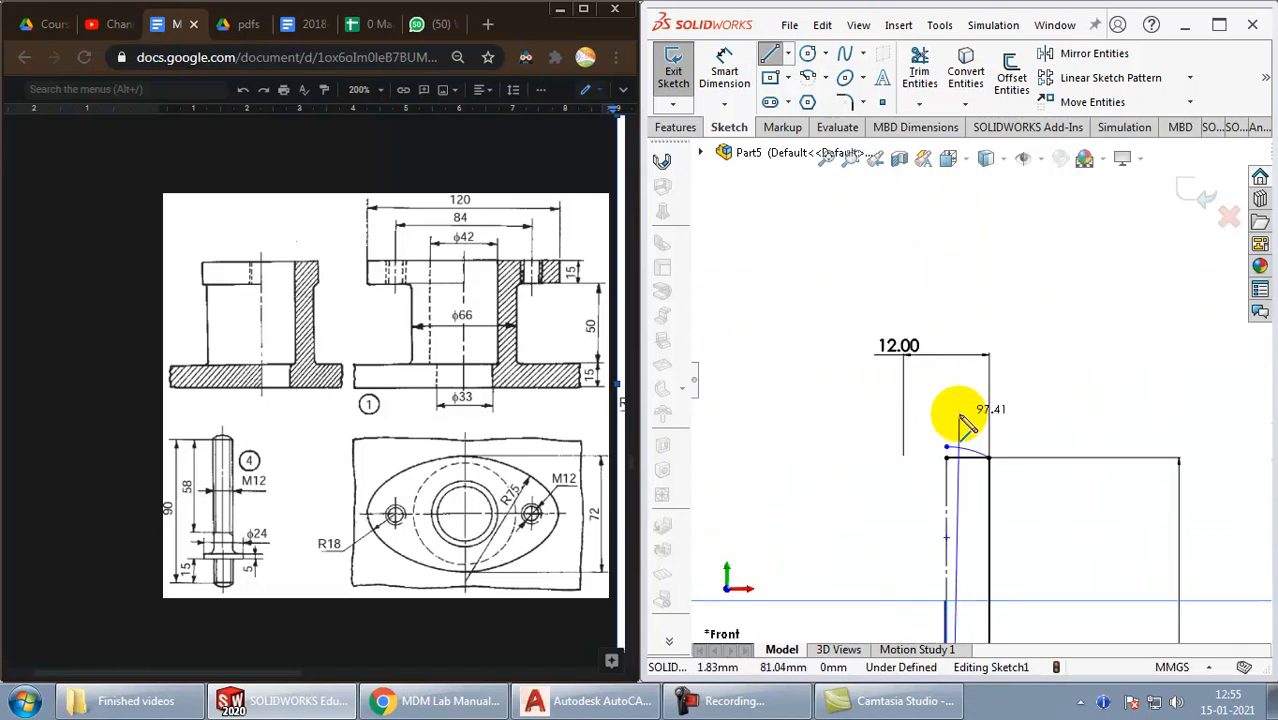
mouse_move(1020, 336)
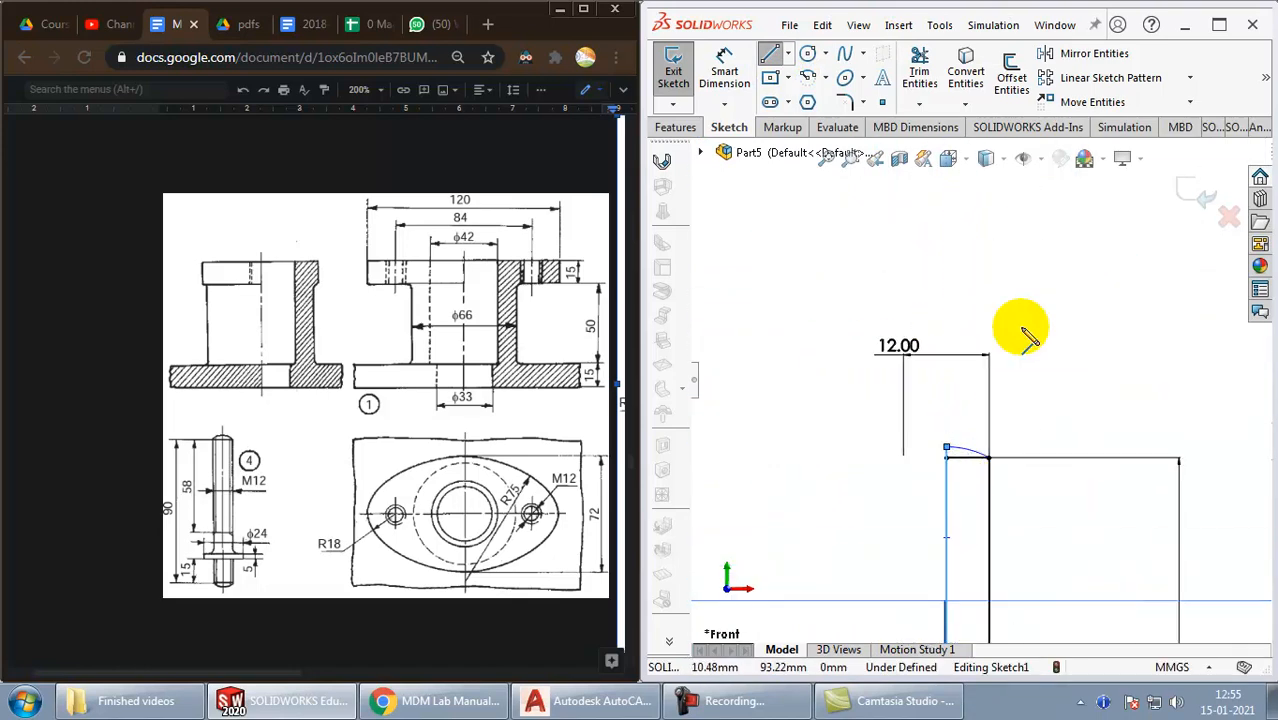
mouse_move(976, 476)
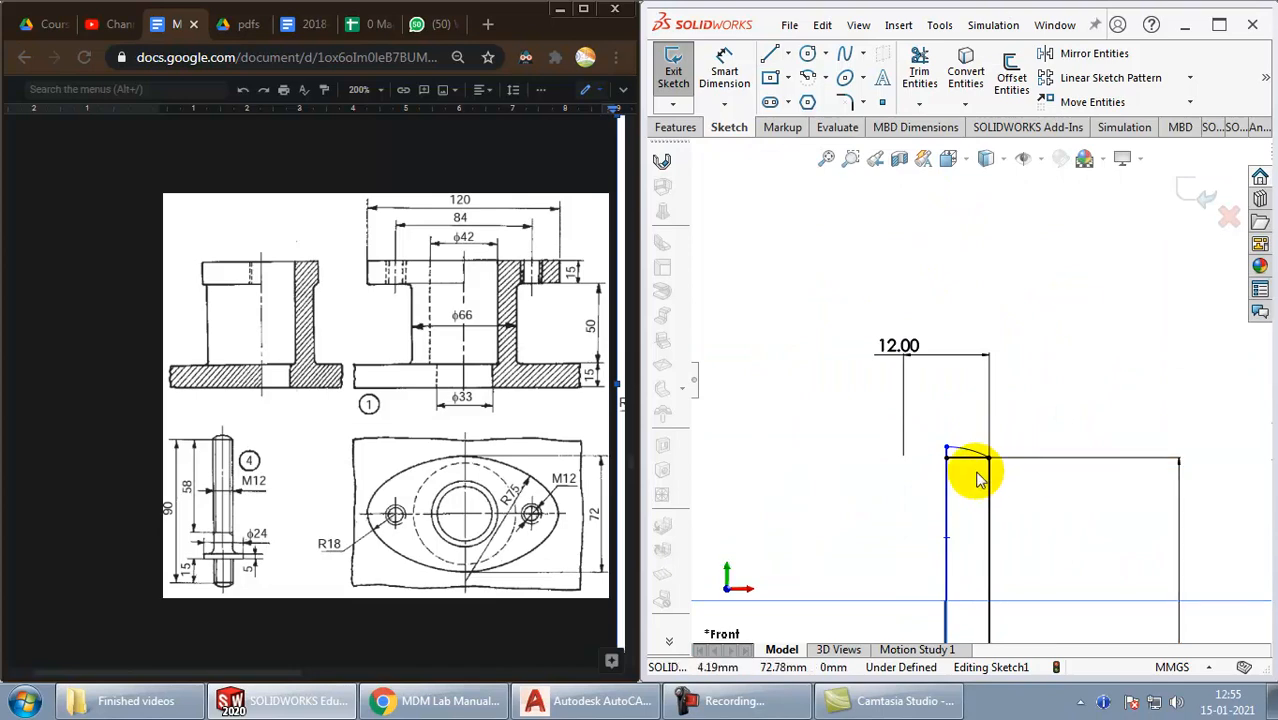
Step: Connect the arc endpoint to the top corner of the profile's vertical edge
click(948, 456)
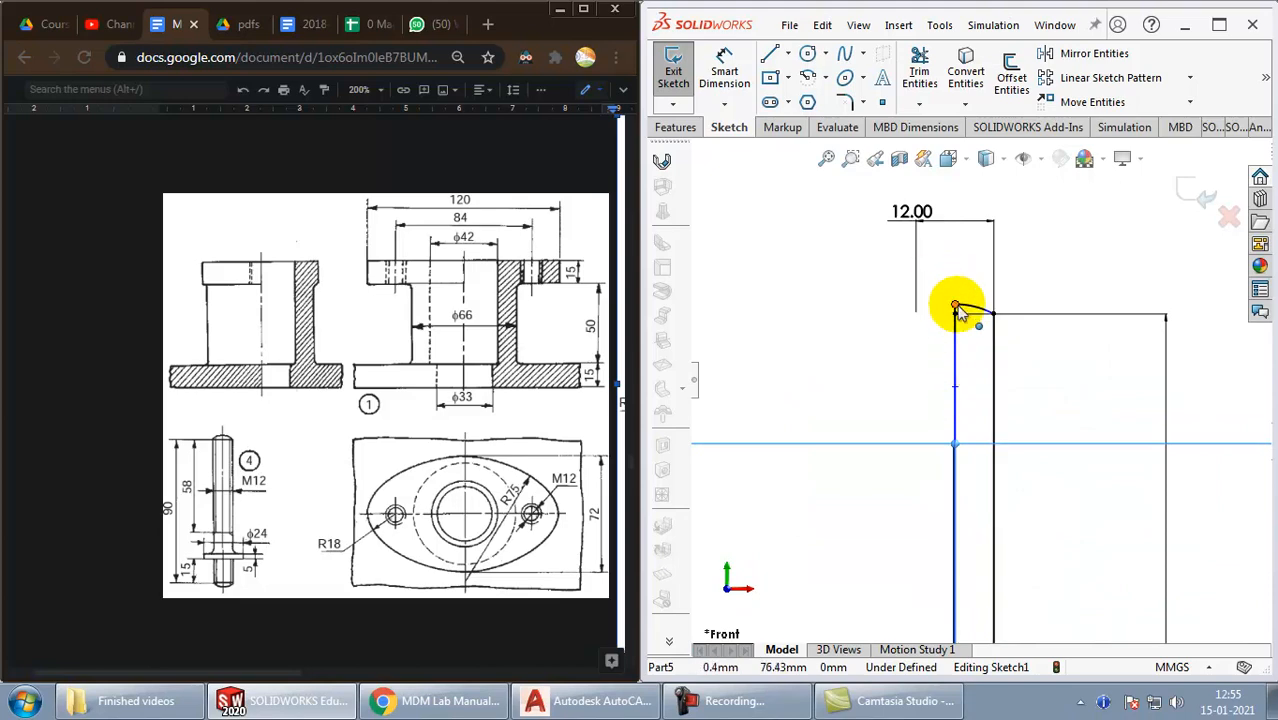
click(956, 308)
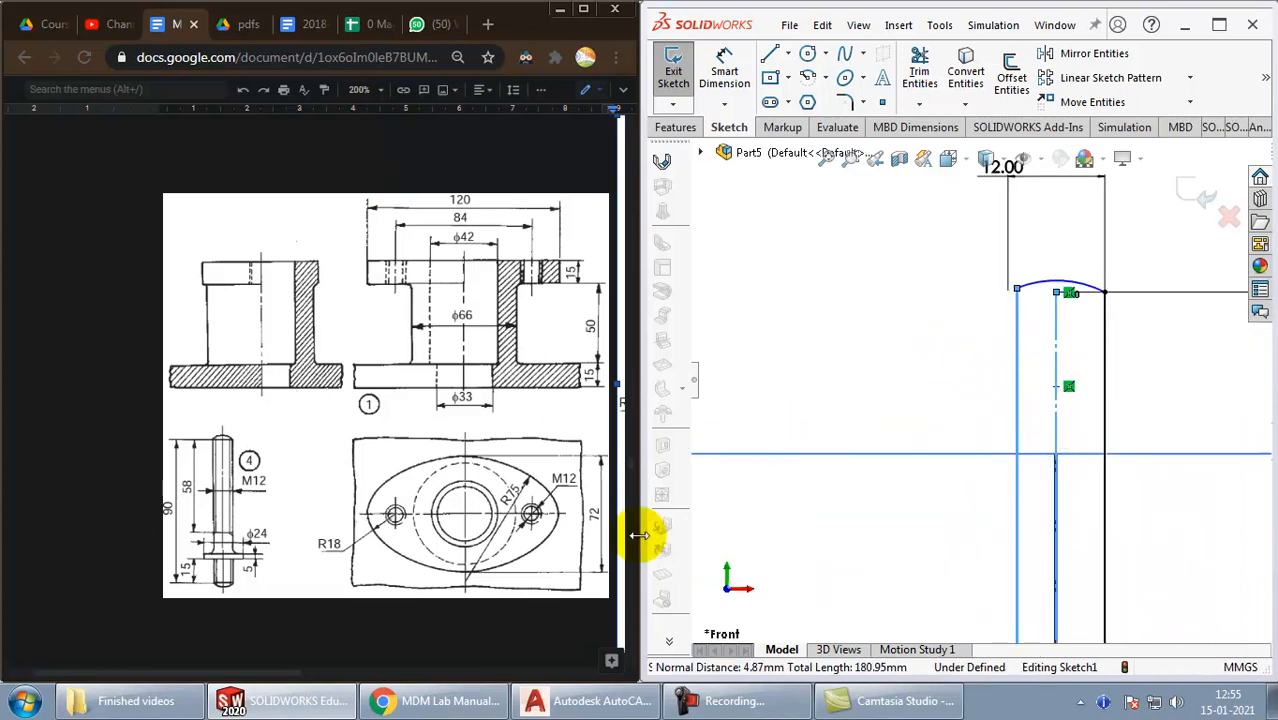
Step: Mark the stud's central vertical line as construction geometry to serve as the revolve axis
click(1056, 290)
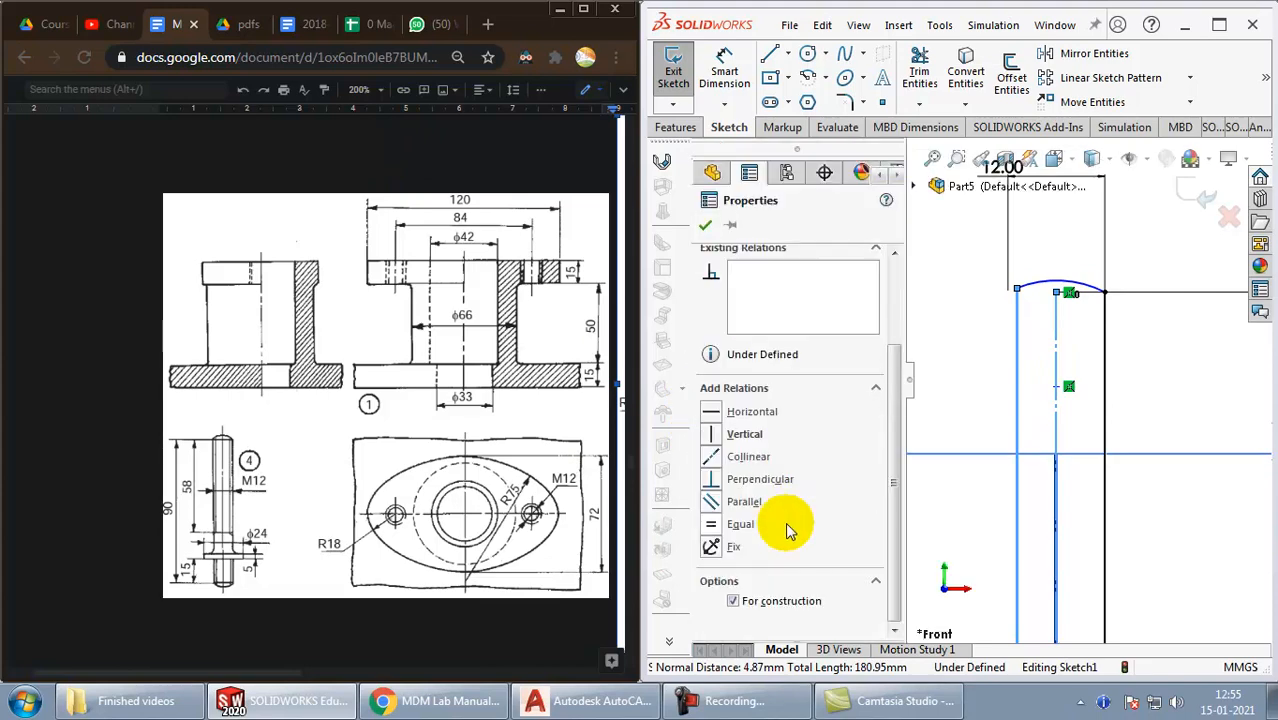
mouse_move(748, 456)
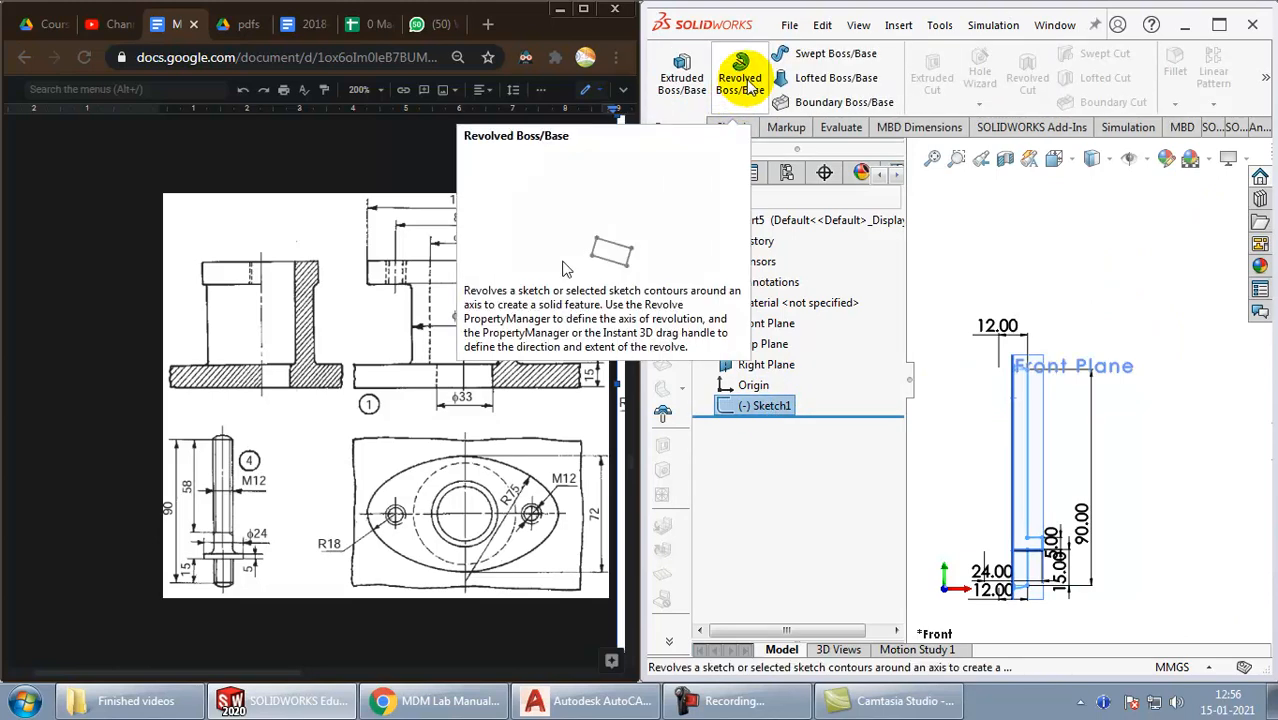
Step: Revolve the Sketch1 stud profile 360° Blind about its centre line into Revolve1
click(740, 76)
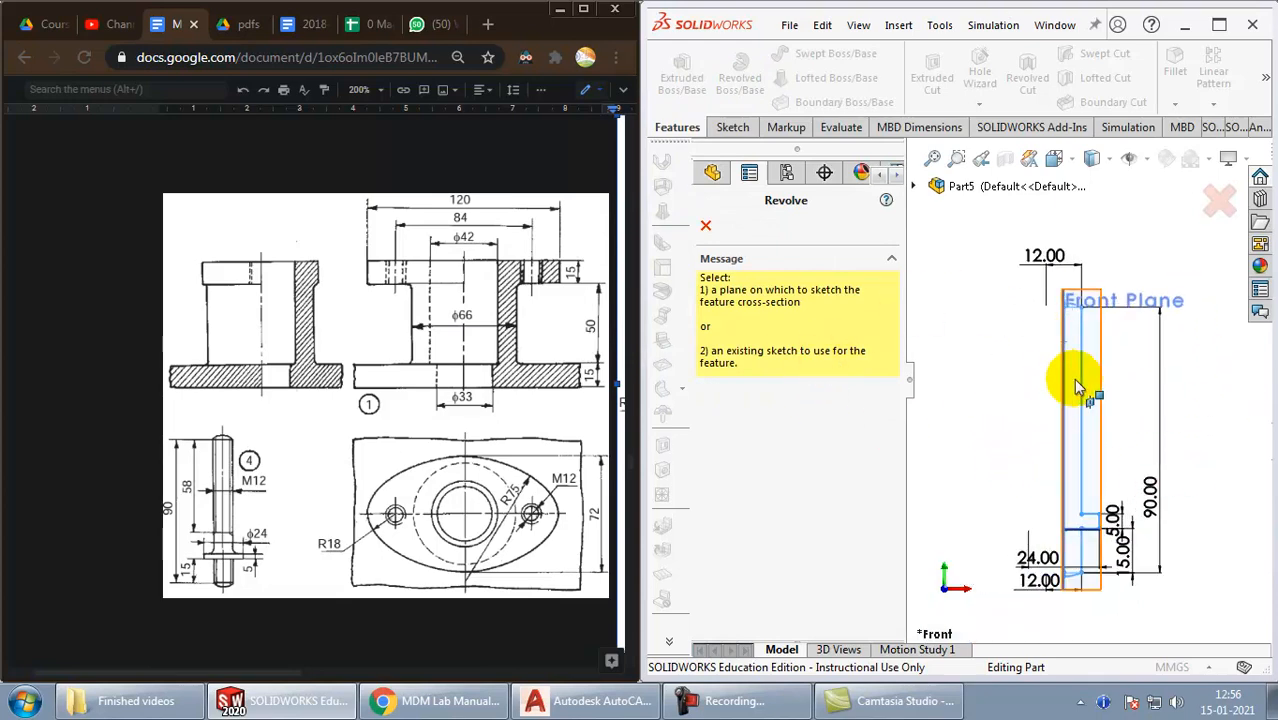
click(1096, 390)
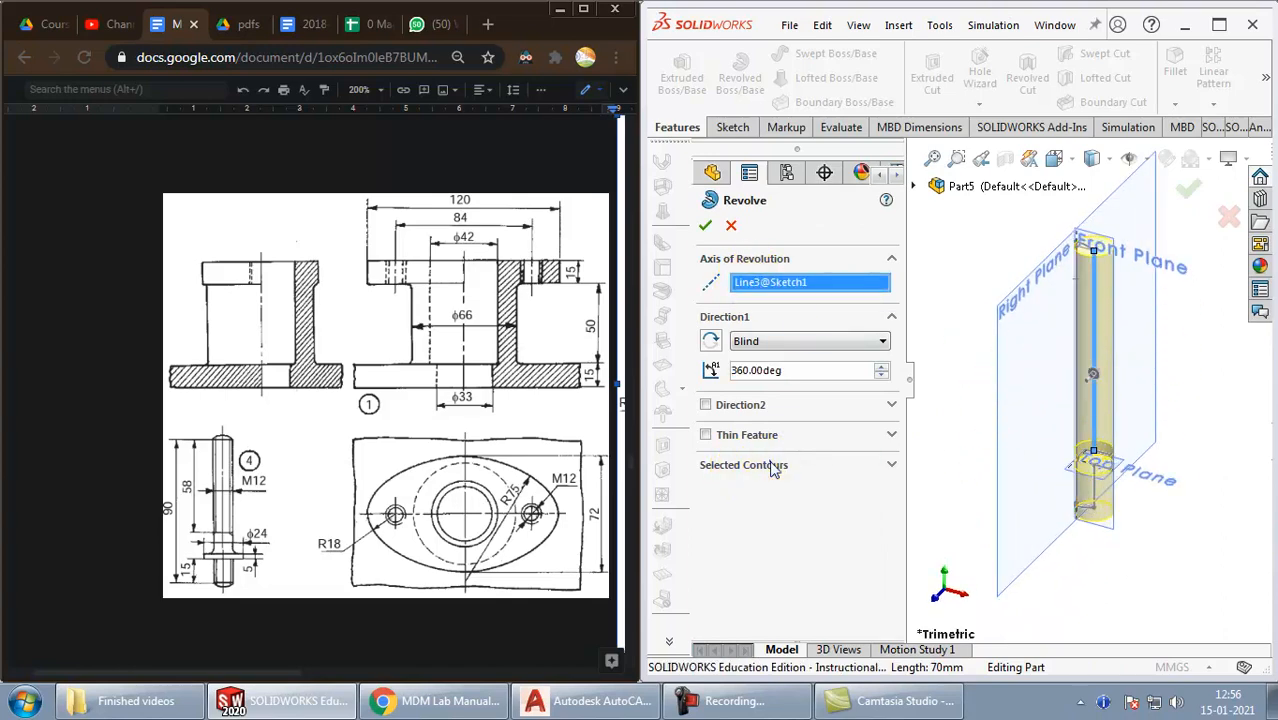
click(742, 464)
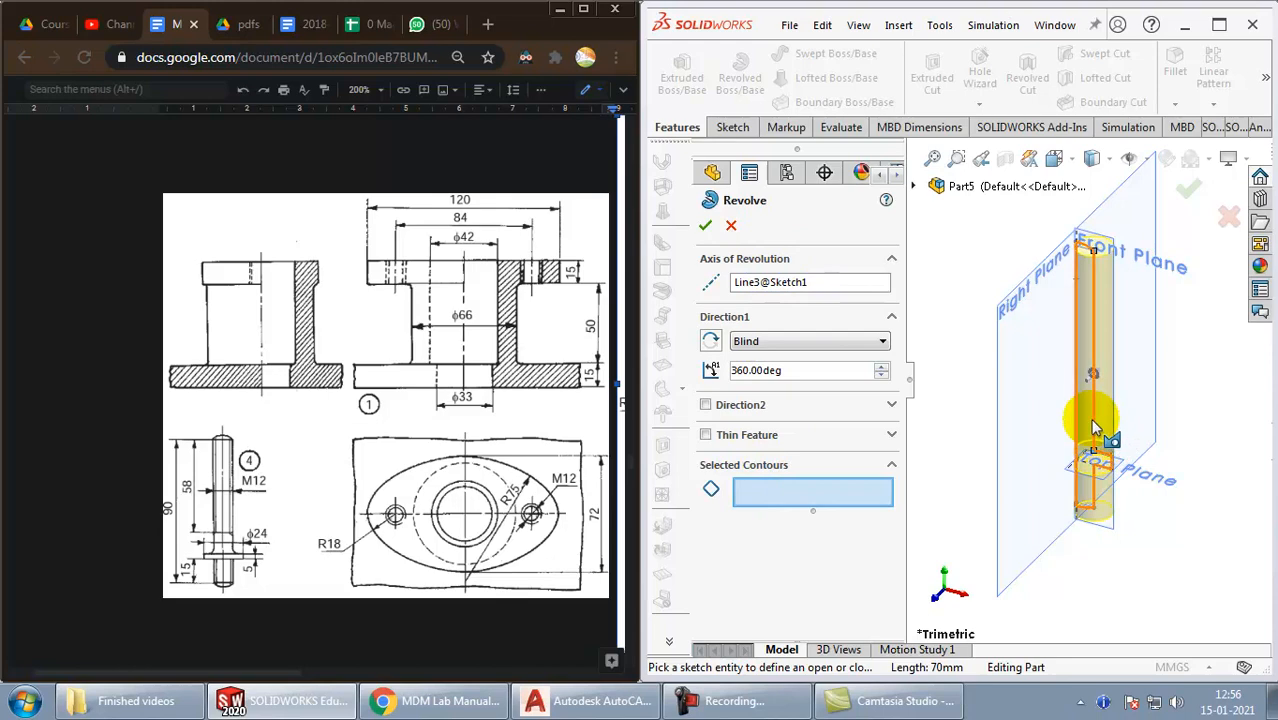
click(1084, 420)
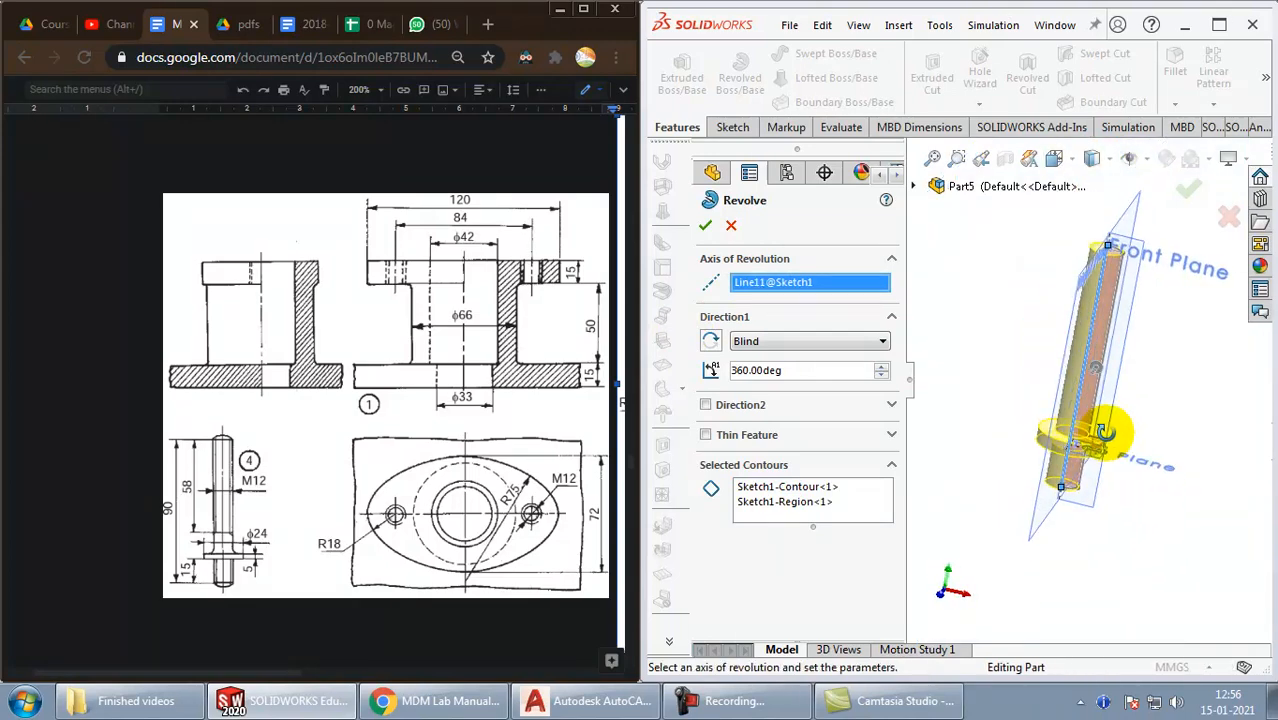
click(704, 224)
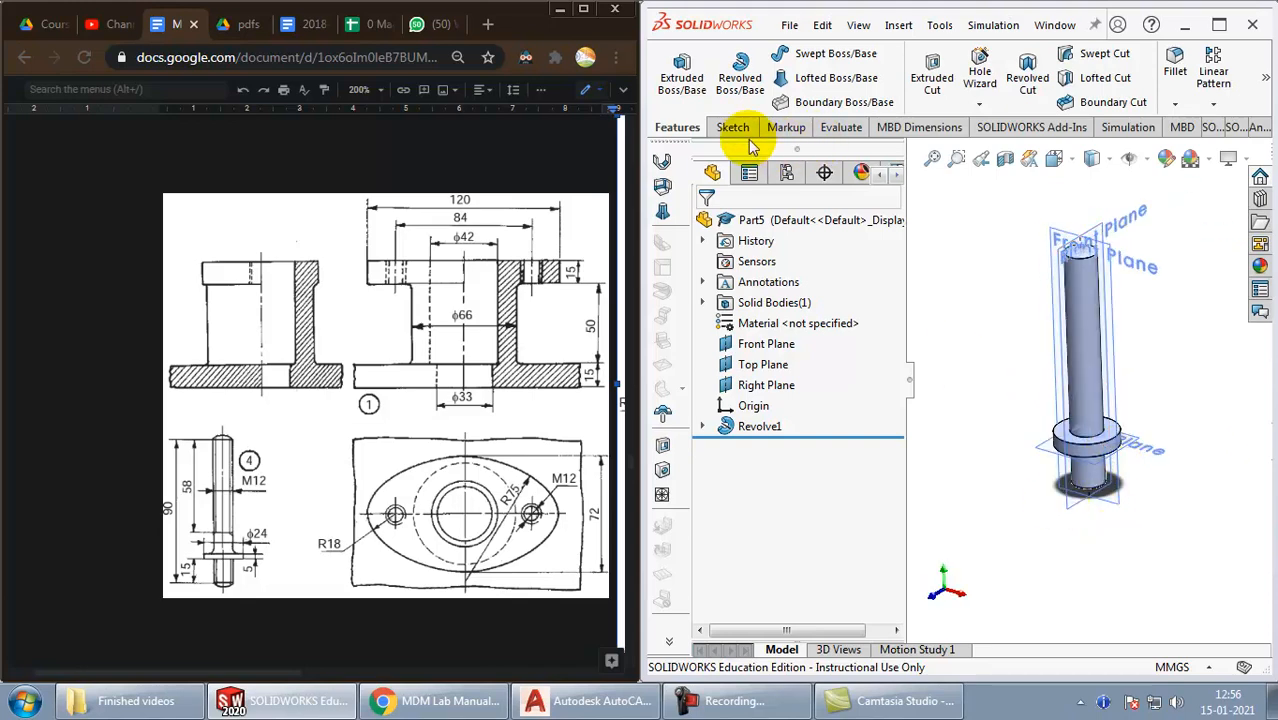
Step: Save the revolved part as Stud and start a fresh blank Part document
click(788, 24)
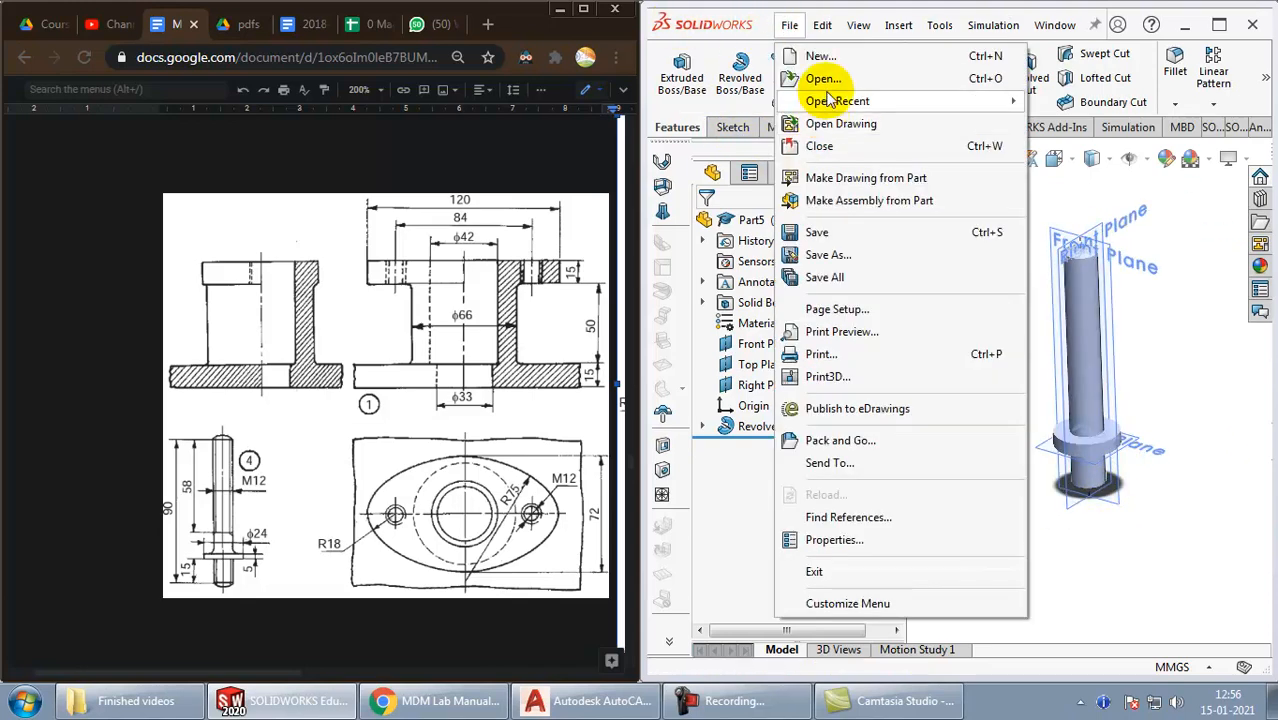
click(828, 254)
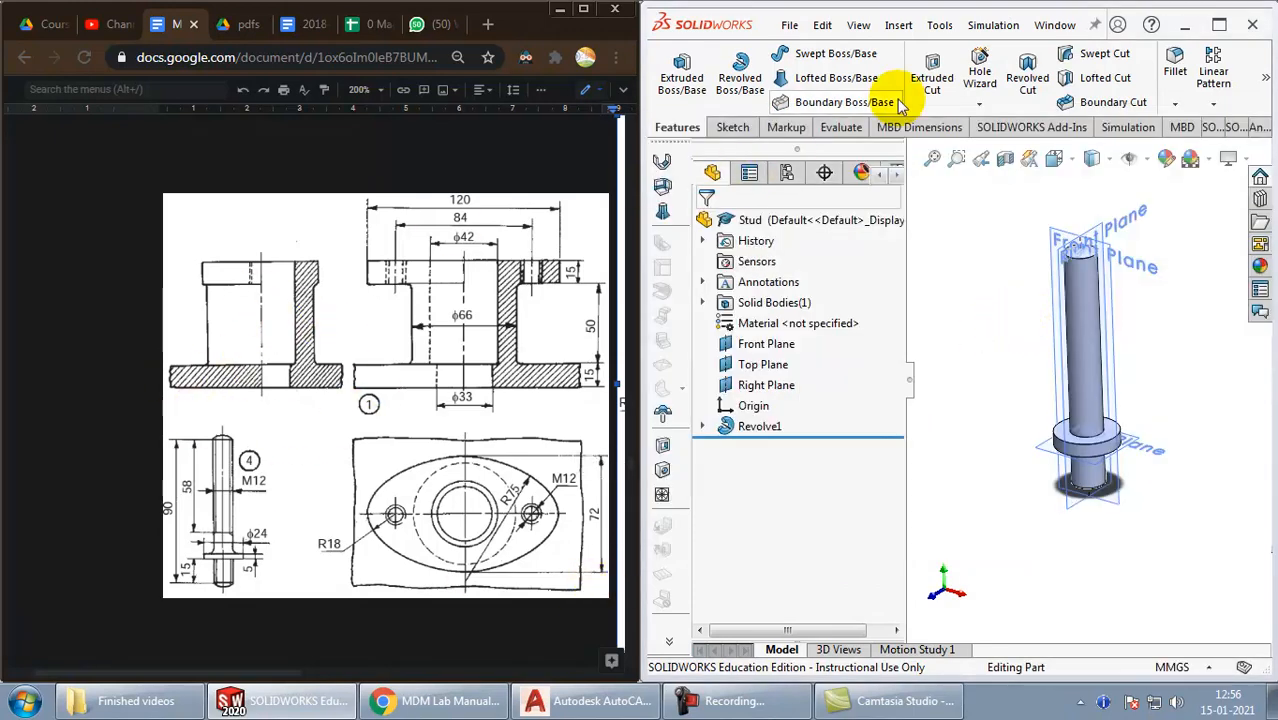
mouse_move(770, 16)
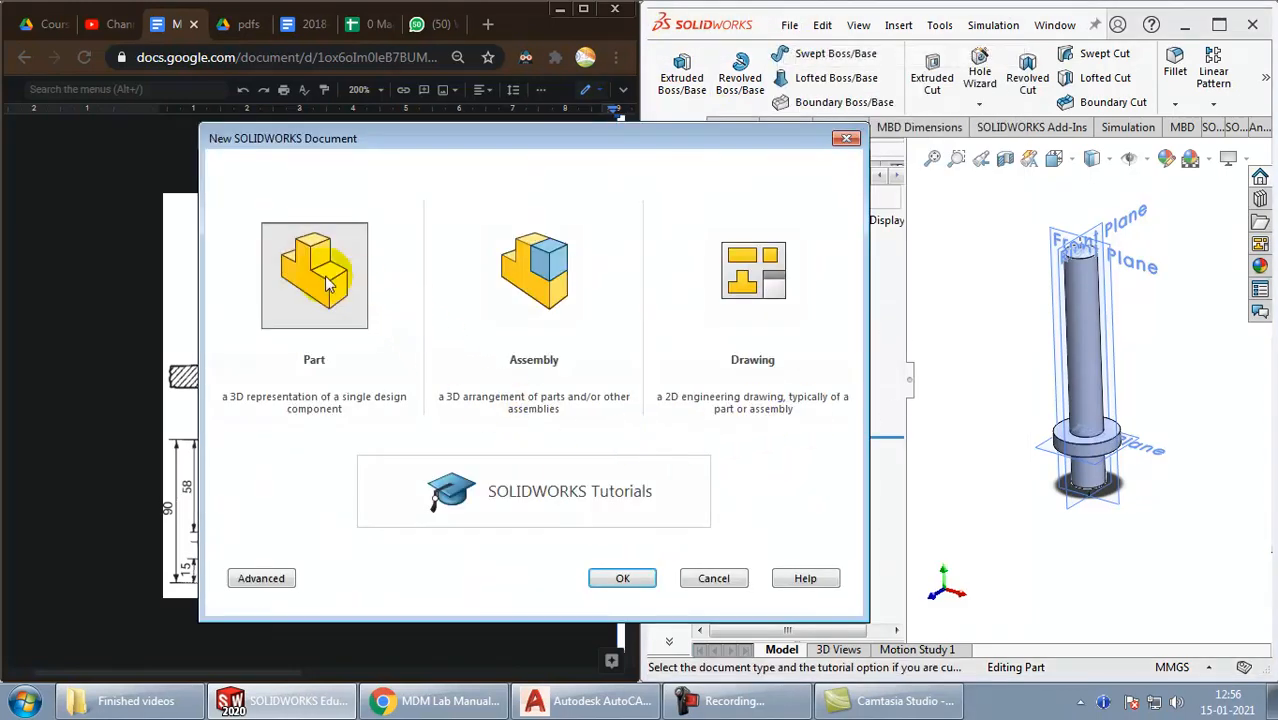
click(622, 578)
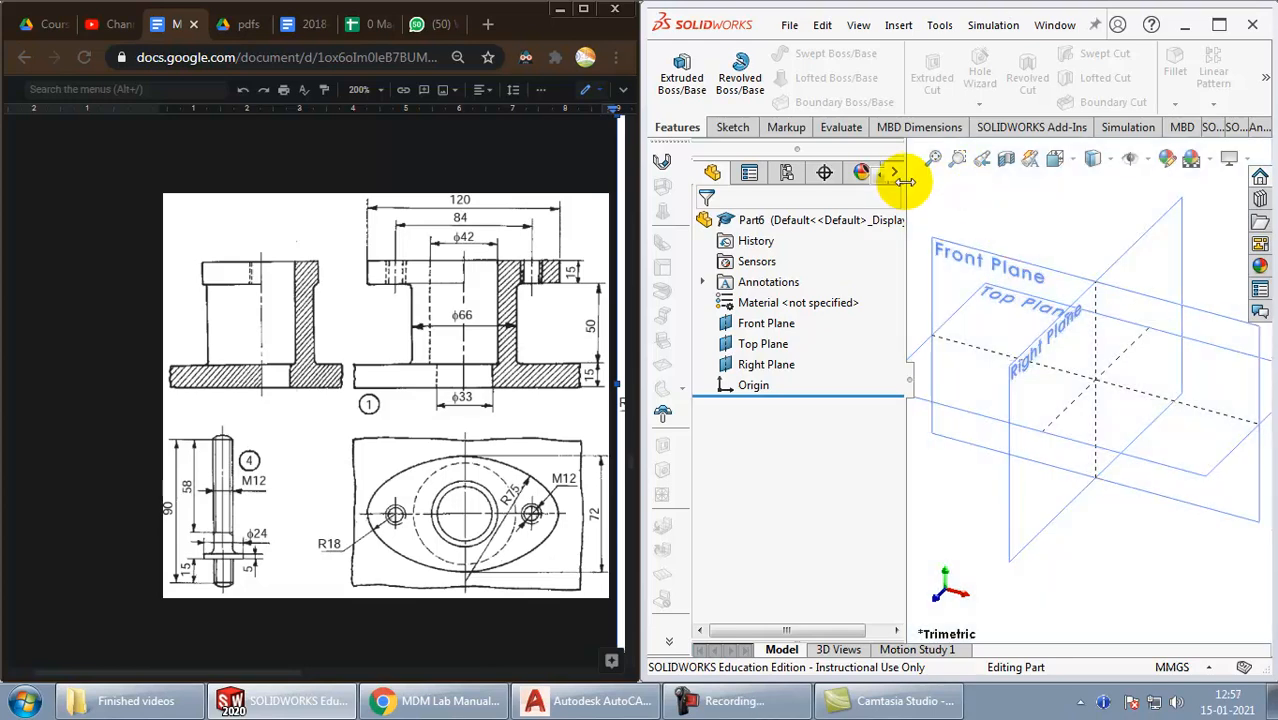
Step: Dimension the hexagon to 24 and its centre circle to 12, fully defining Sketch1
click(764, 344)
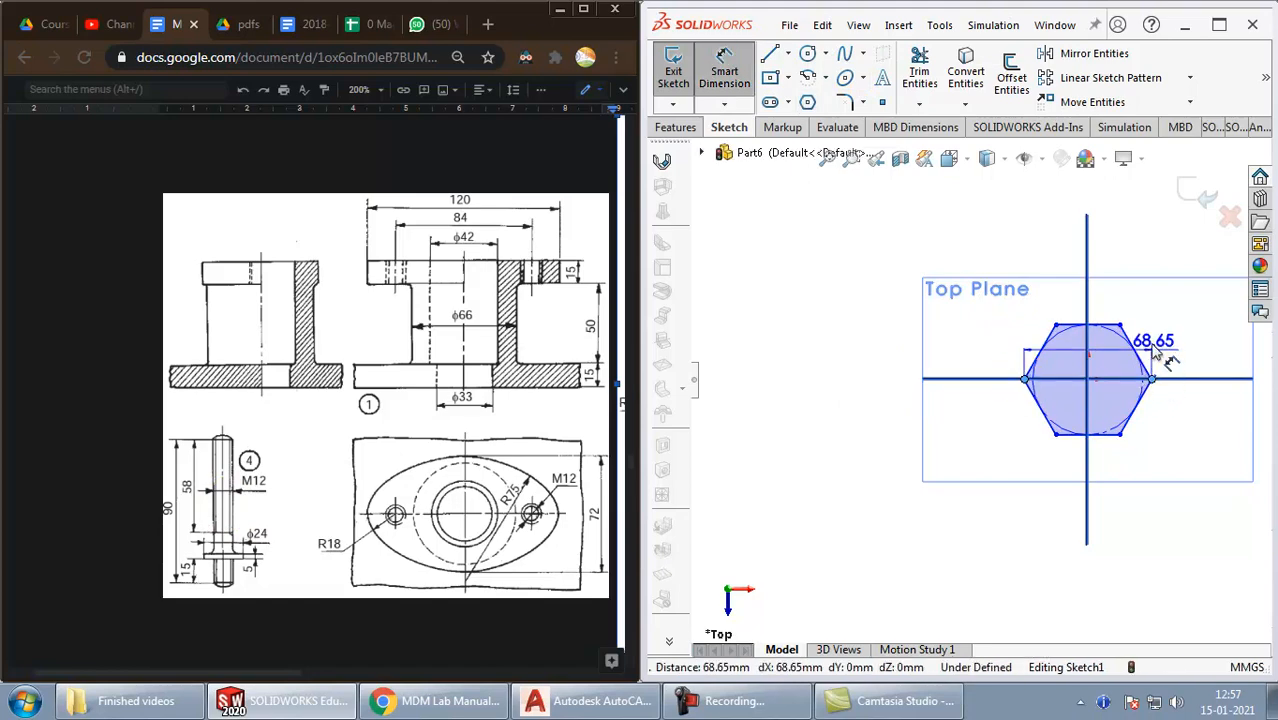
double_click(1156, 340)
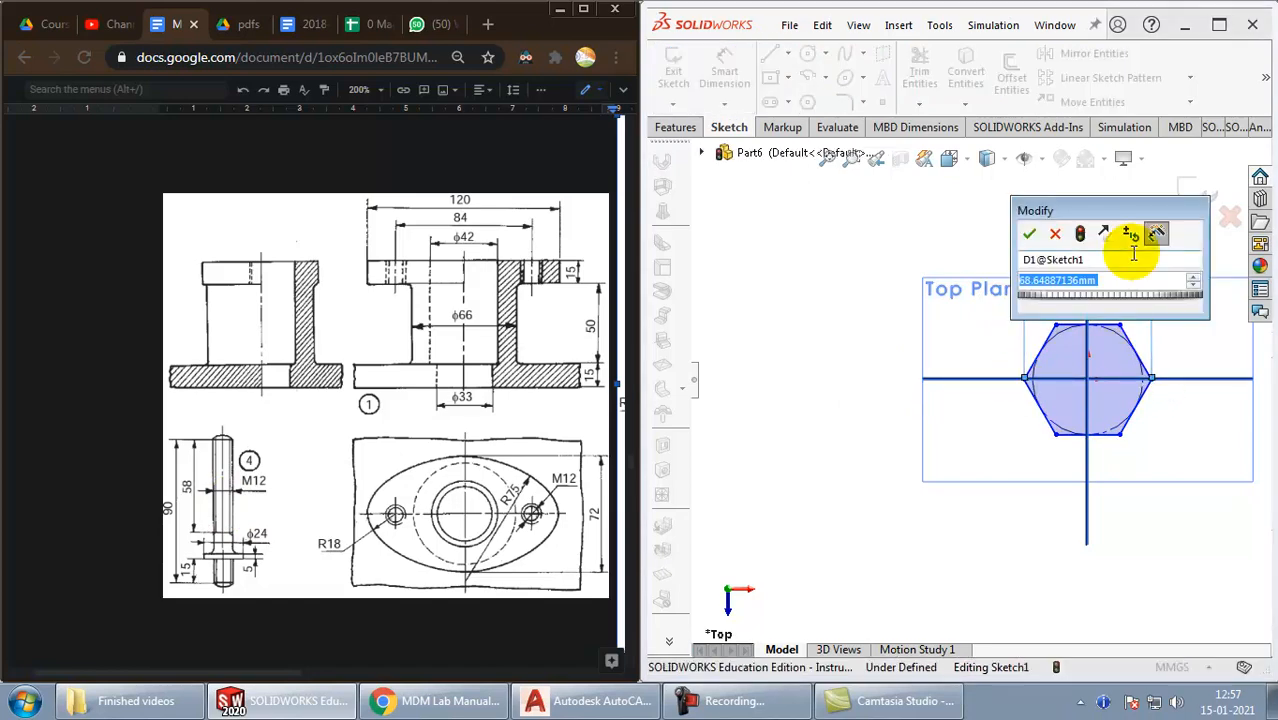
click(1030, 232)
text(12)
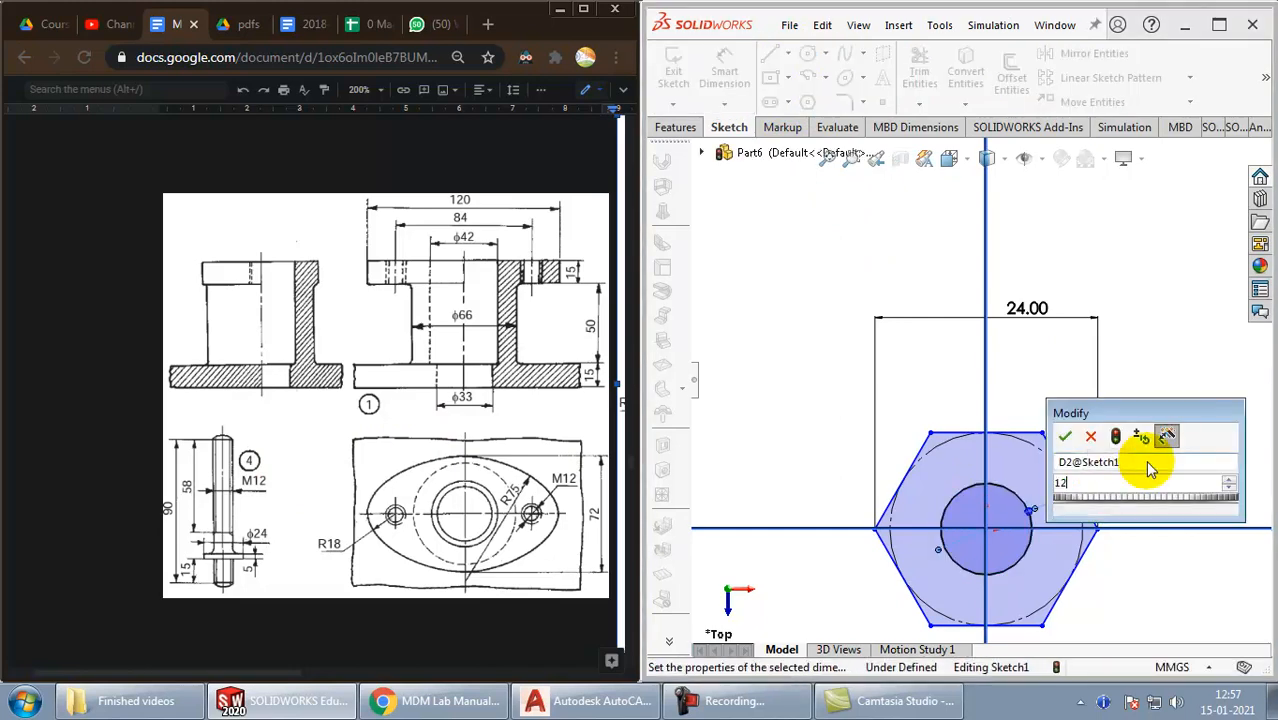
click(1064, 436)
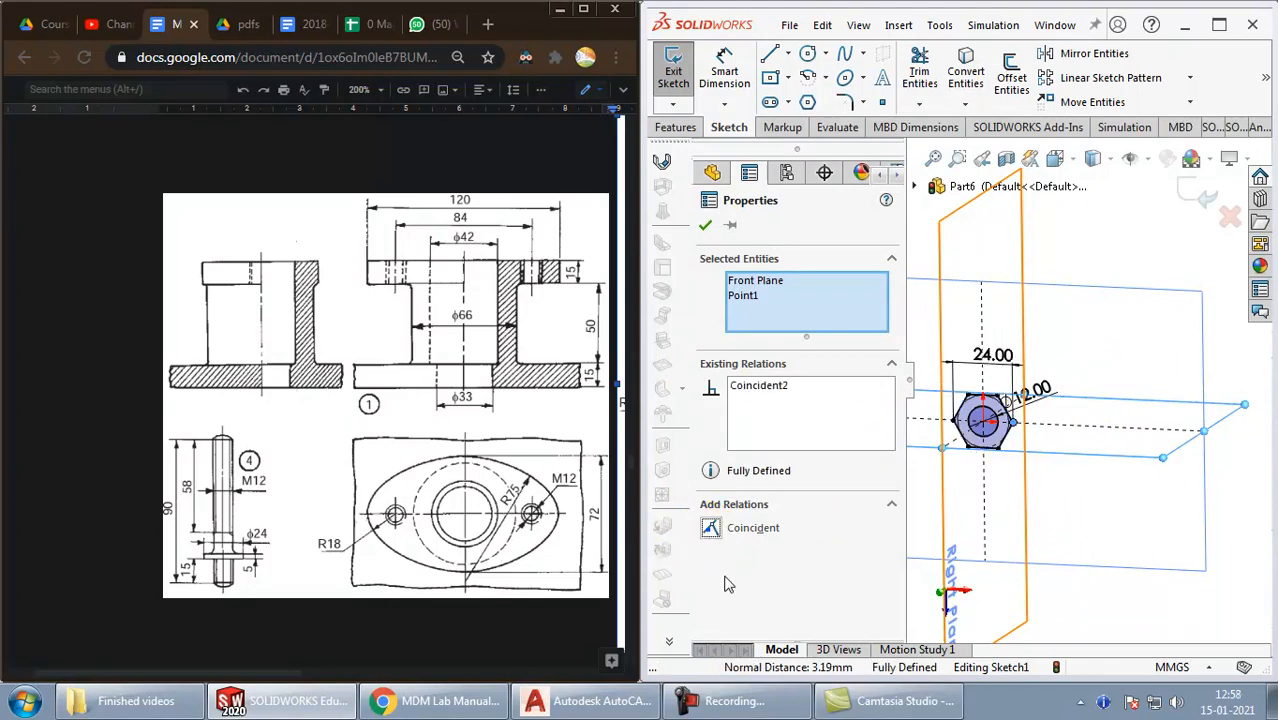
click(704, 224)
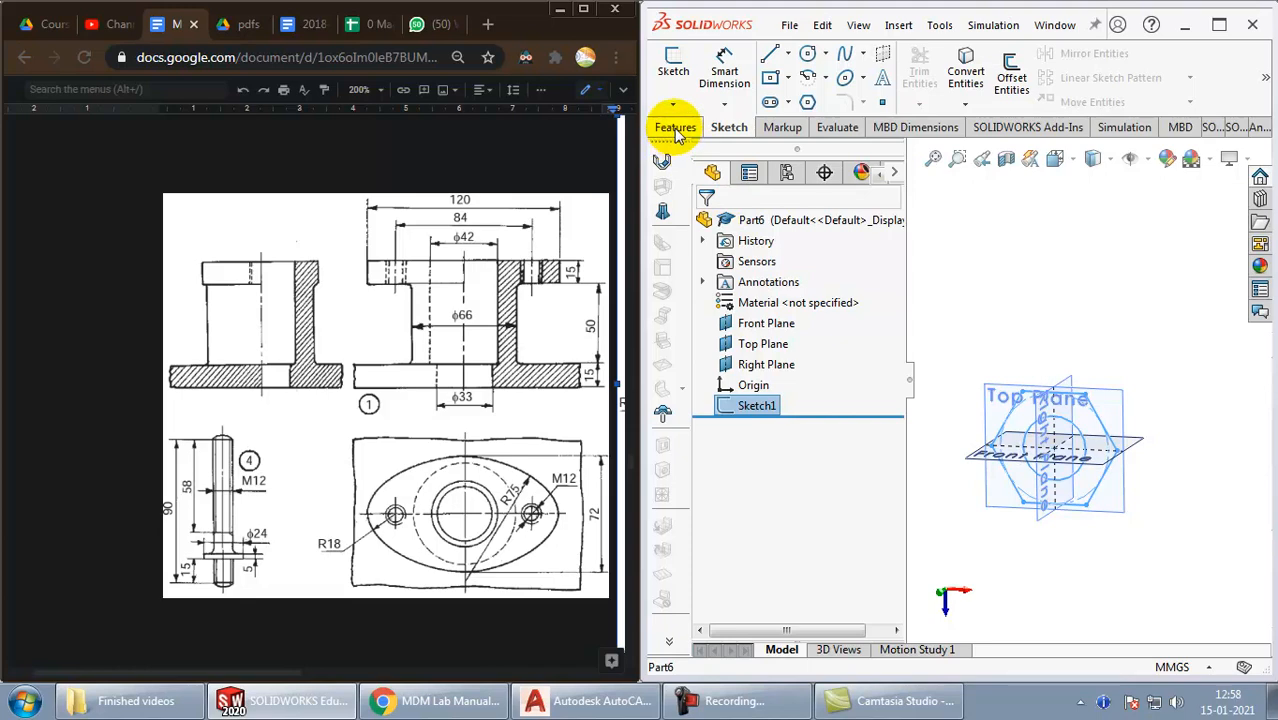
Step: Extrude the hexagon sketch into Boss-Extrude1, a nut with a central hole, and start a sketch on its top face
click(684, 76)
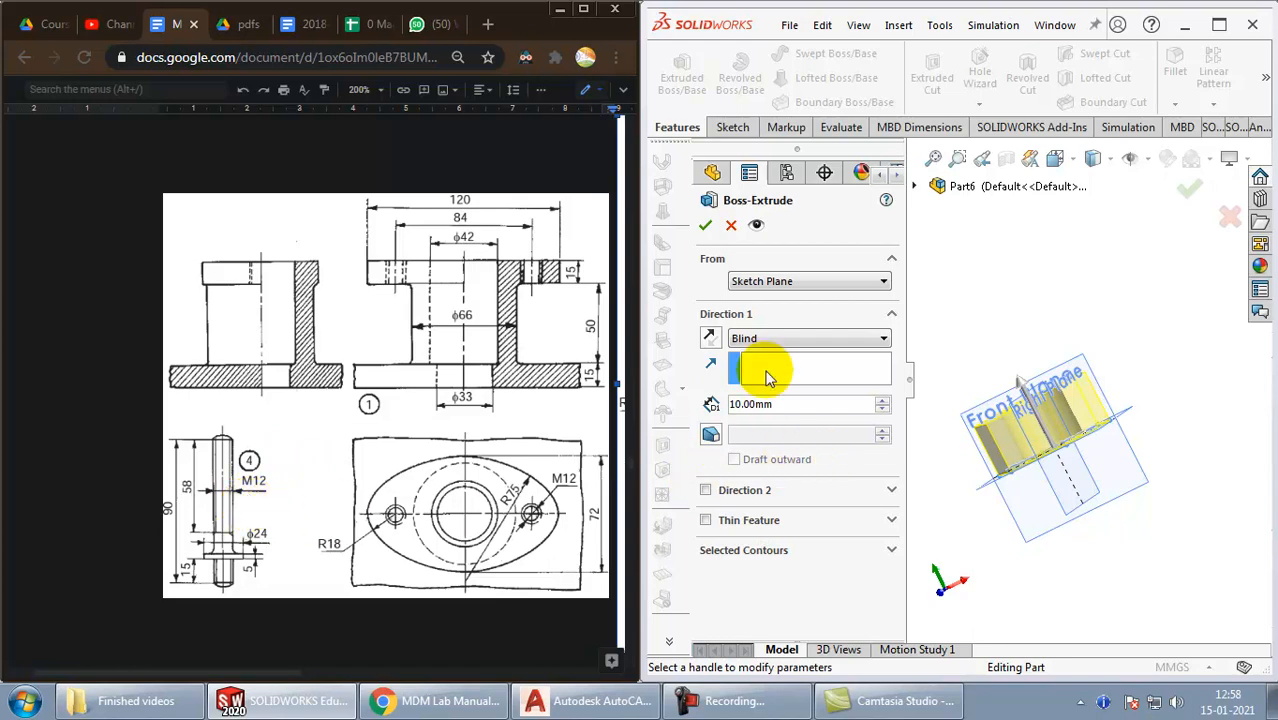
click(790, 404)
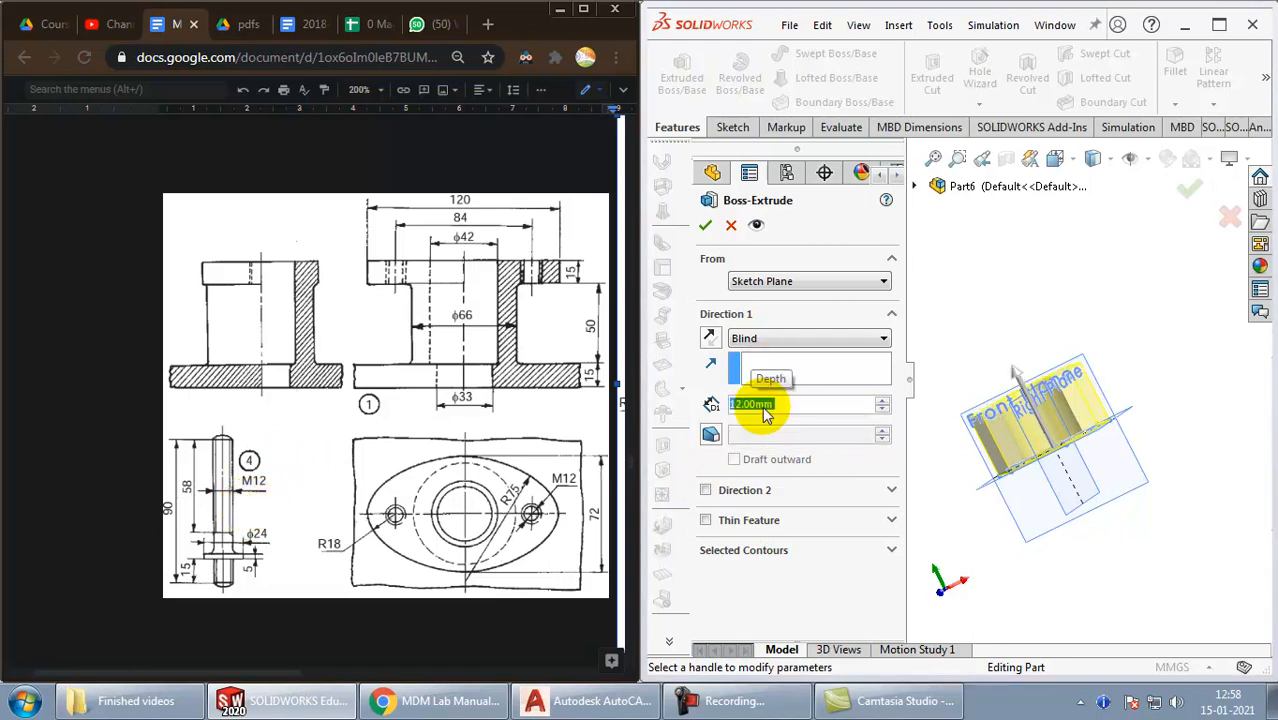
click(704, 224)
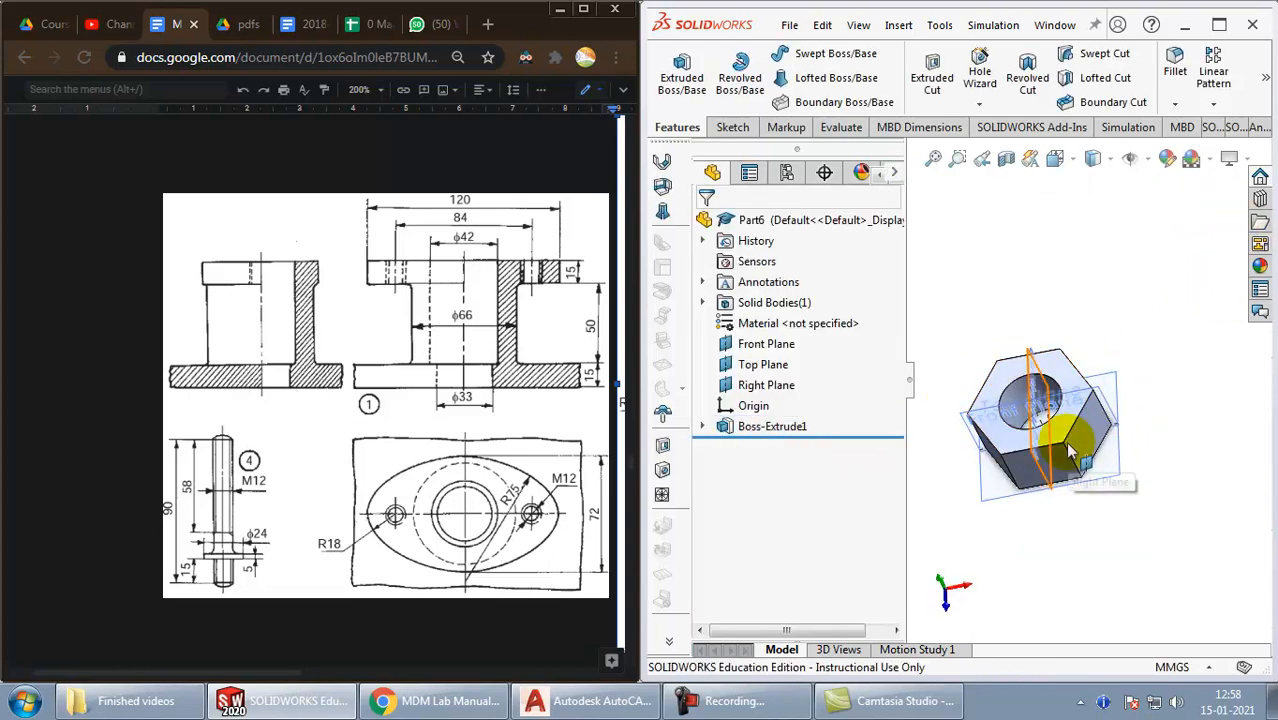
click(772, 426)
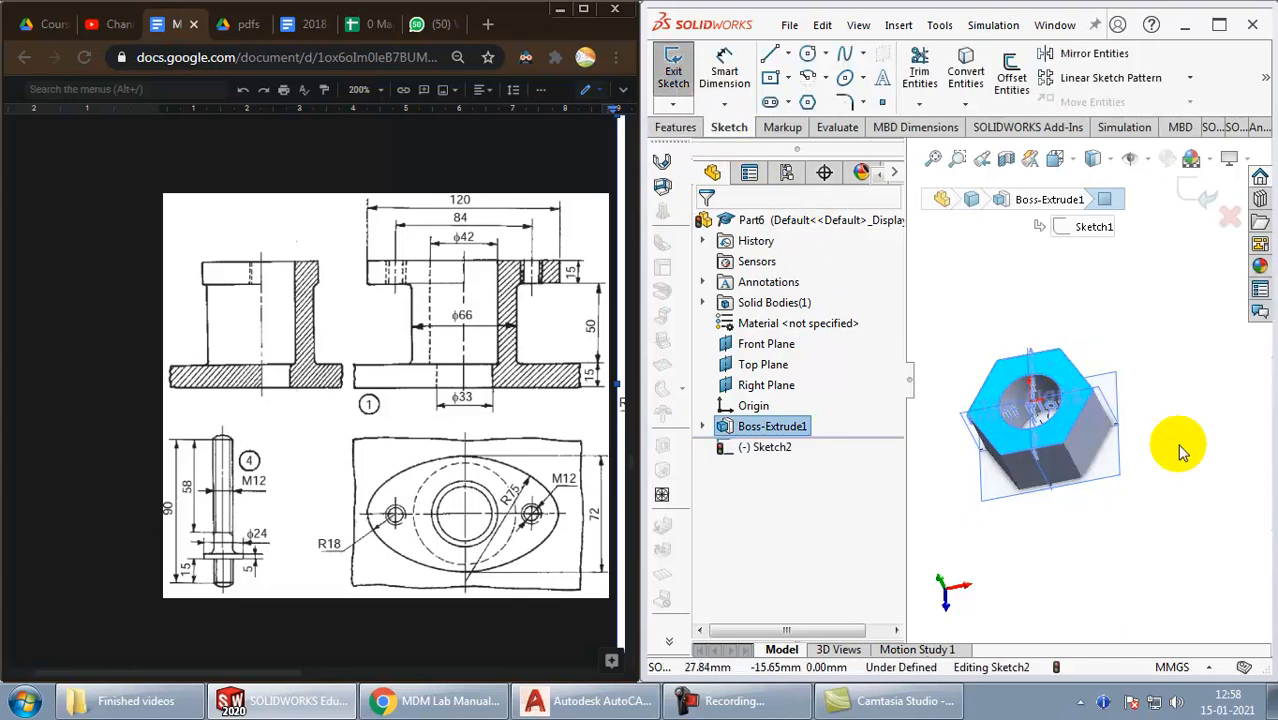
Step: Draw a circle centred on the origin of the nut's top face
click(808, 52)
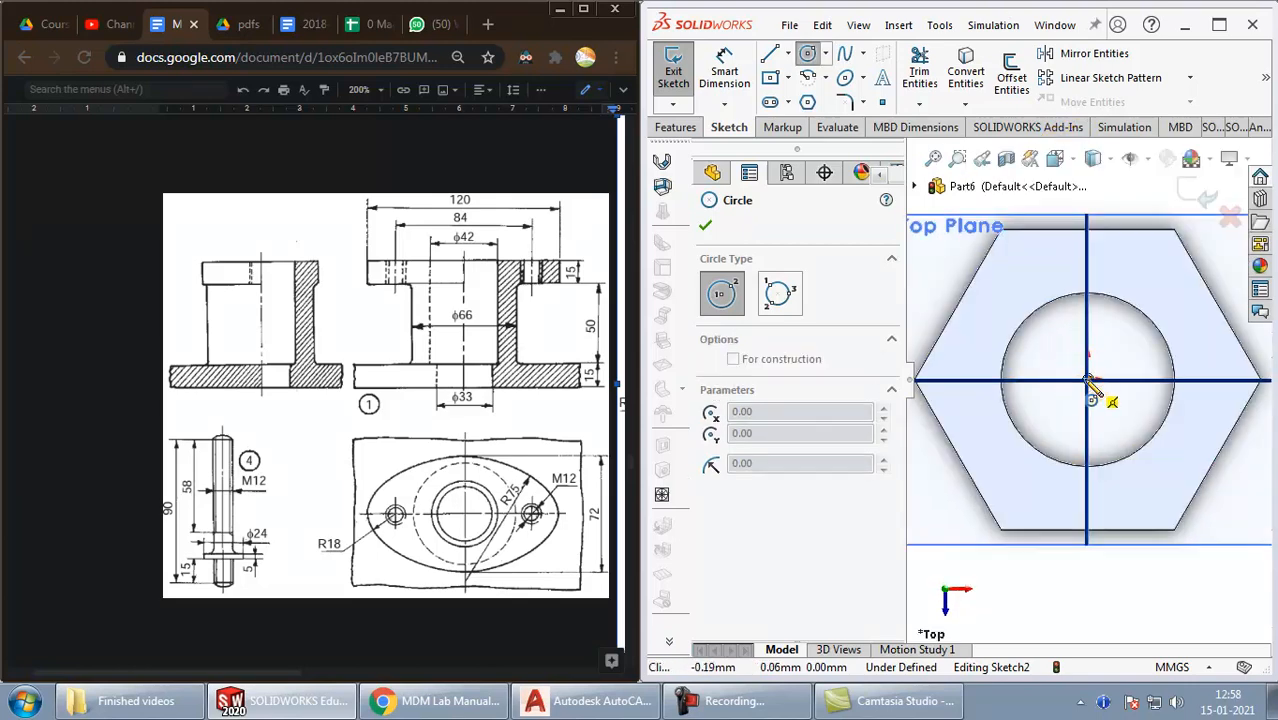
click(1092, 400)
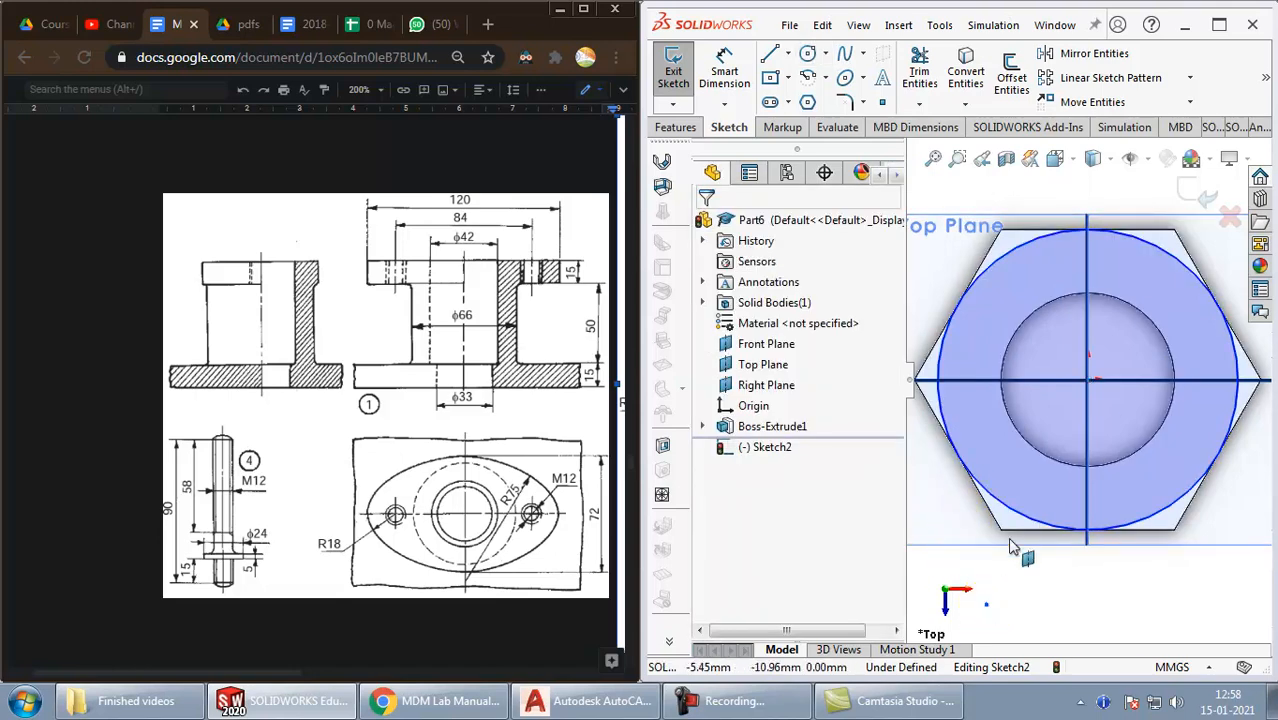
click(1000, 596)
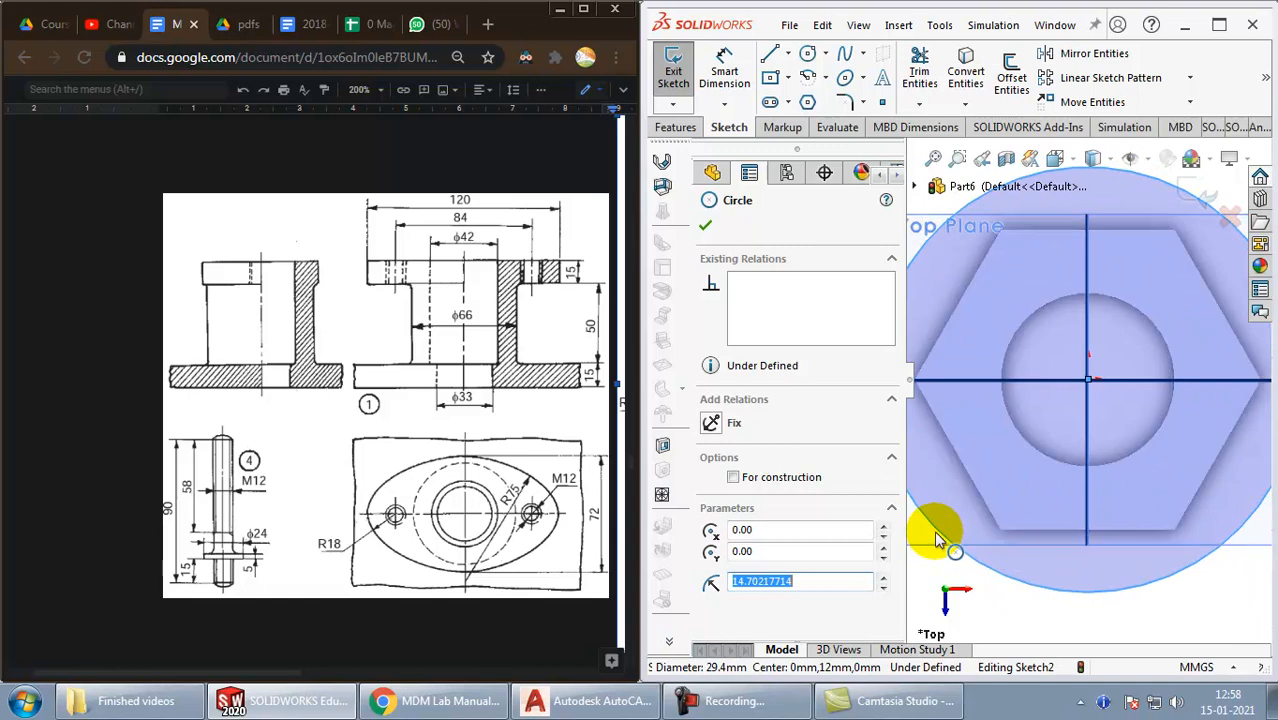
scroll(down, 3)
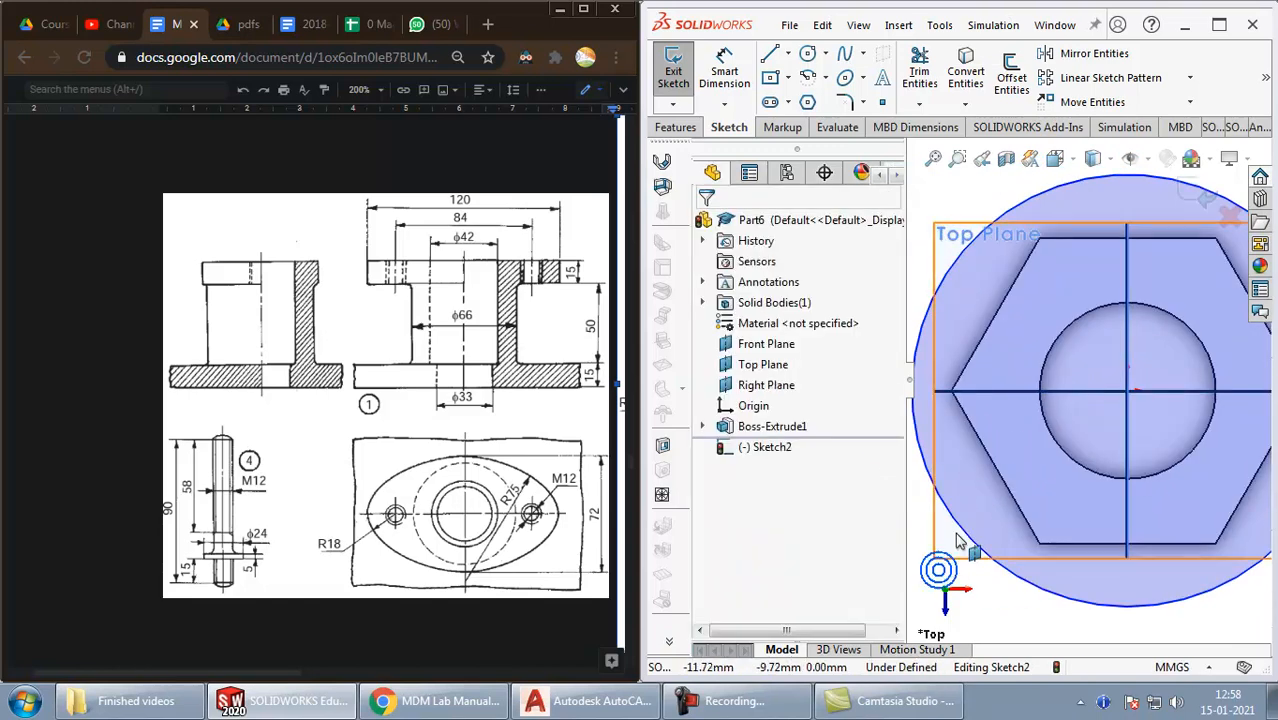
Step: Make the circle tangent to a hexagon side so Sketch2 is fully defined
click(1010, 504)
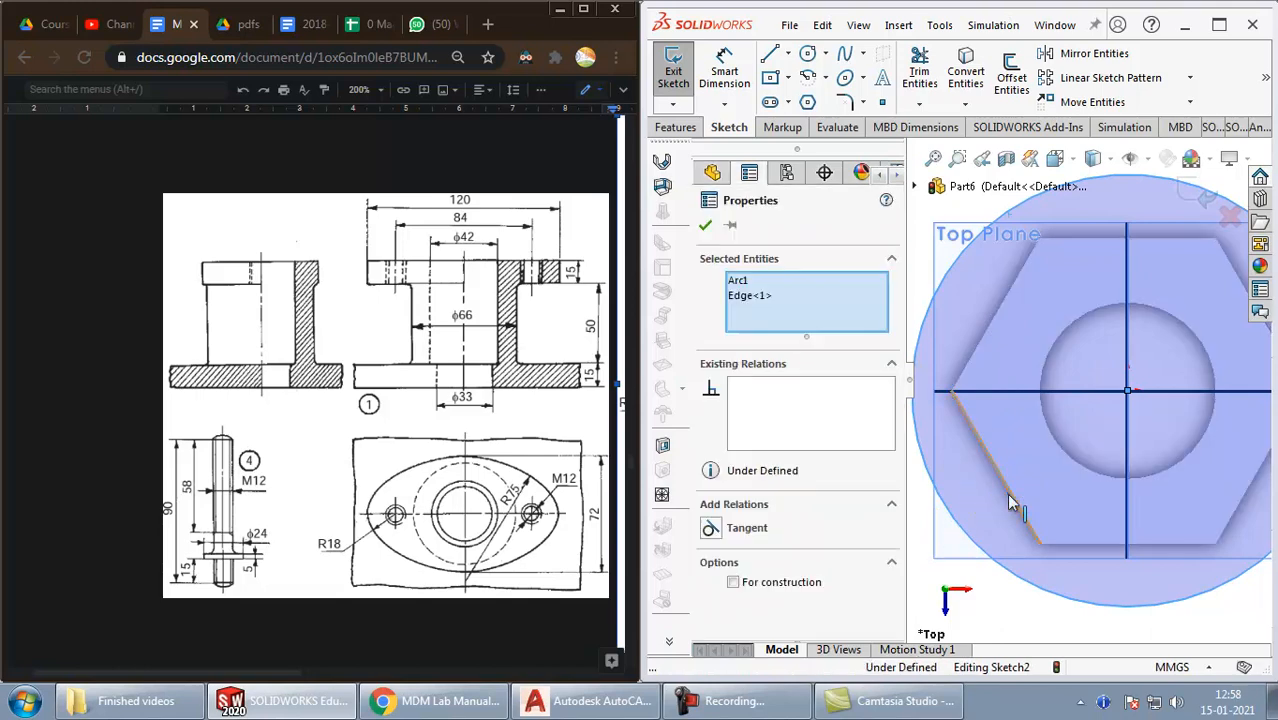
click(710, 528)
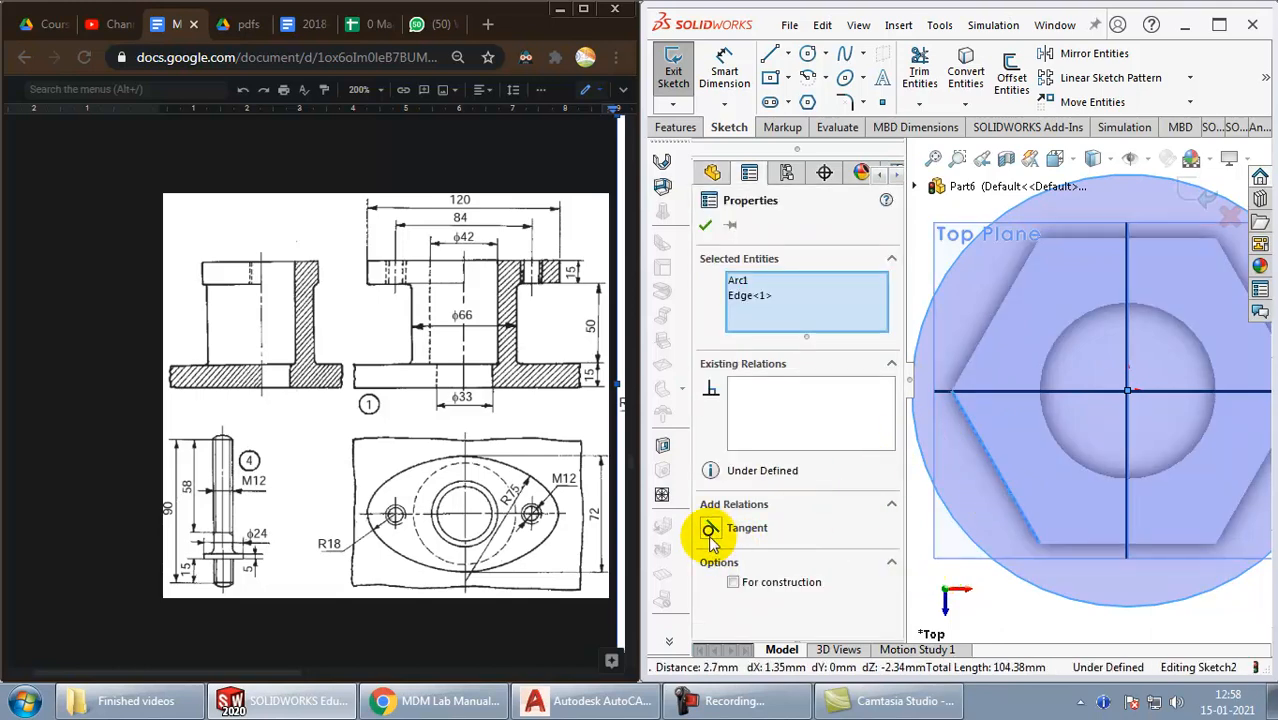
click(708, 528)
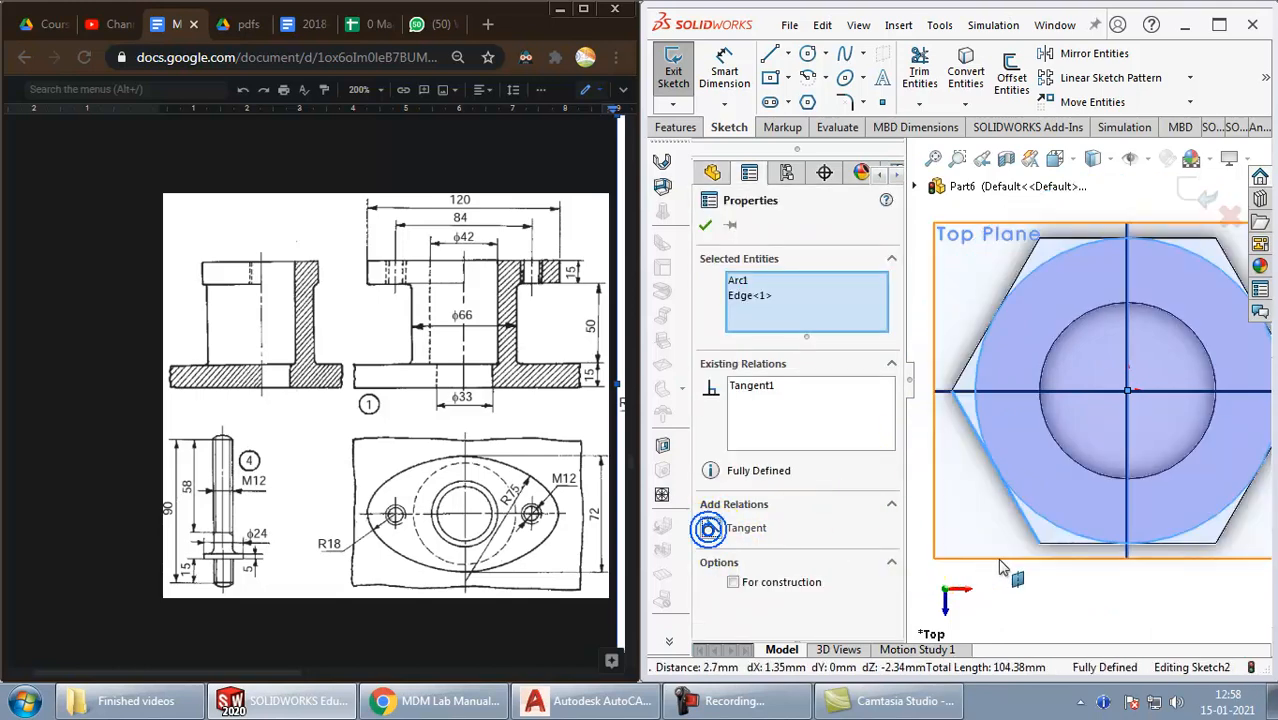
click(704, 224)
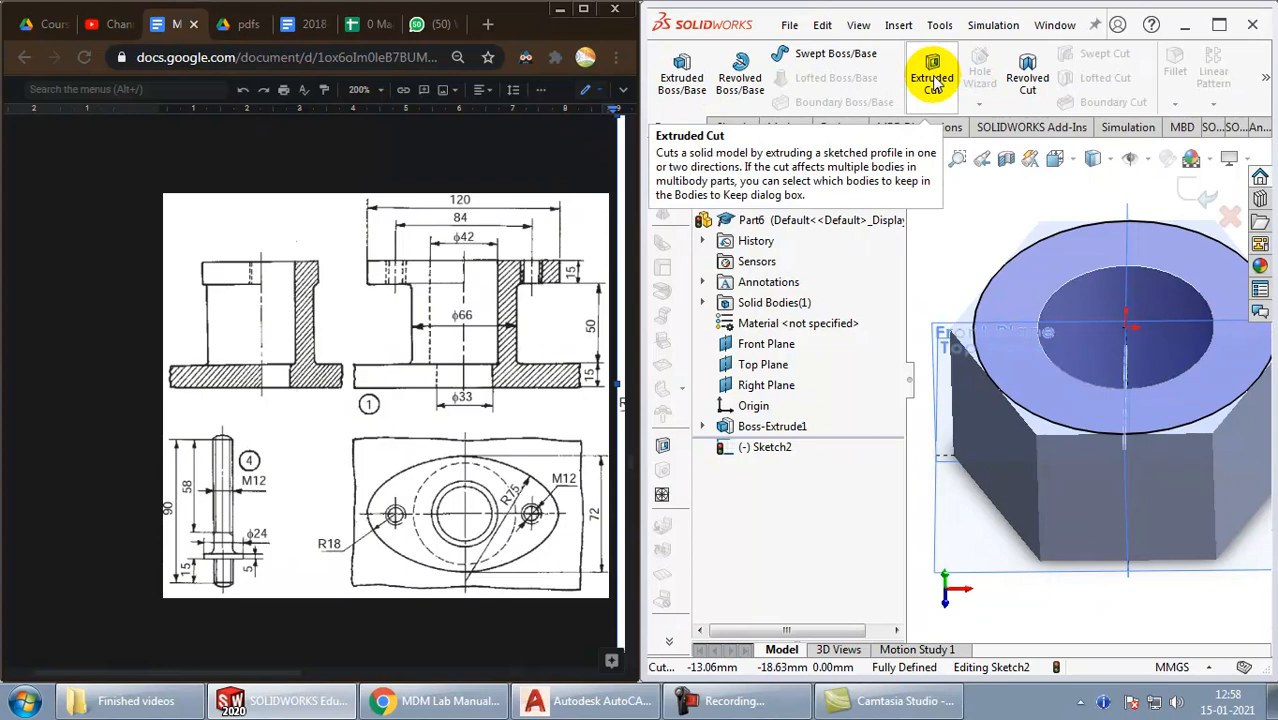
Step: Cut-extrude 12 mm Blind with 45° draft, flipped to remove material outside the circle
click(932, 76)
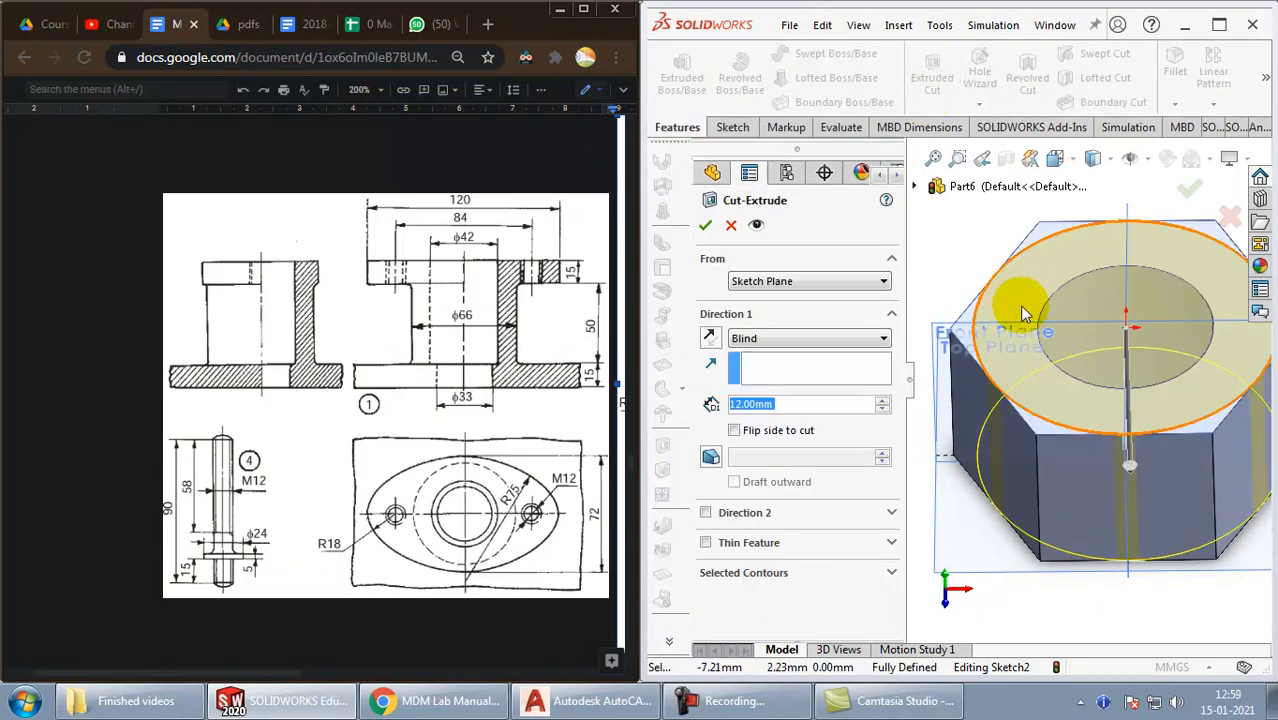
click(710, 456)
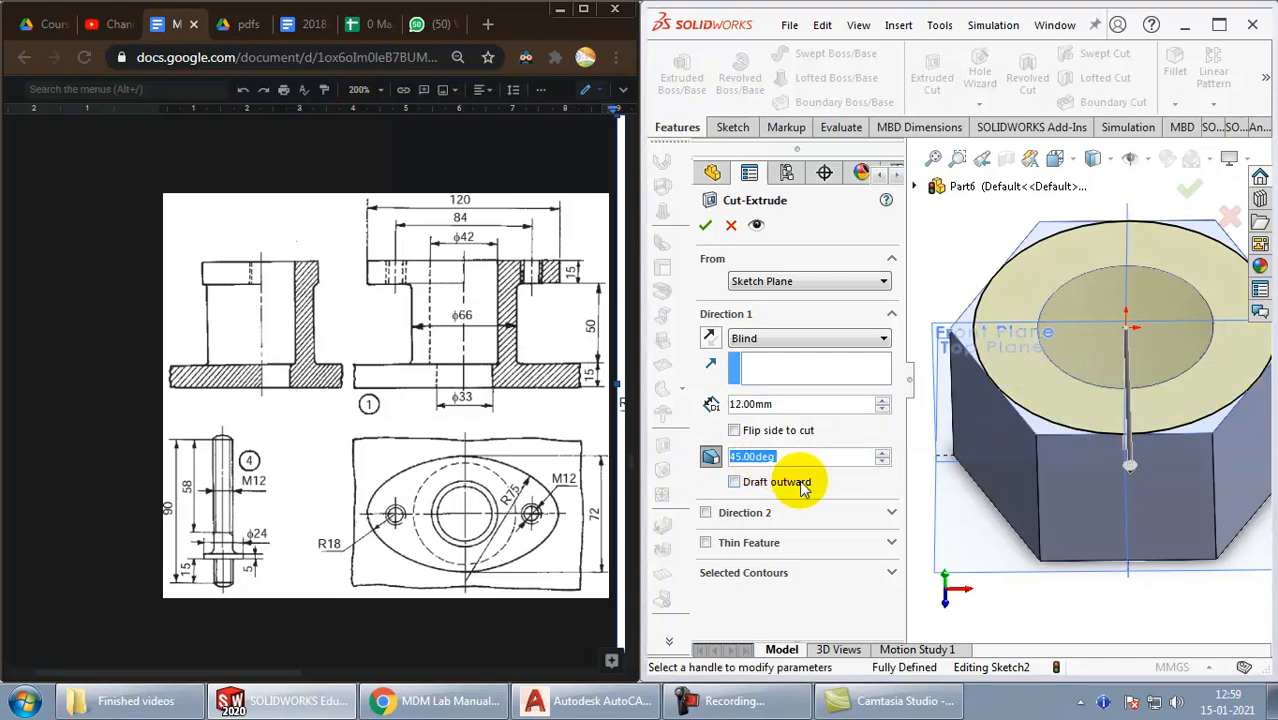
click(734, 430)
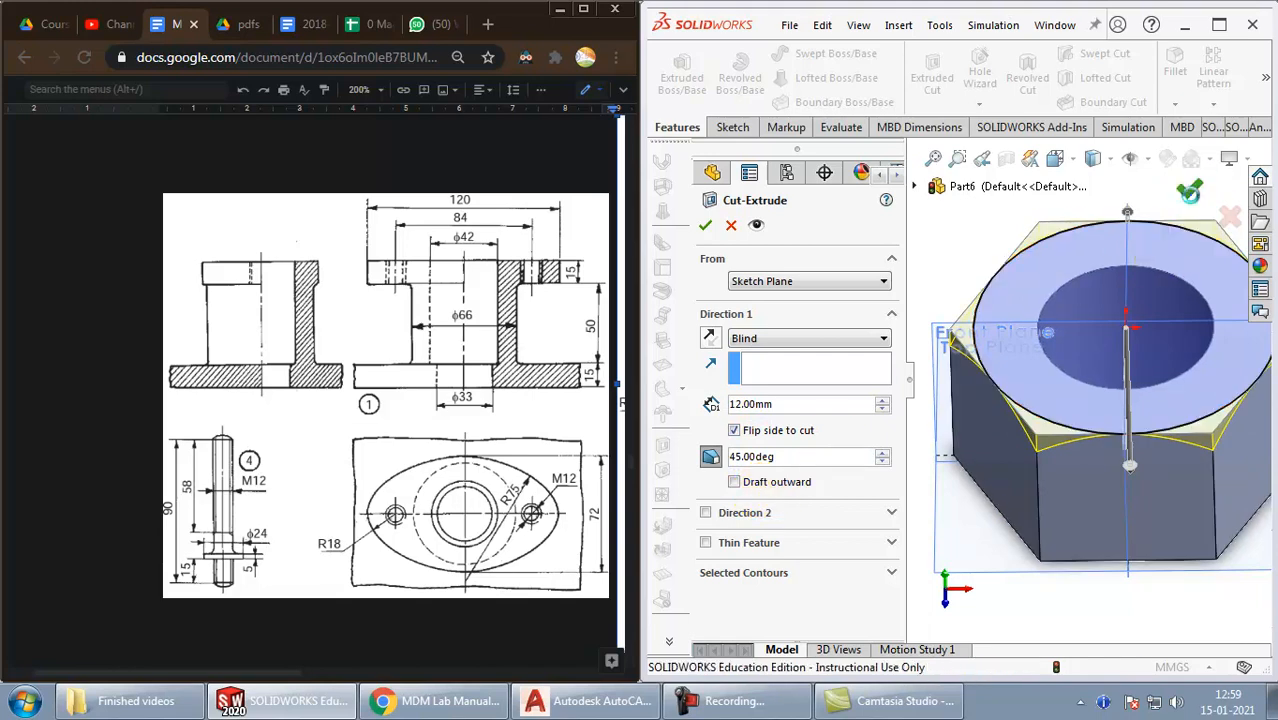
click(704, 224)
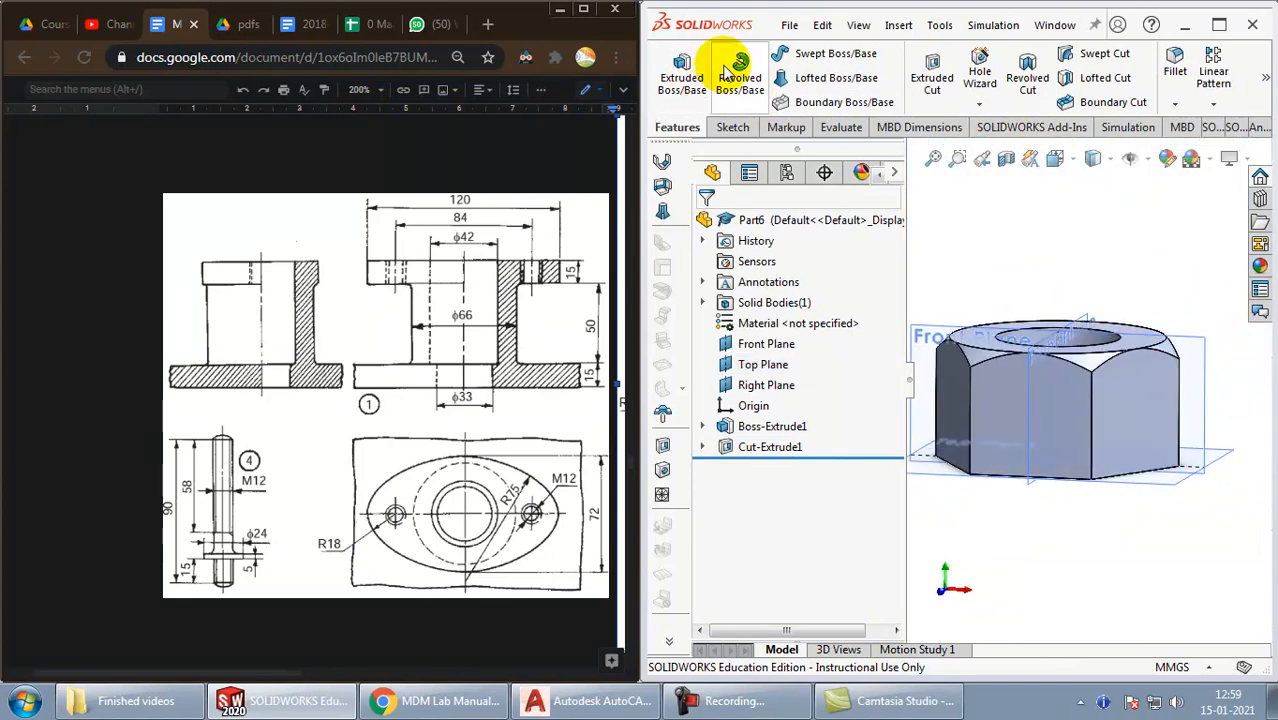
Step: Save the chamfered part as Nut in the Stuffing Box folder
click(788, 24)
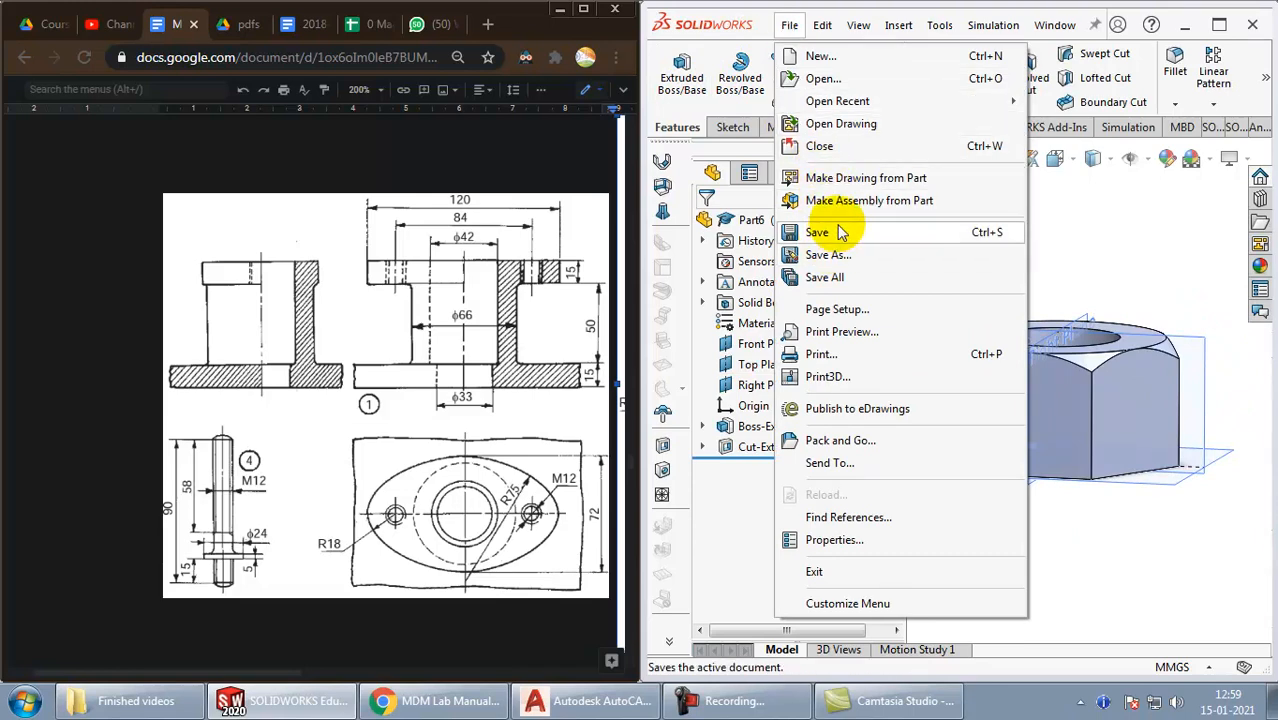
click(828, 254)
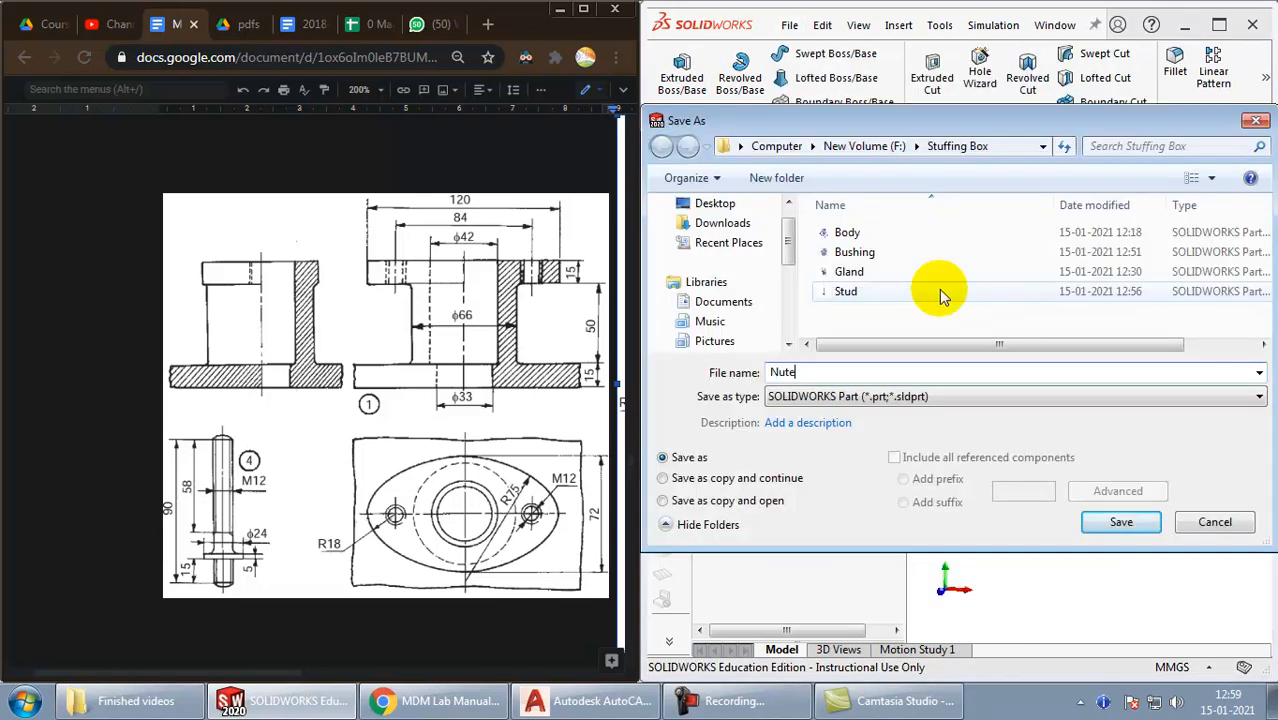
click(1120, 520)
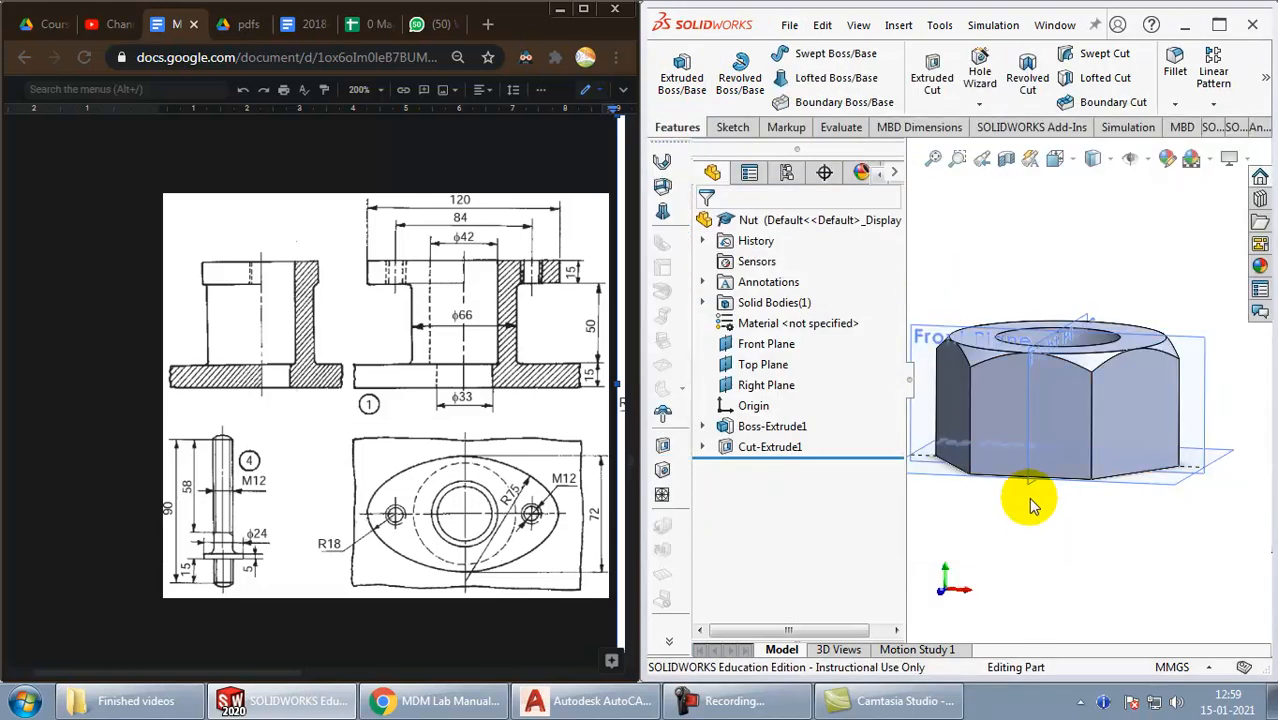
mouse_move(1030, 516)
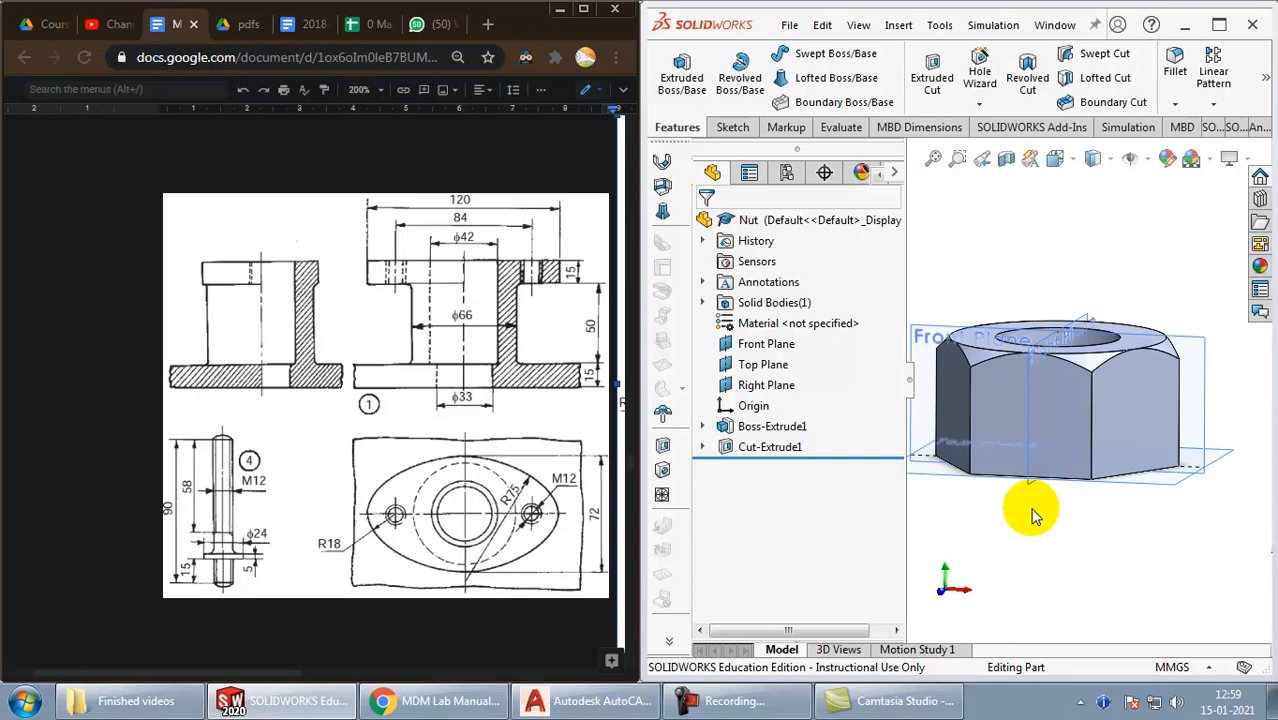